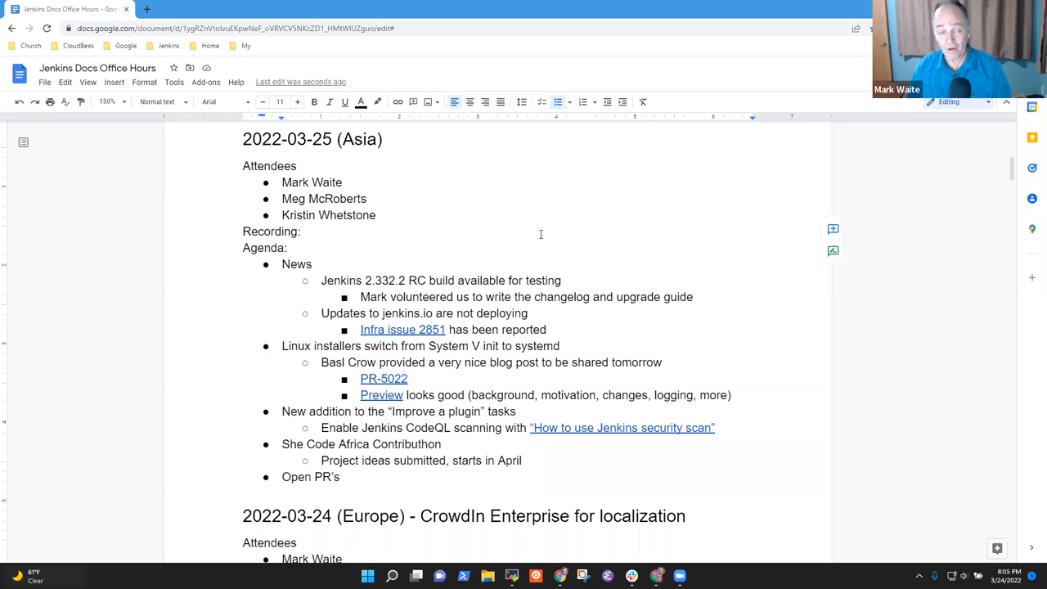
{"action": "mouse_move", "coordinate": [494, 238]}
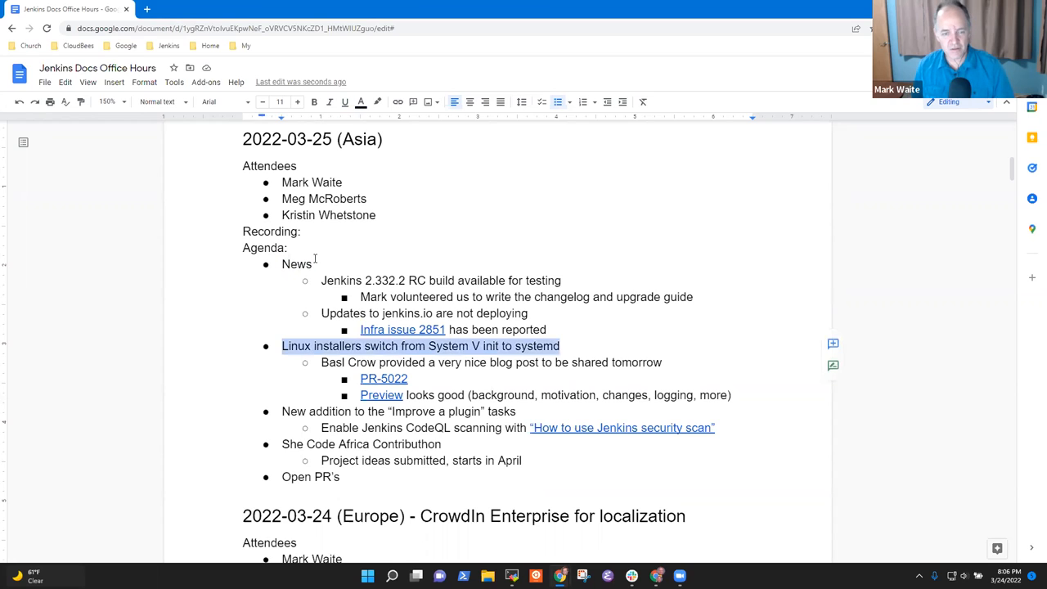
- Add 'Plan to review async early next week' beneath the changelog and upgrade guide note
{"action": "left_click", "coordinate": [282, 411]}
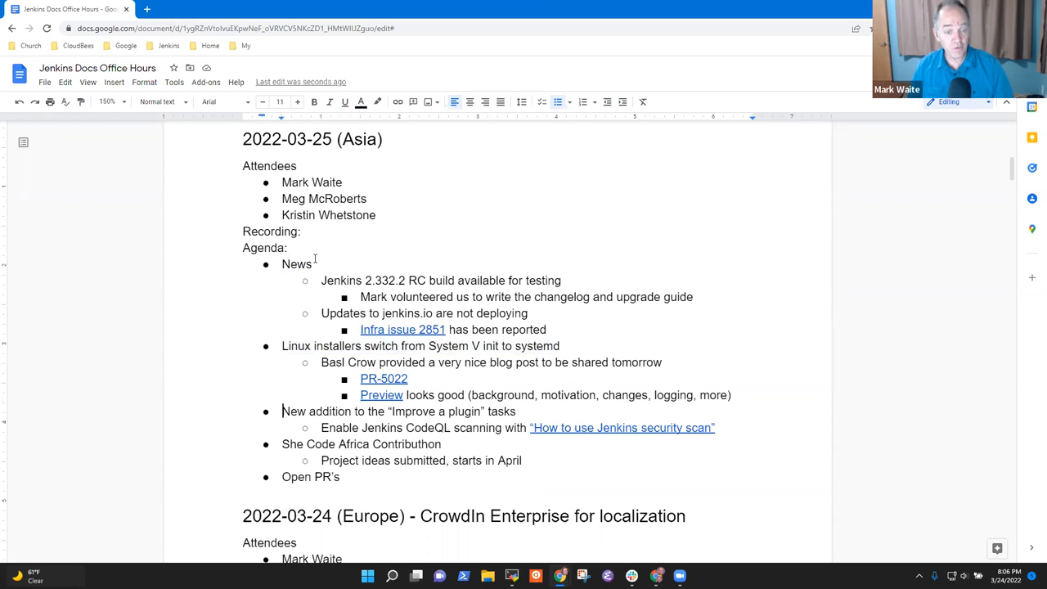
{"action": "left_click", "coordinate": [519, 460]}
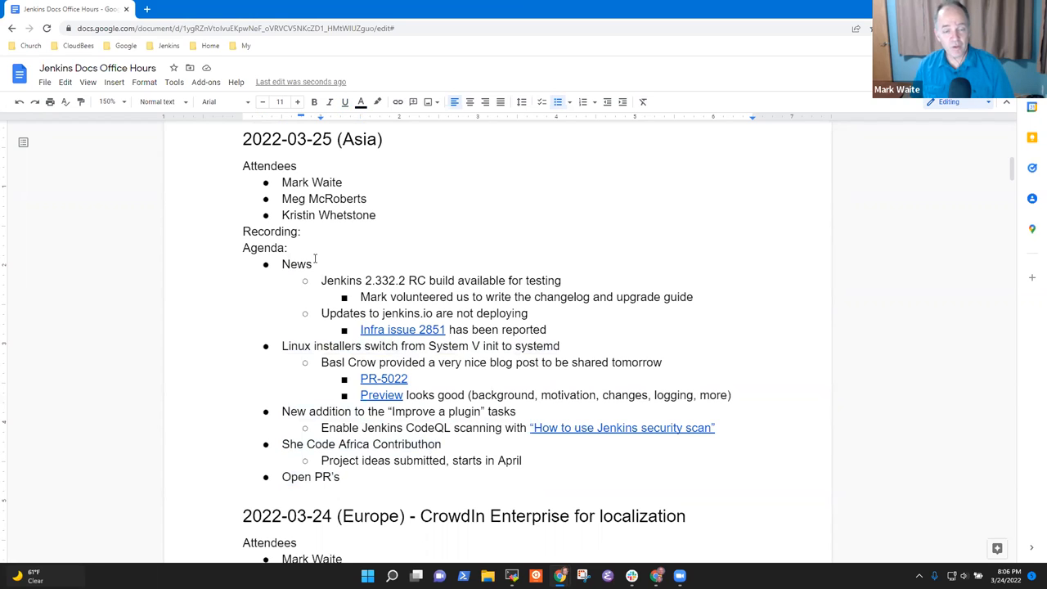
{"action": "triple_click", "coordinate": [440, 281]}
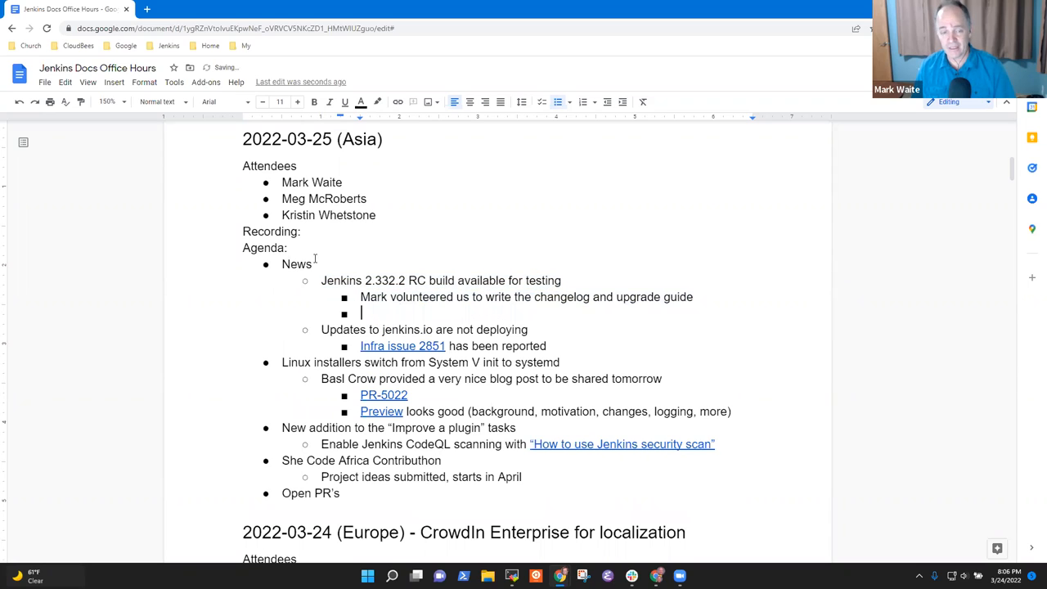
{"action": "type", "text": "Plan to rev"}
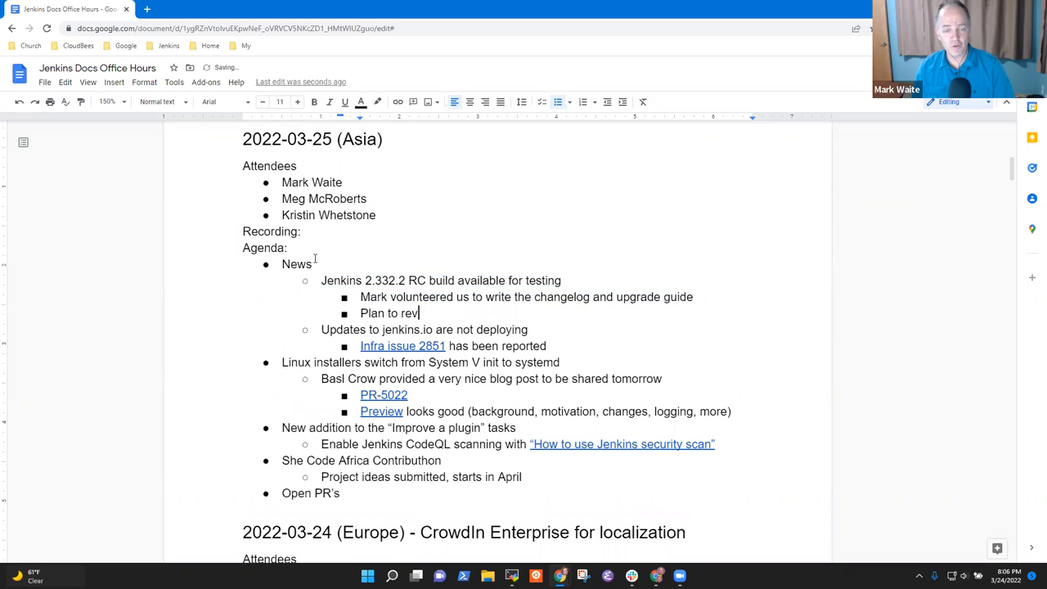
{"action": "type", "text": "iew async"}
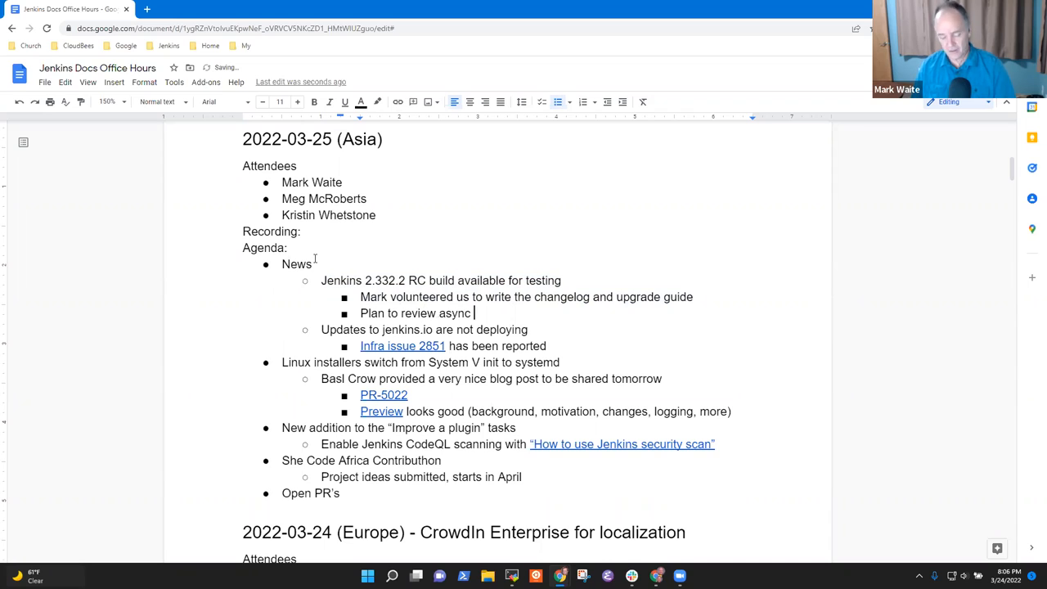
{"action": "type", "text": "early"}
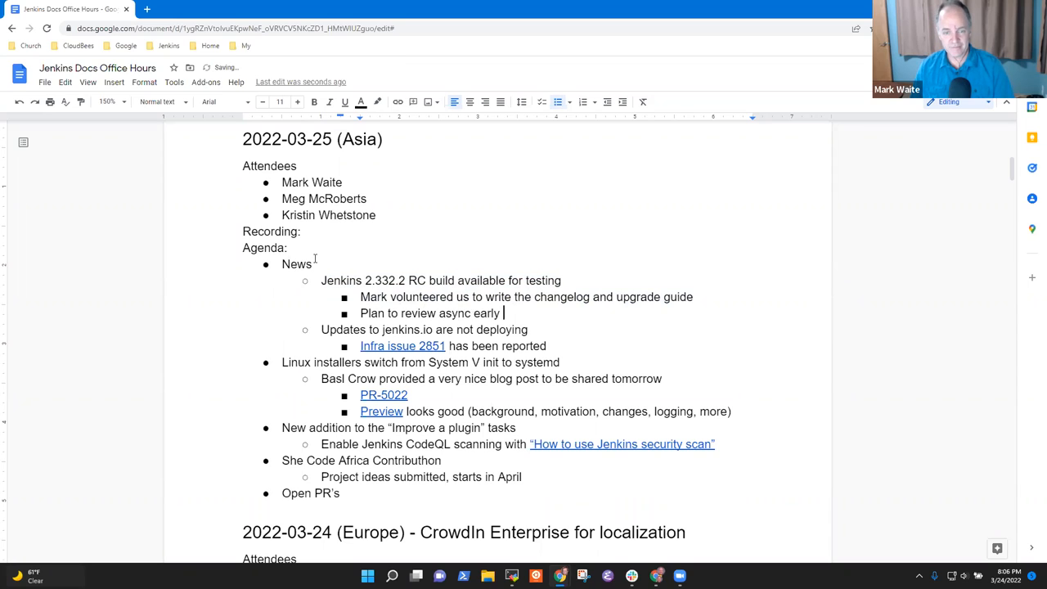
{"action": "type", "text": "next week"}
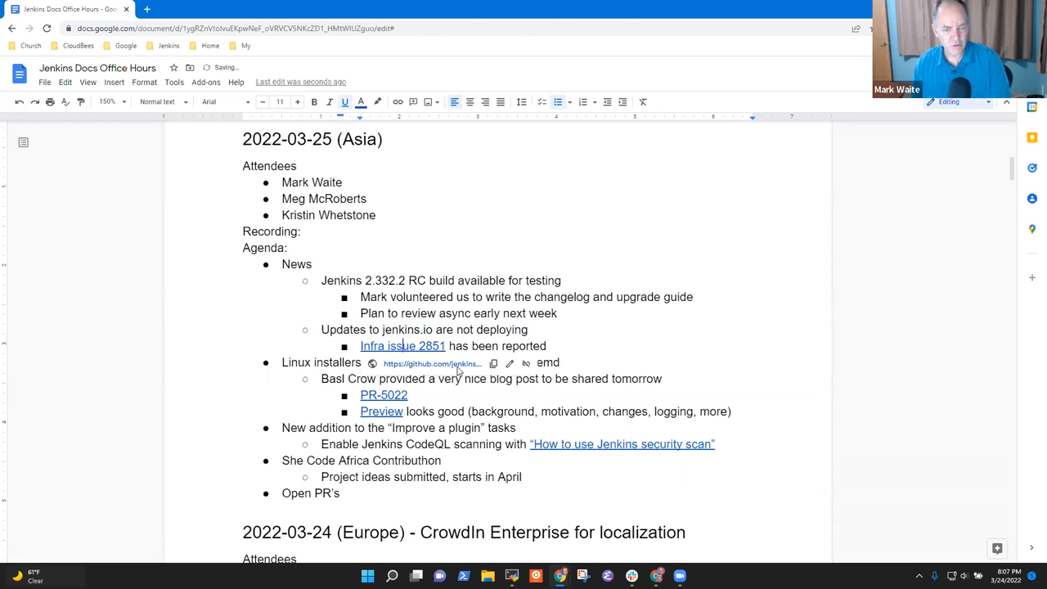
- Check the Infra issue 2851 link, then note 'Infra team investigate it tomorrow' beneath it
{"action": "left_click", "coordinate": [402, 345]}
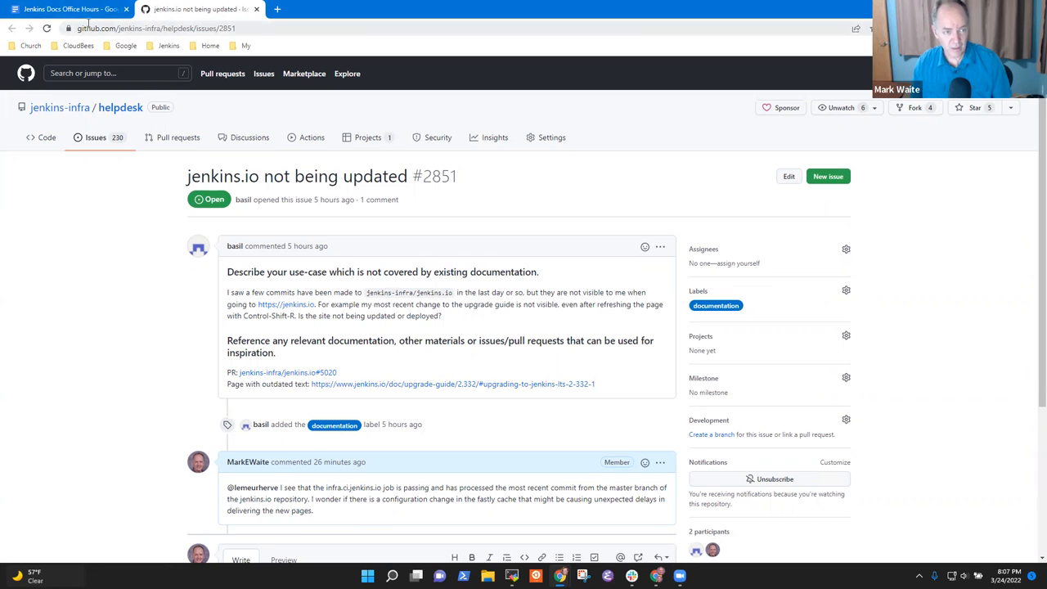
{"action": "left_click", "coordinate": [70, 9]}
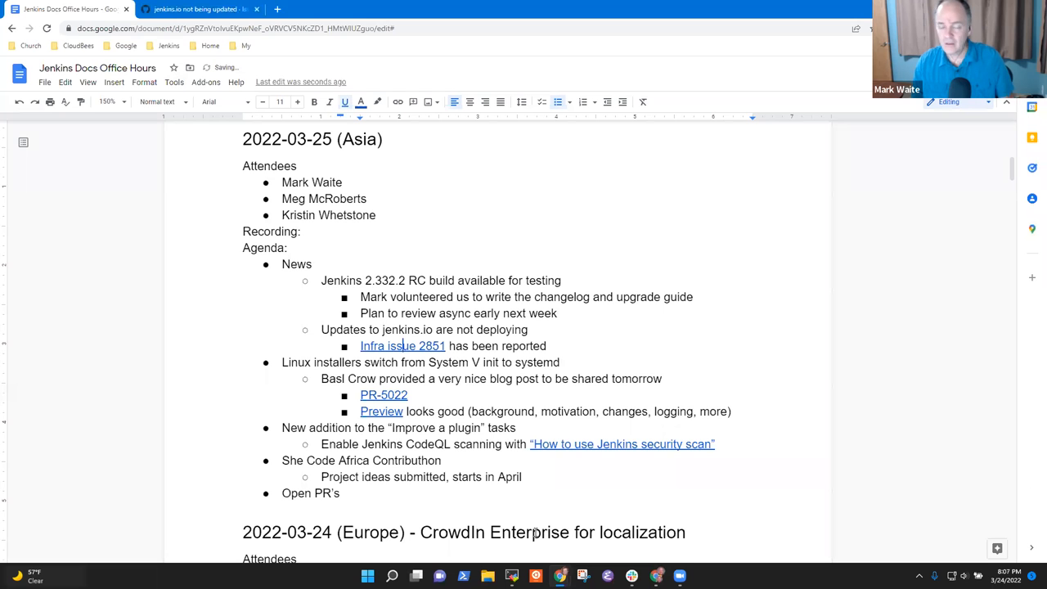
{"action": "left_click", "coordinate": [553, 345]}
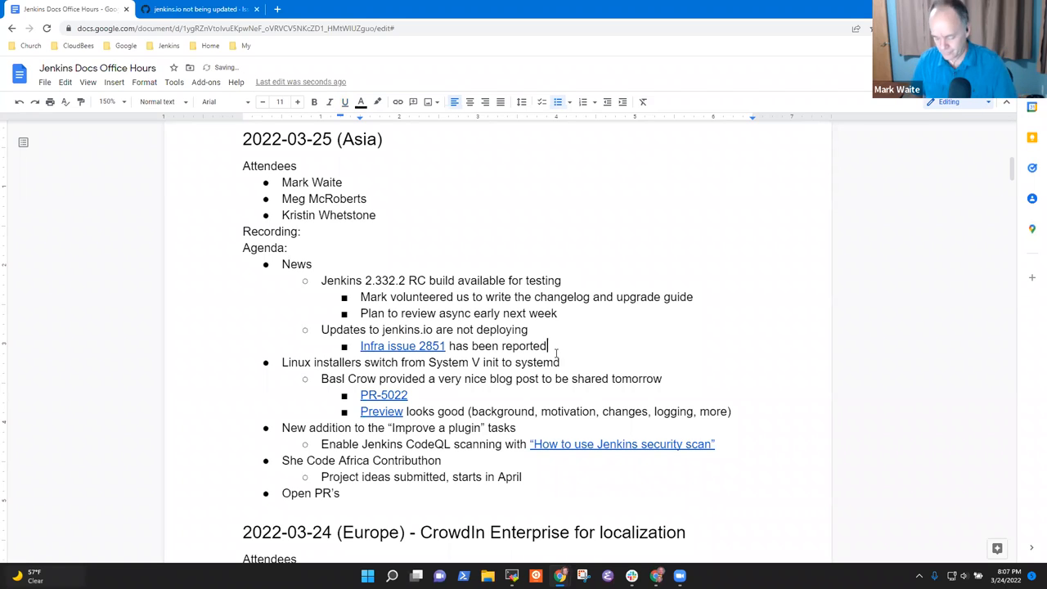
{"action": "type", "text": "Infra team"}
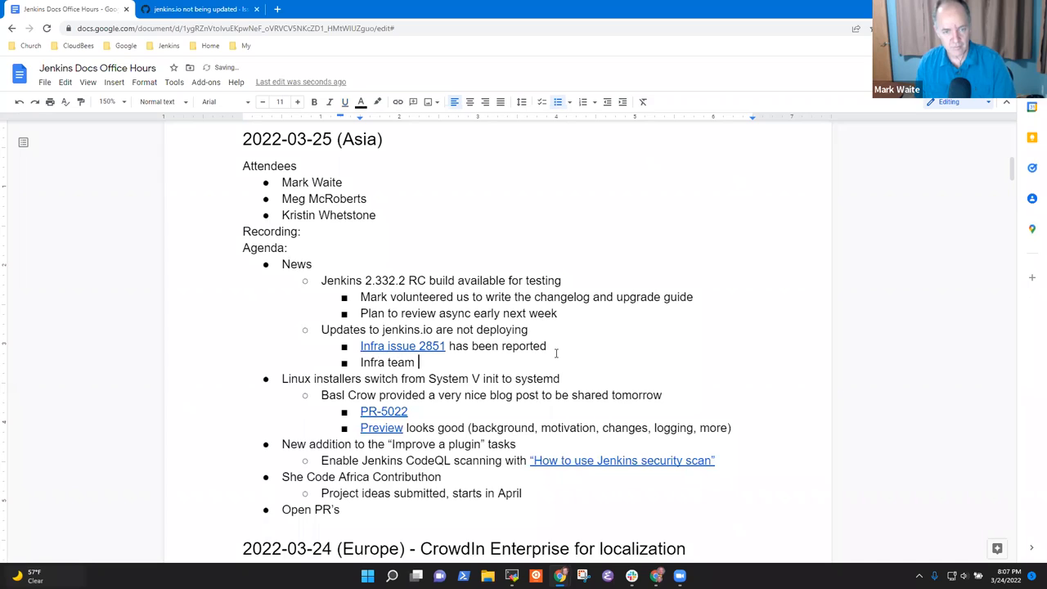
{"action": "type", "text": "investigaate"}
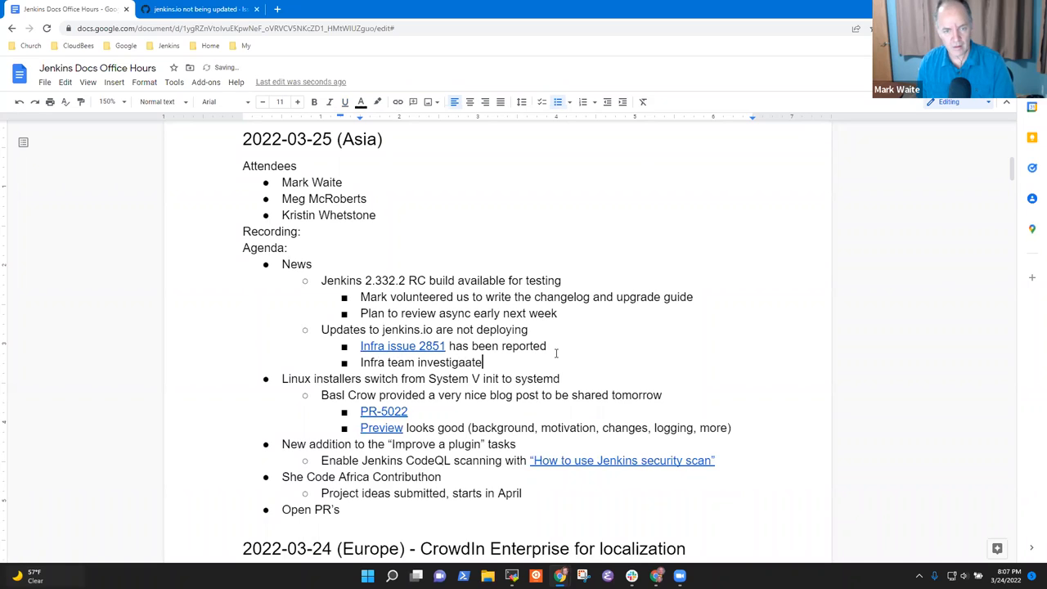
{"action": "type", "text": "it"}
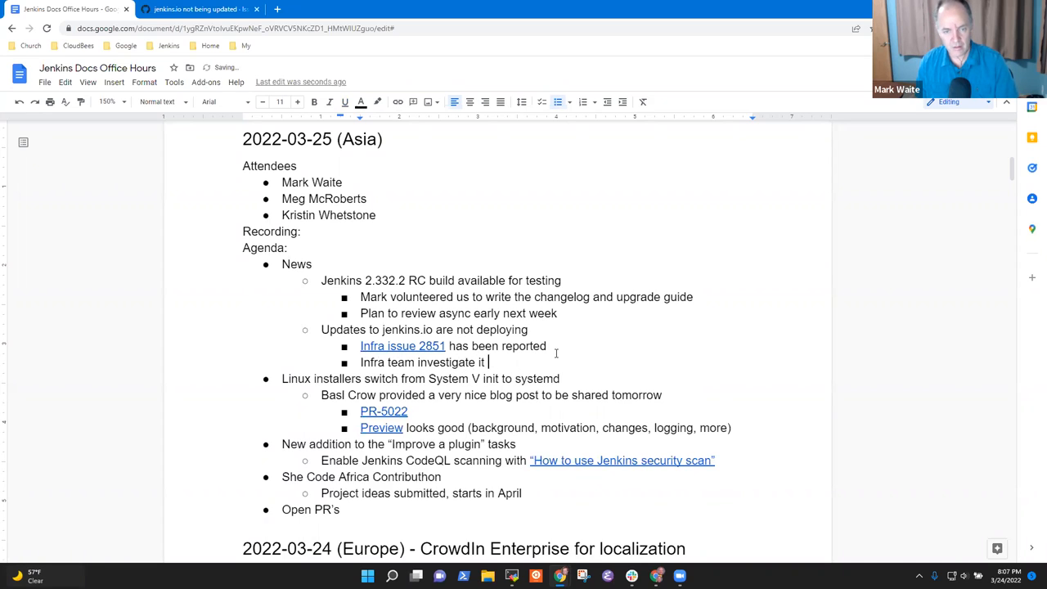
{"action": "type", "text": "tomorrow"}
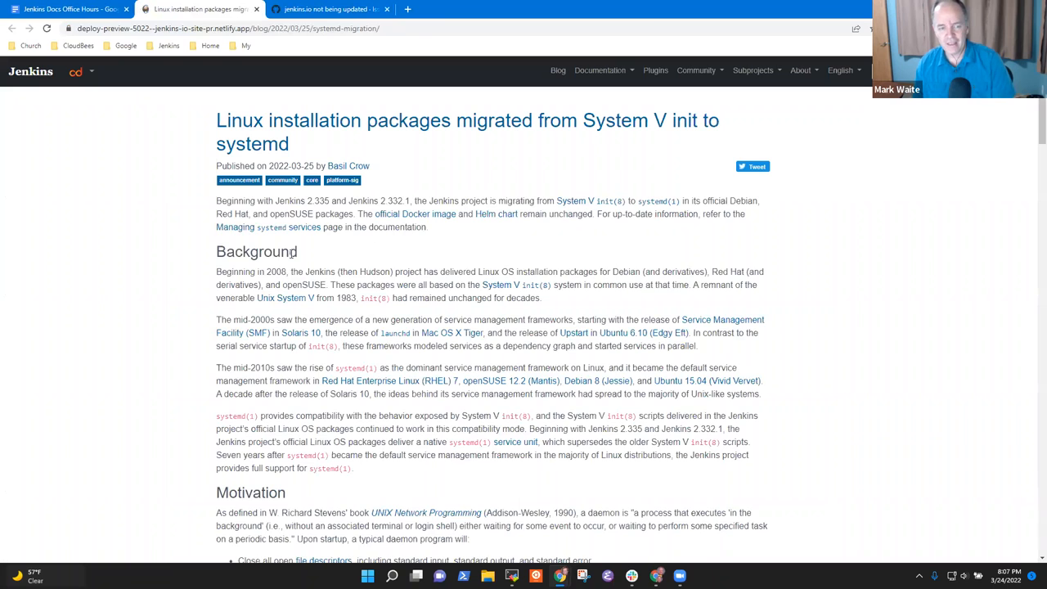
{"action": "mouse_move", "coordinate": [310, 252]}
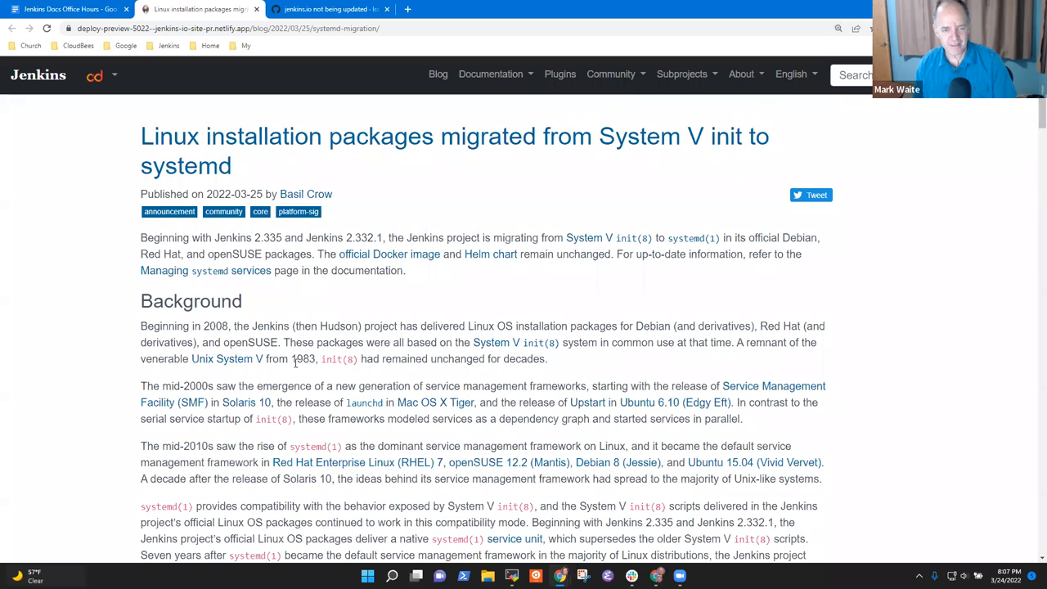
{"action": "double_click", "coordinate": [302, 358]}
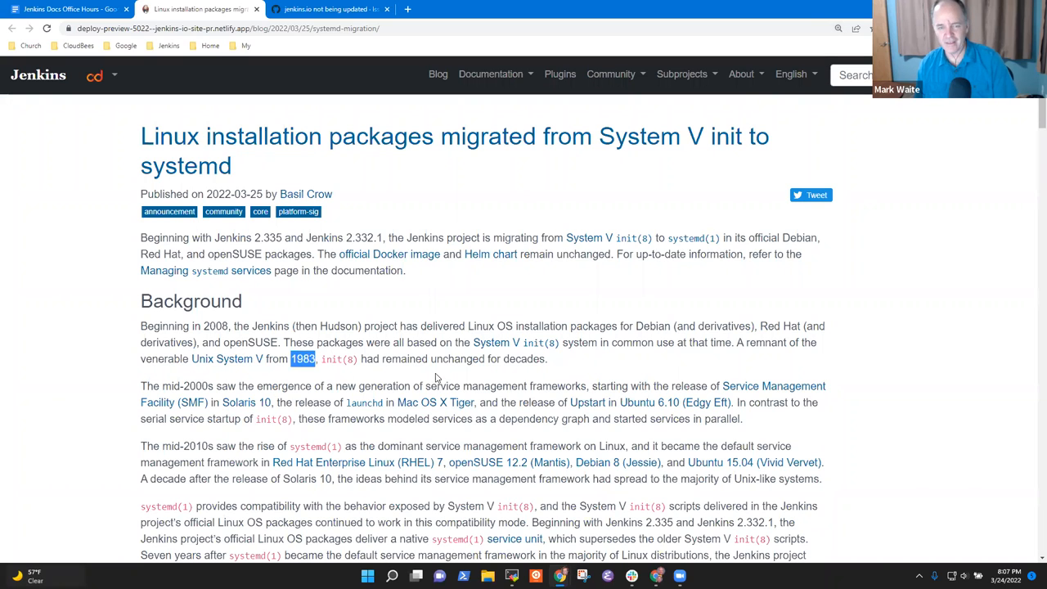
{"action": "double_click", "coordinate": [337, 359]}
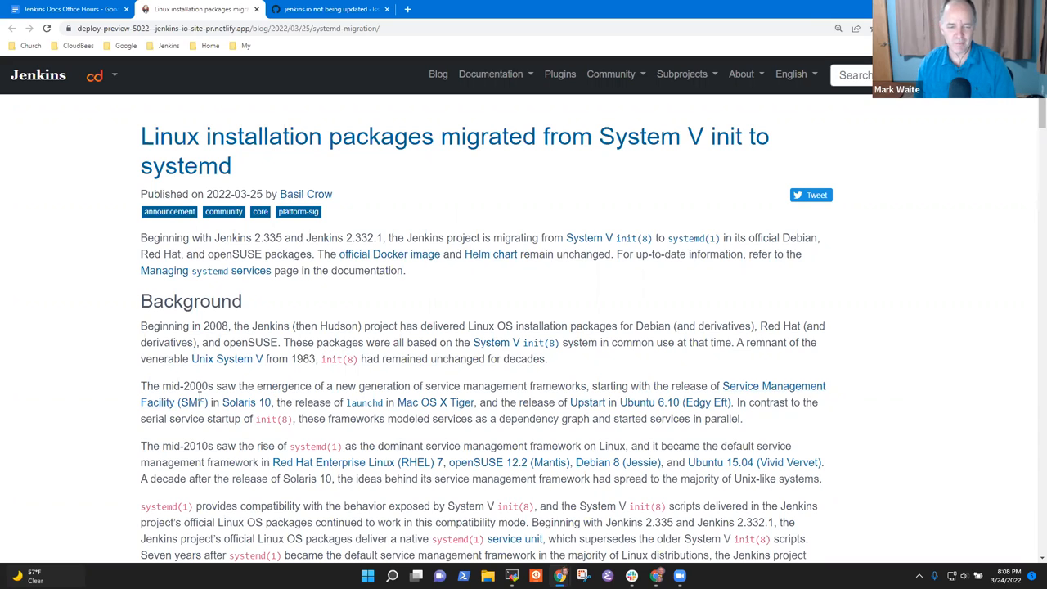
{"action": "mouse_move", "coordinate": [246, 401]}
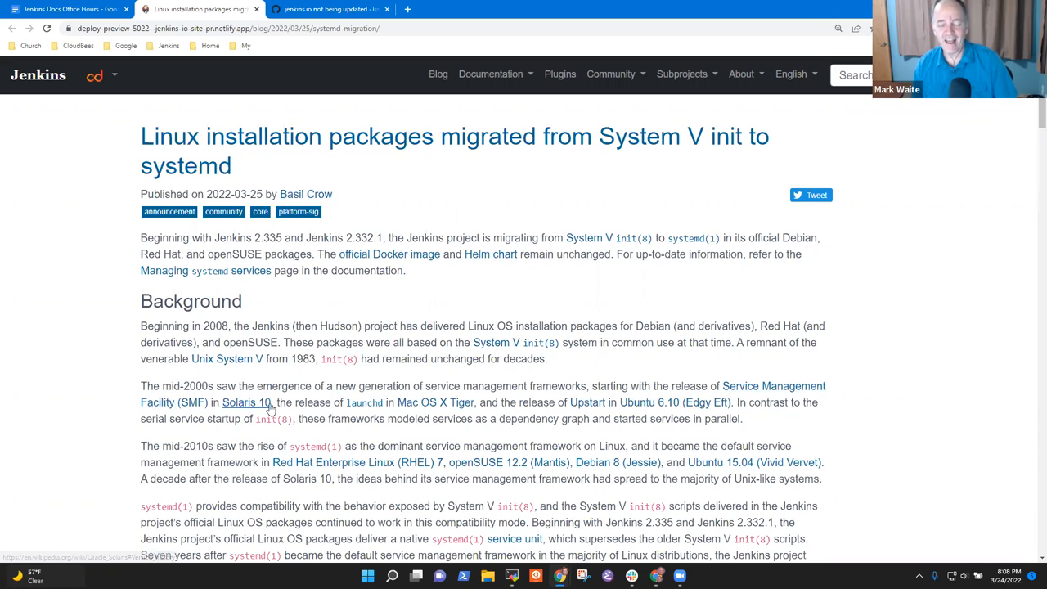
{"action": "scroll", "scroll_direction": "down", "scroll_amount": 3}
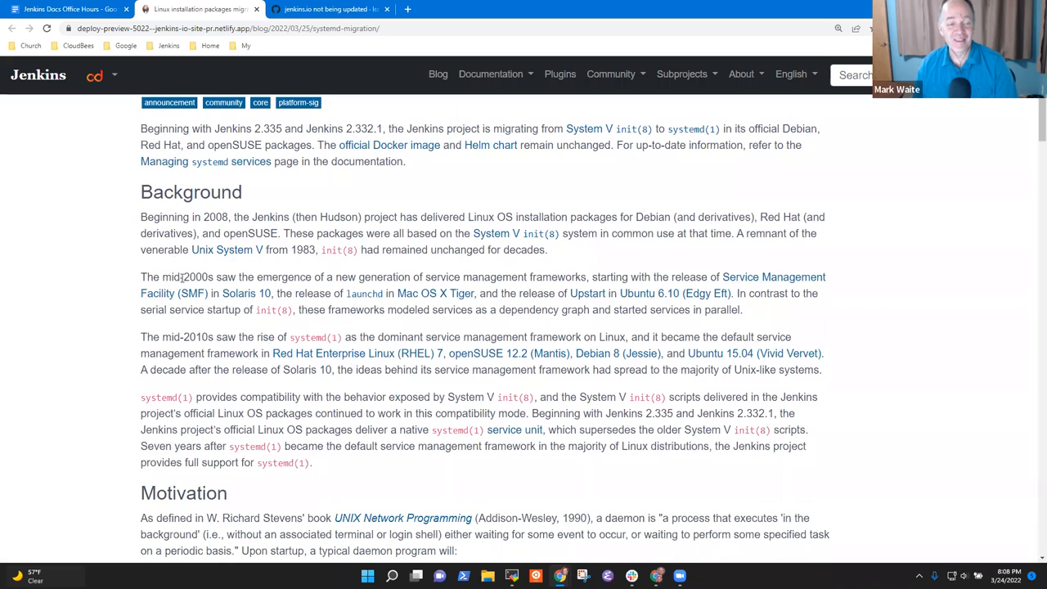
{"action": "left_click_drag", "start_coordinate": [140, 276], "coordinate": [319, 276]}
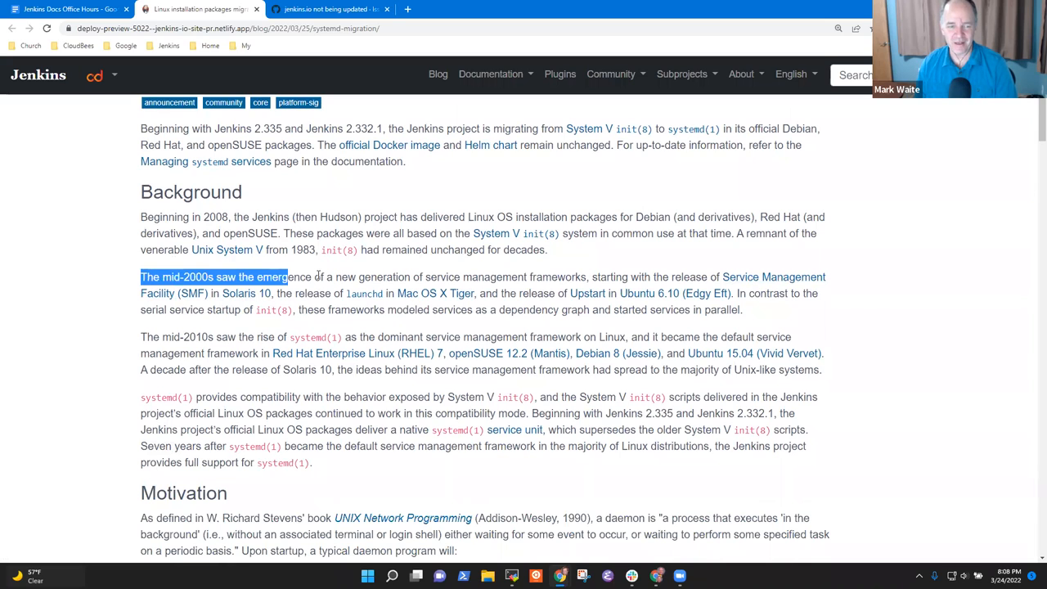
{"action": "left_click_drag", "start_coordinate": [286, 277], "coordinate": [286, 292]}
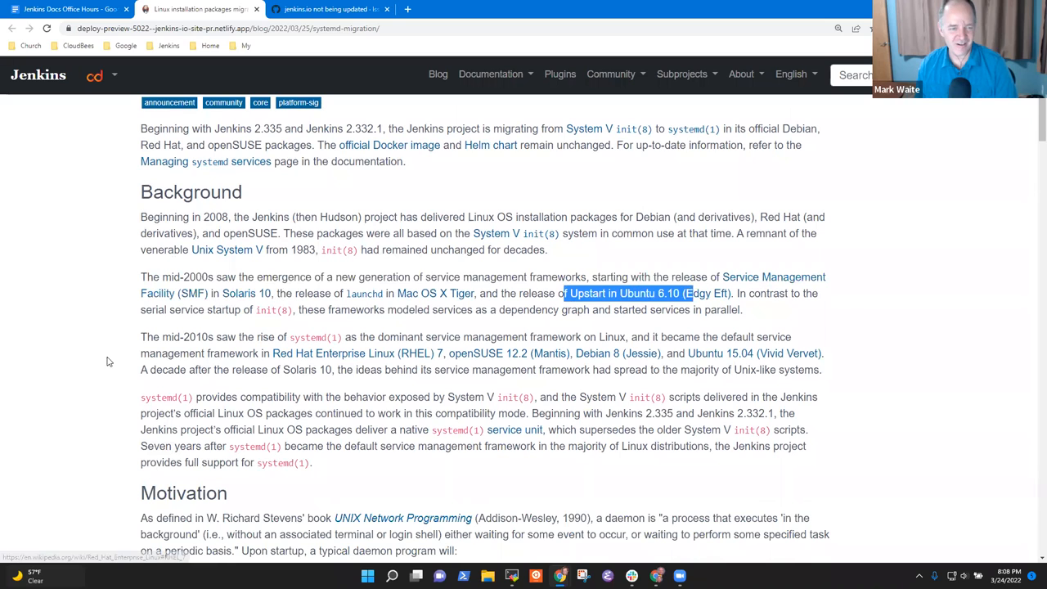
{"action": "mouse_move", "coordinate": [228, 336]}
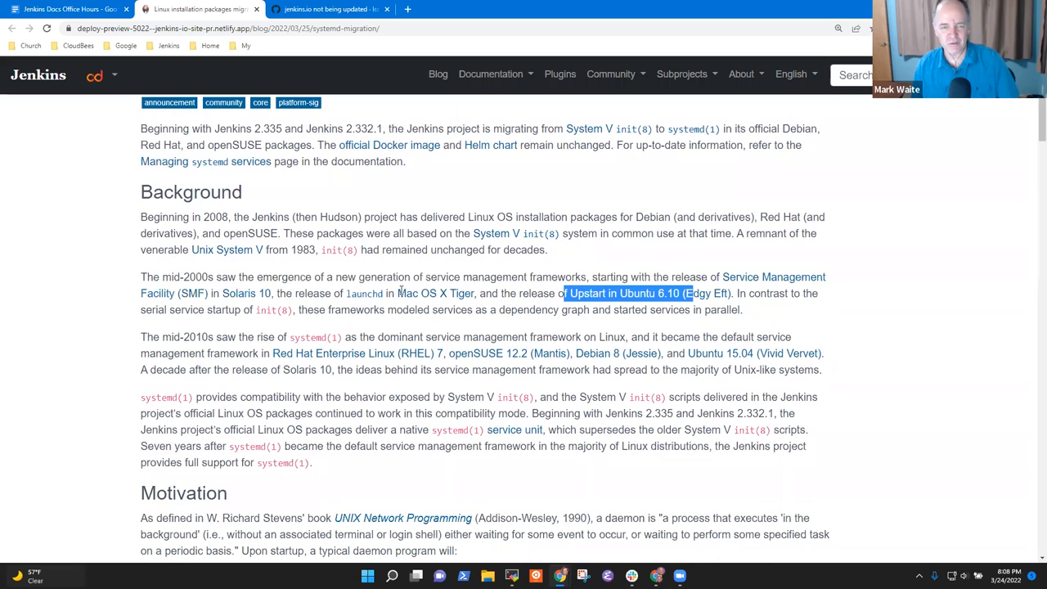
{"action": "left_click", "coordinate": [112, 334]}
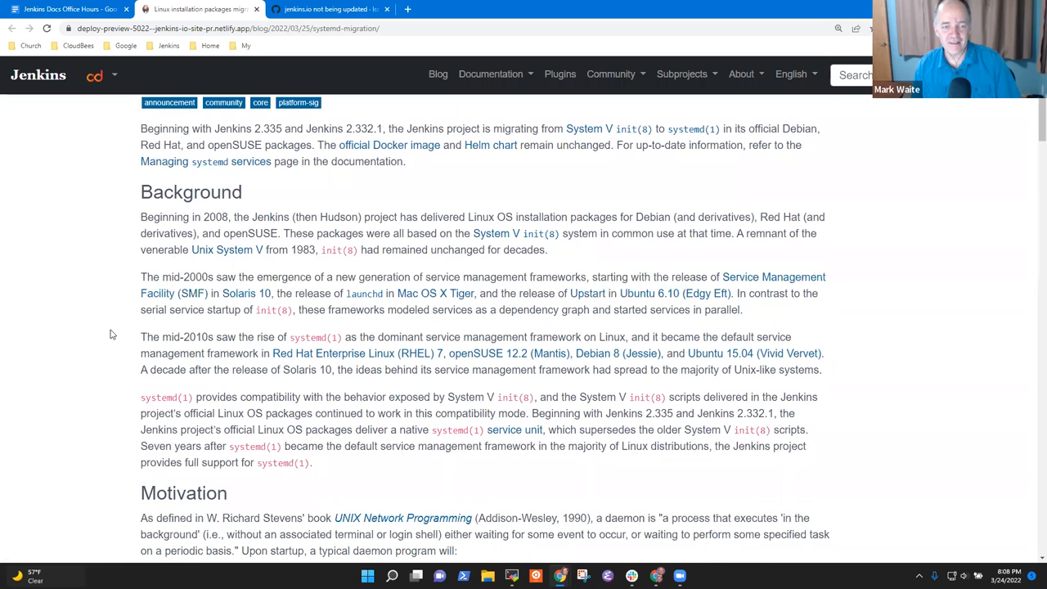
{"action": "left_click_drag", "start_coordinate": [140, 337], "coordinate": [298, 353]}
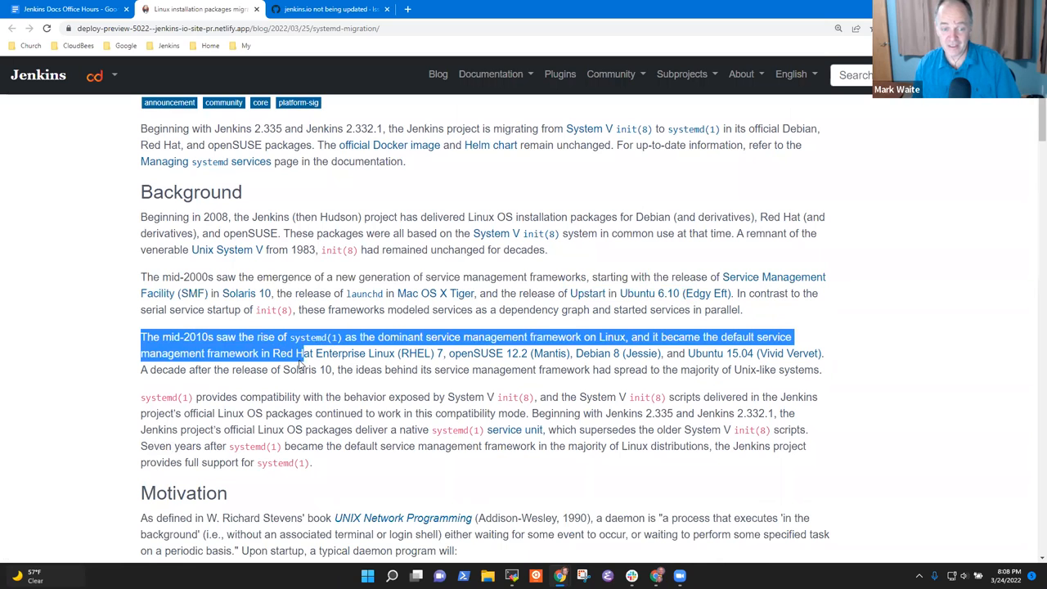
{"action": "left_click", "coordinate": [540, 397]}
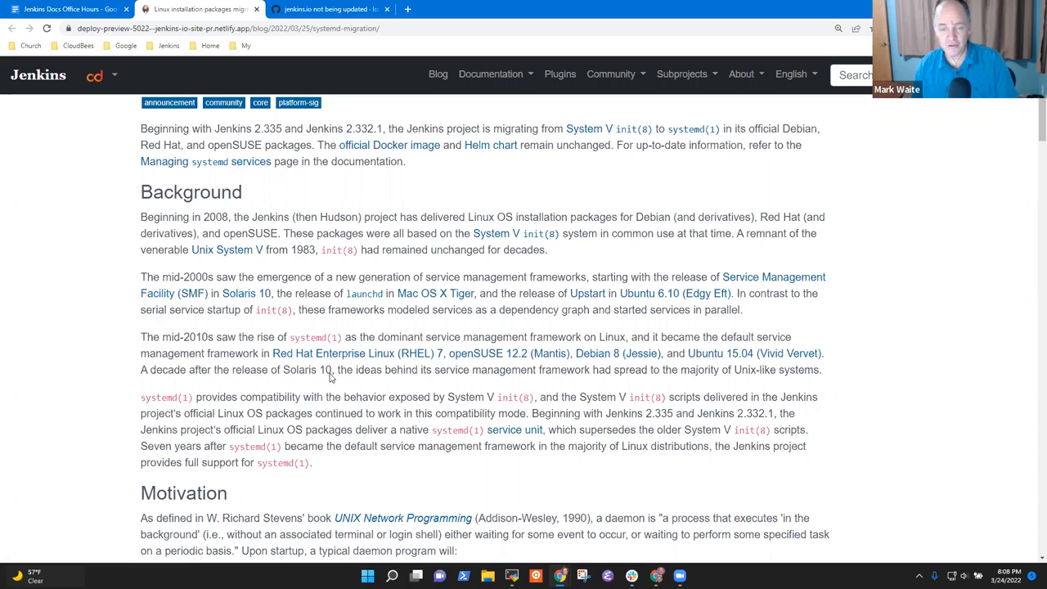
{"action": "scroll", "scroll_direction": "down", "scroll_amount": 3}
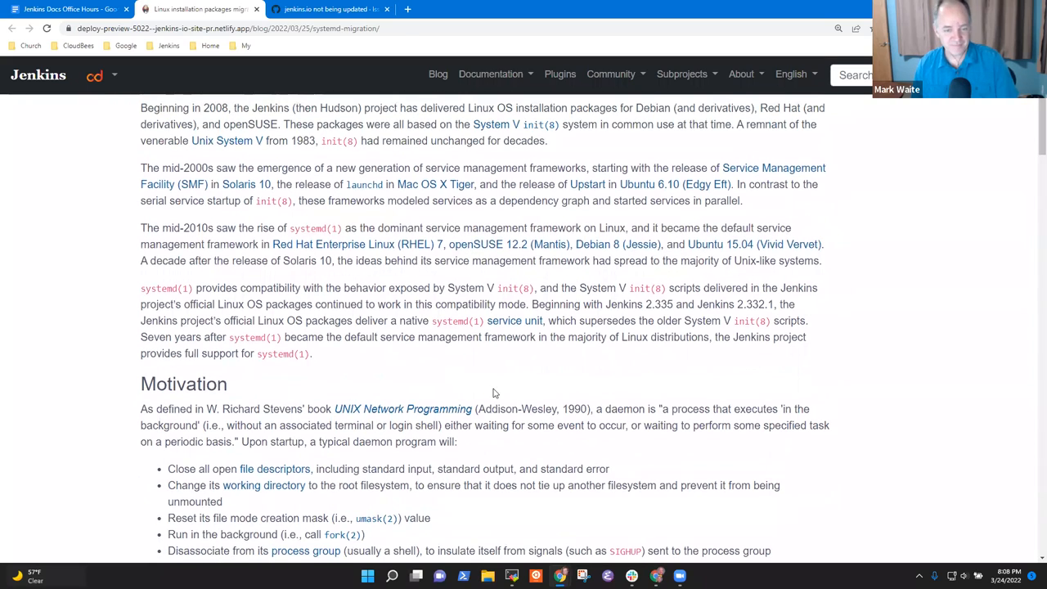
{"action": "scroll", "scroll_direction": "up", "scroll_amount": 3}
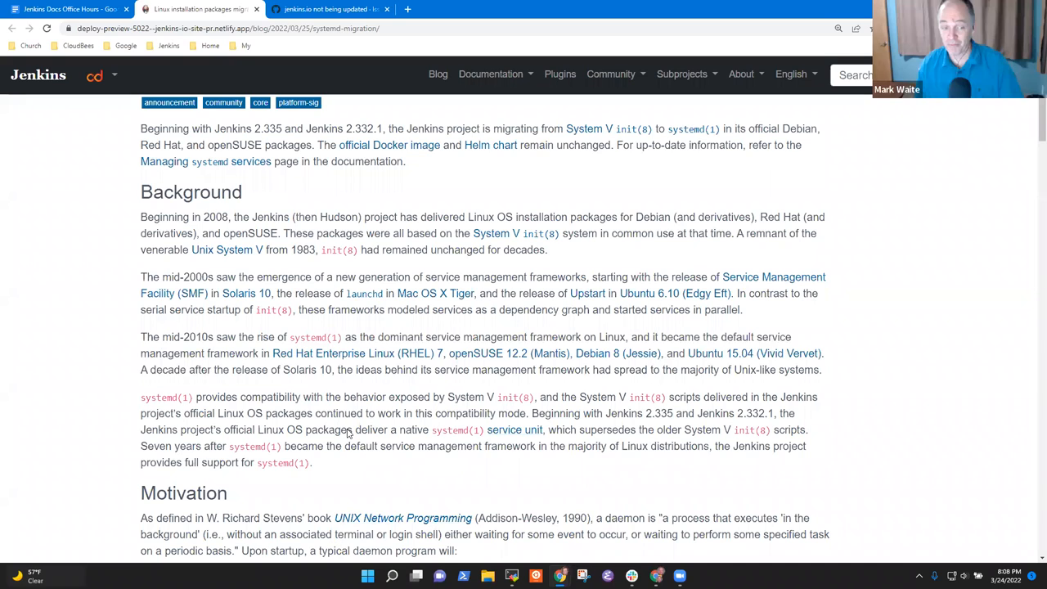
{"action": "mouse_move", "coordinate": [738, 509]}
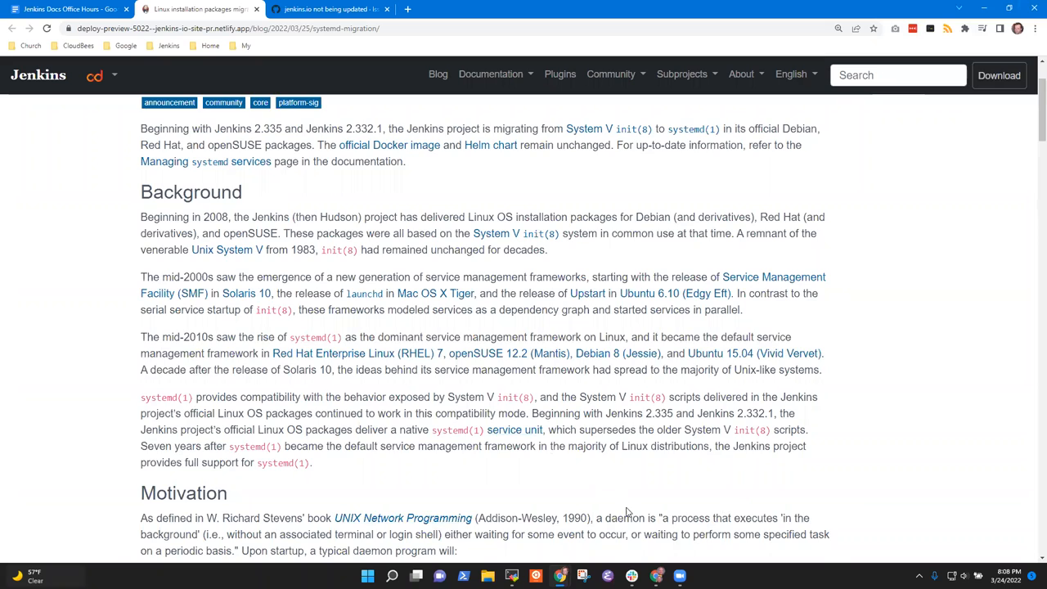
{"action": "scroll", "scroll_direction": "down", "scroll_amount": 3}
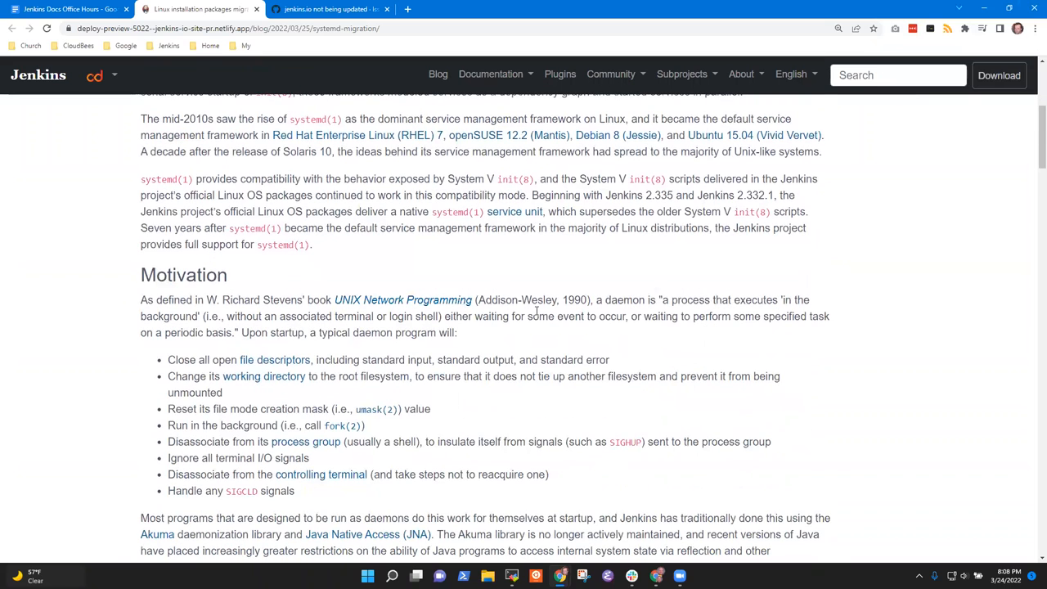
{"action": "left_click_drag", "start_coordinate": [221, 299], "coordinate": [593, 299]}
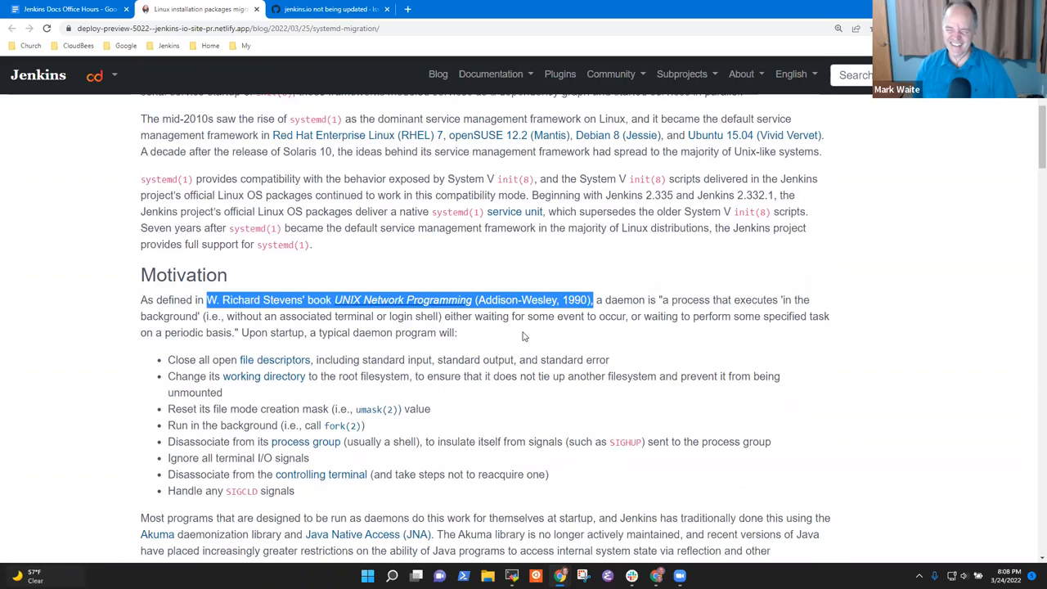
{"action": "left_click", "coordinate": [406, 316]}
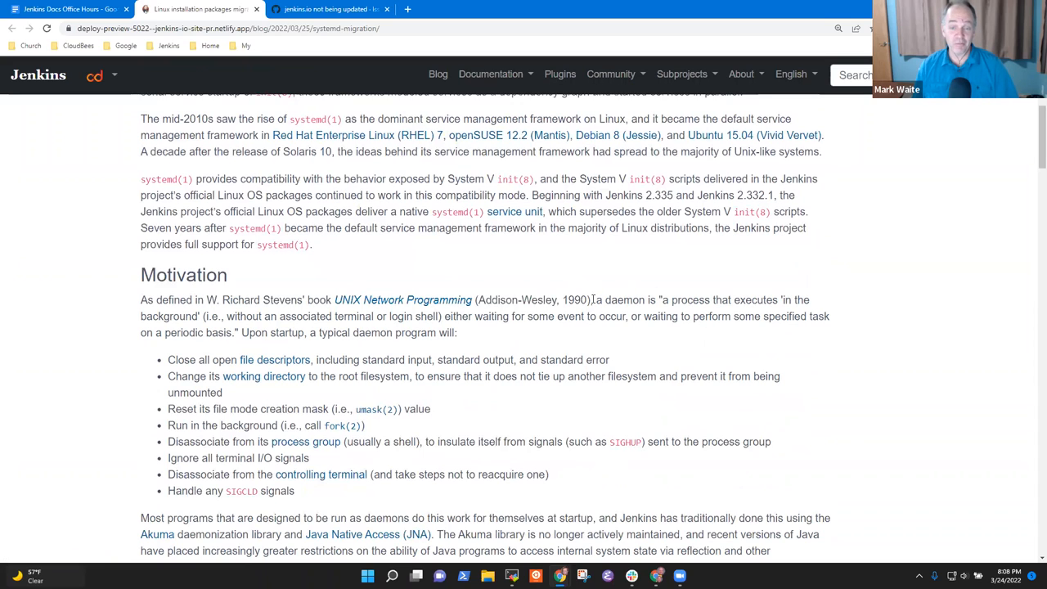
{"action": "left_click_drag", "start_coordinate": [204, 299], "coordinate": [594, 300]}
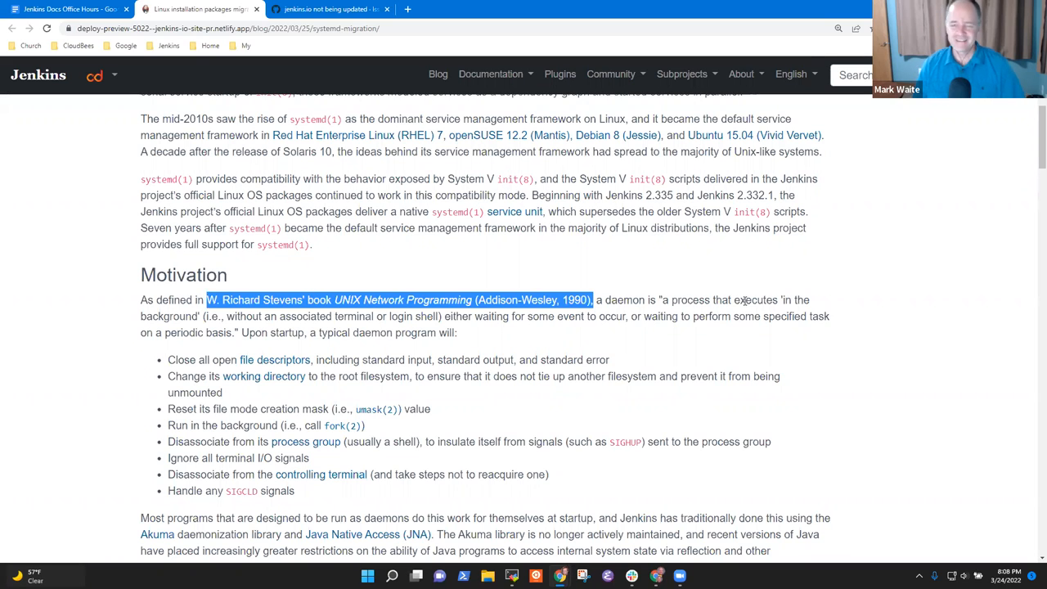
{"action": "left_click", "coordinate": [598, 307]}
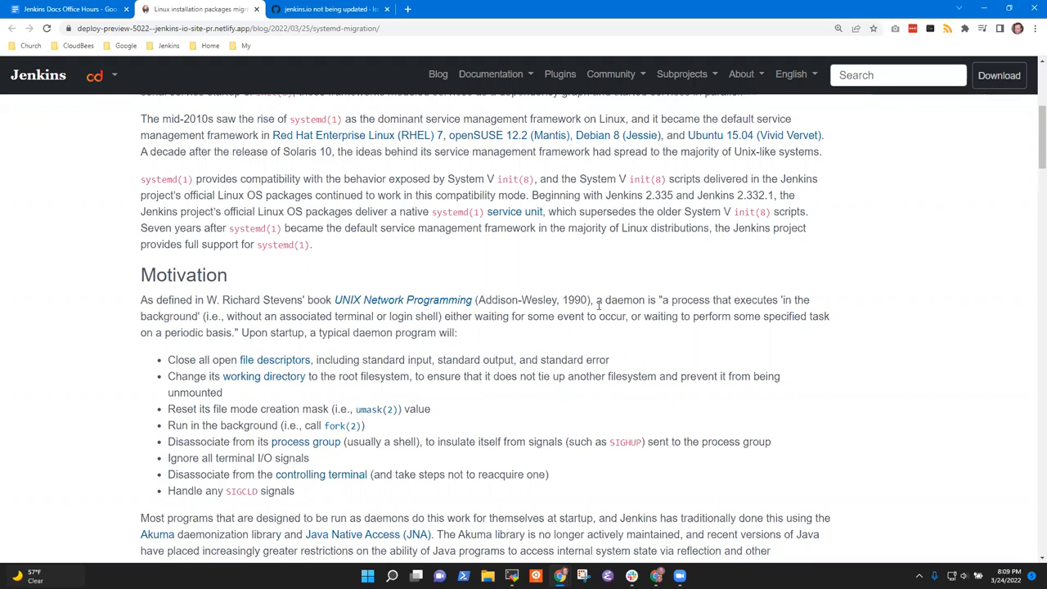
{"action": "mouse_move", "coordinate": [586, 283]}
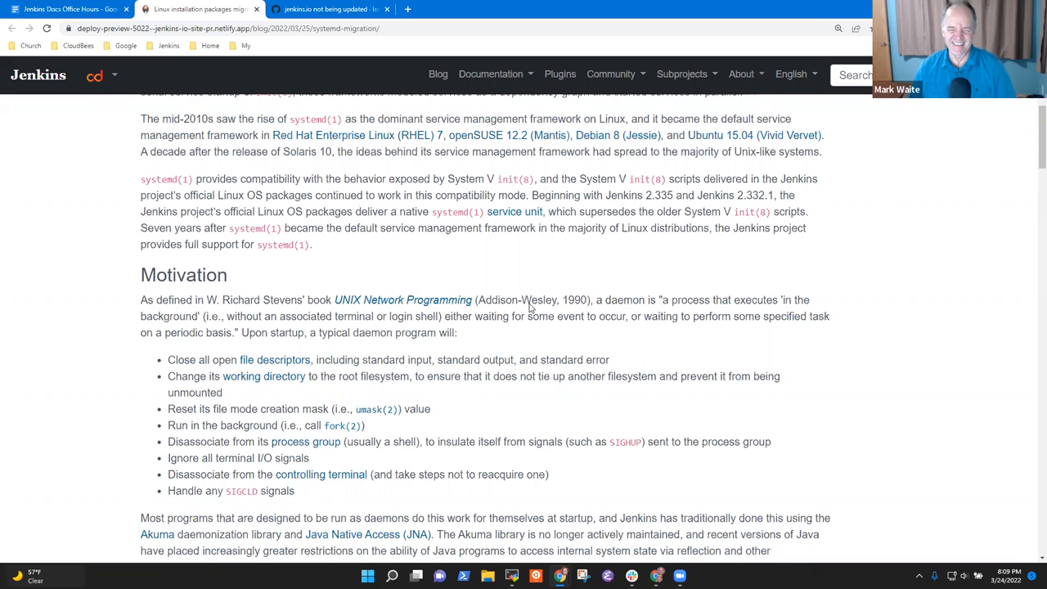
{"action": "scroll", "scroll_direction": "down", "scroll_amount": 3}
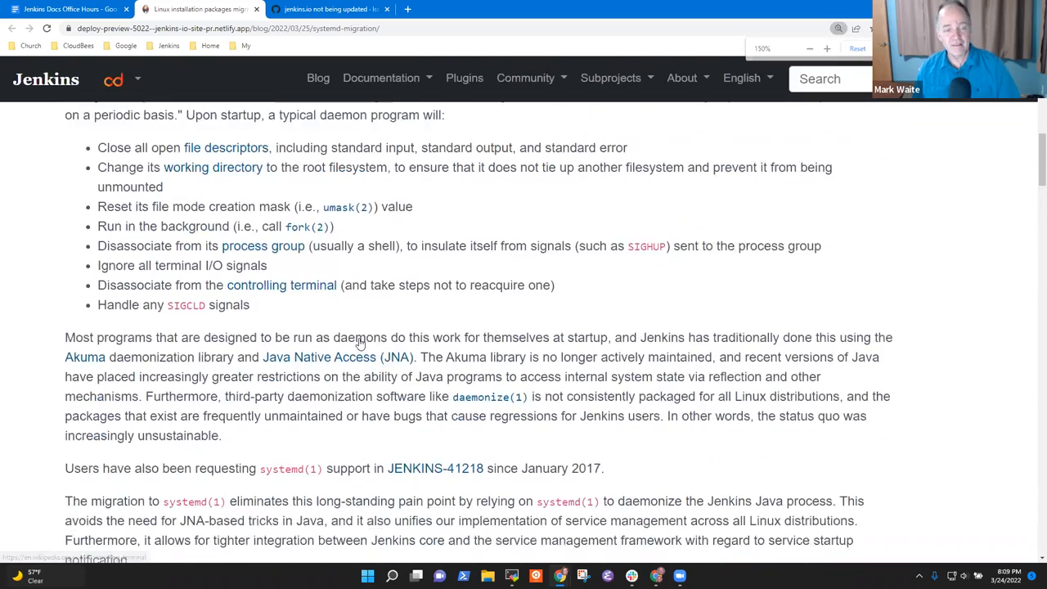
{"action": "scroll", "scroll_direction": "down", "scroll_amount": 3}
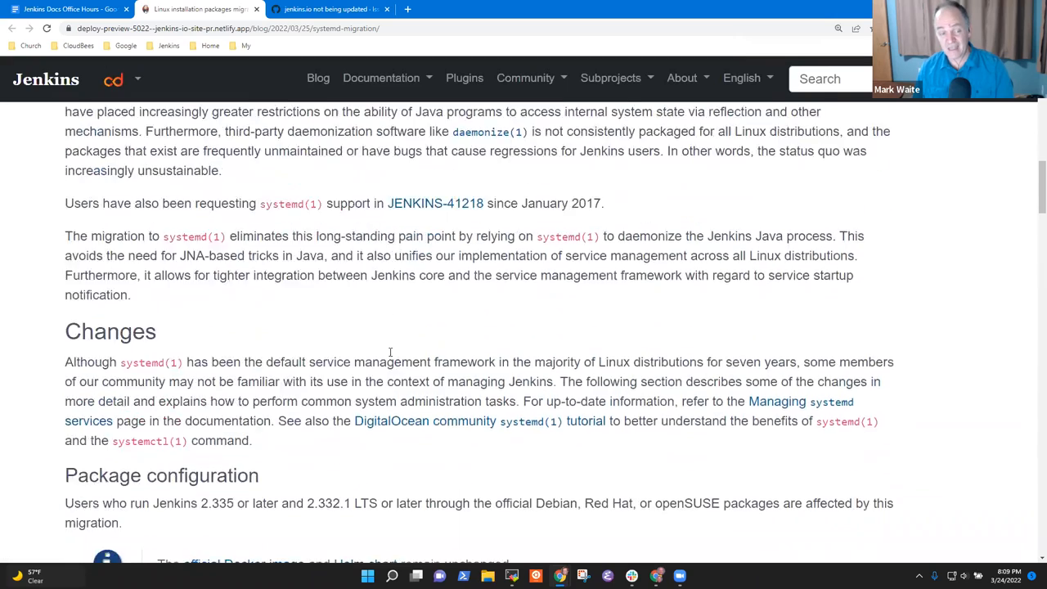
{"action": "scroll", "scroll_direction": "up", "scroll_amount": 3}
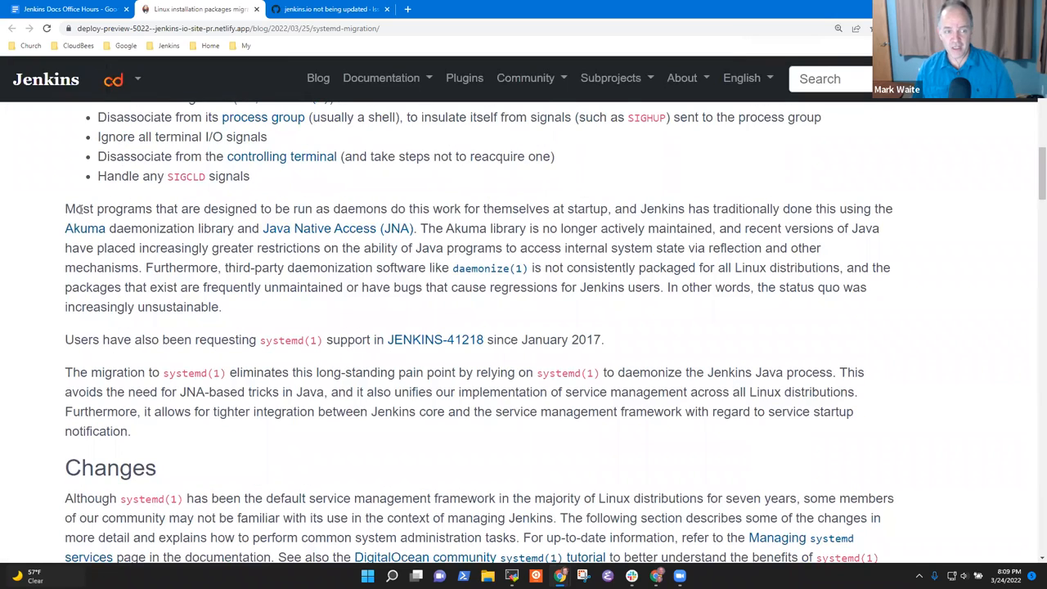
{"action": "left_click_drag", "start_coordinate": [65, 208], "coordinate": [711, 229]}
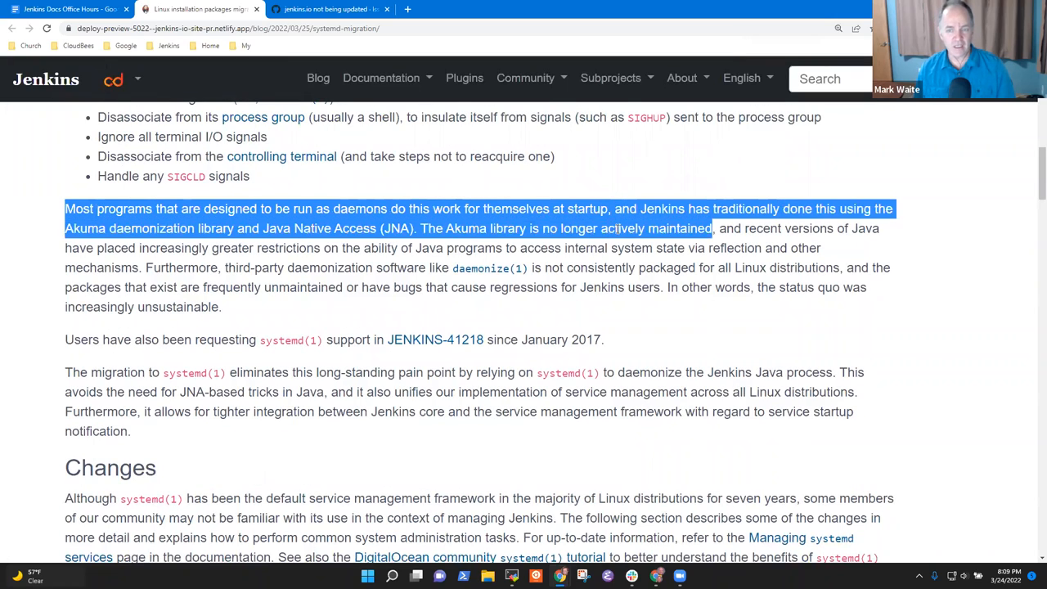
{"action": "left_click", "coordinate": [425, 209]}
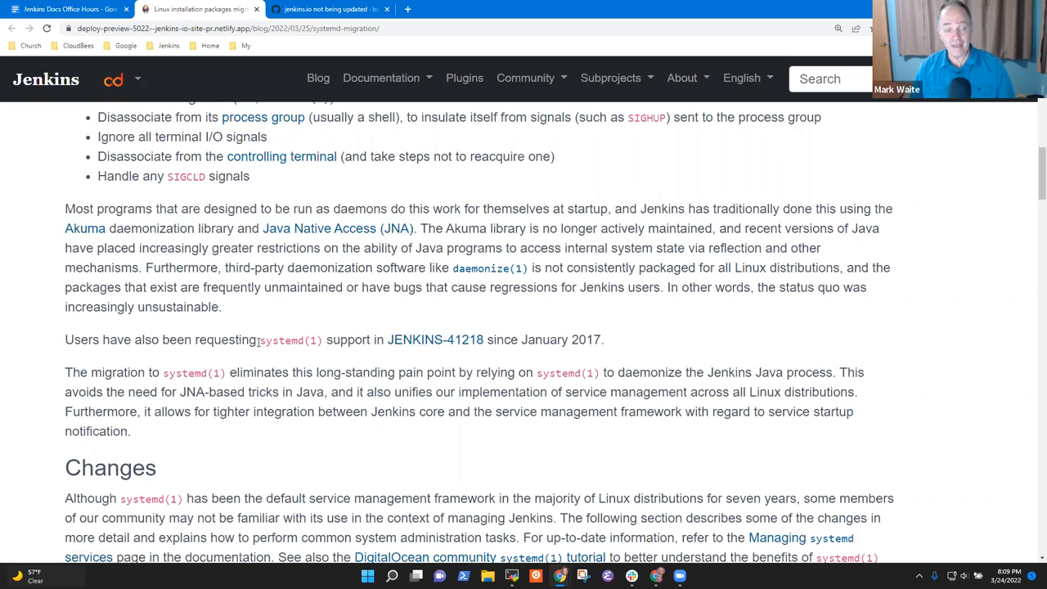
{"action": "mouse_move", "coordinate": [248, 366]}
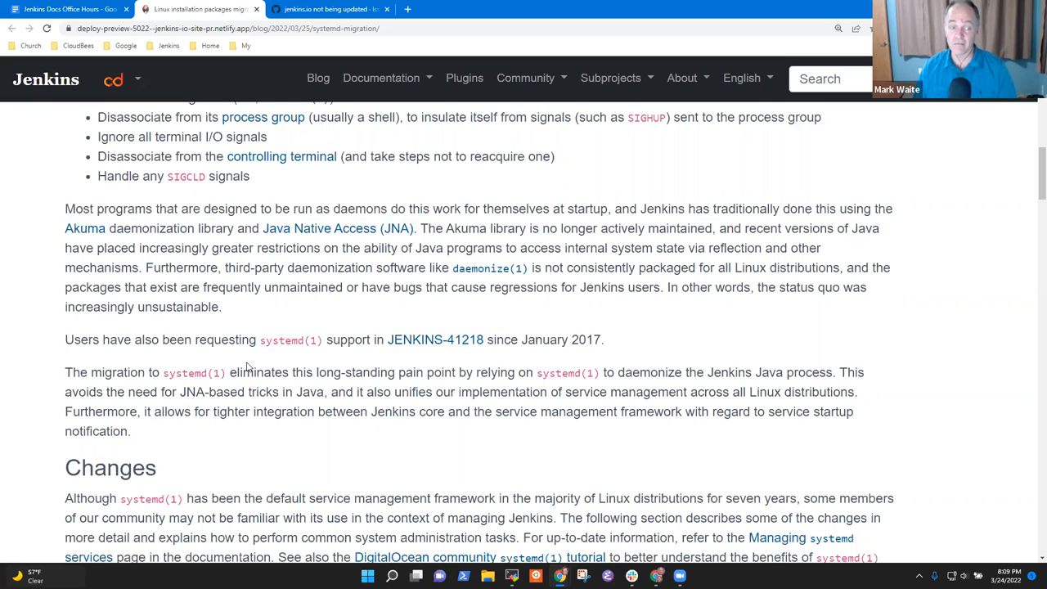
{"action": "scroll", "scroll_direction": "down", "scroll_amount": 3}
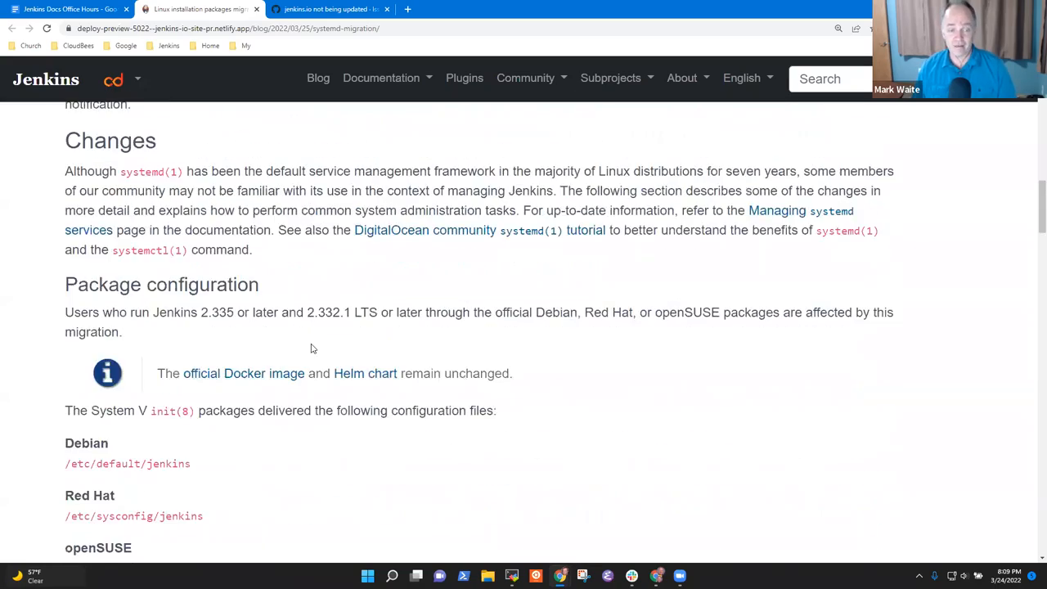
{"action": "scroll", "scroll_direction": "down", "scroll_amount": 3}
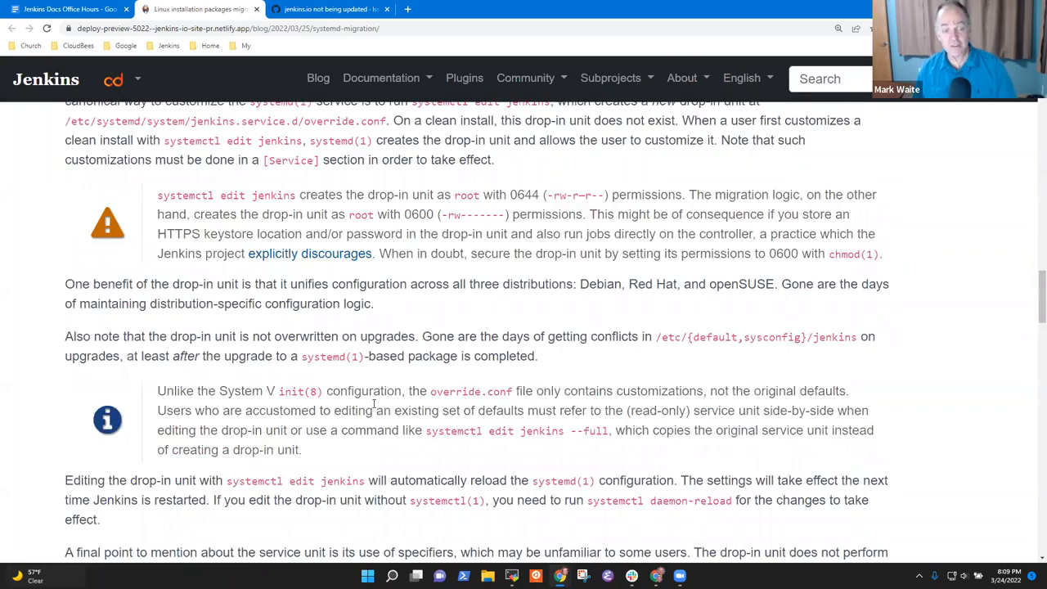
{"action": "scroll", "scroll_direction": "down", "scroll_amount": 3}
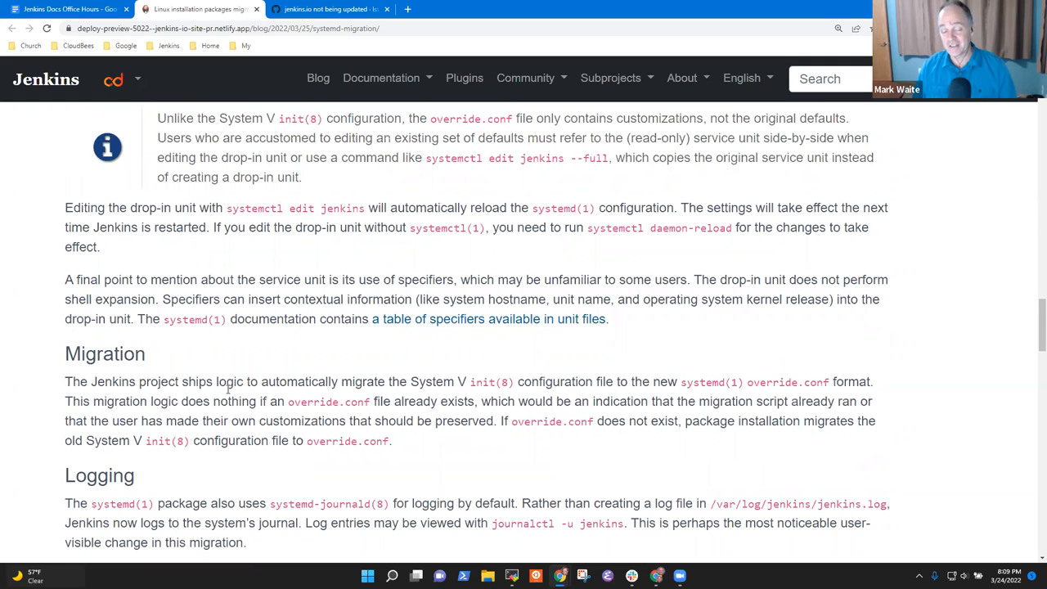
{"action": "mouse_move", "coordinate": [259, 418]}
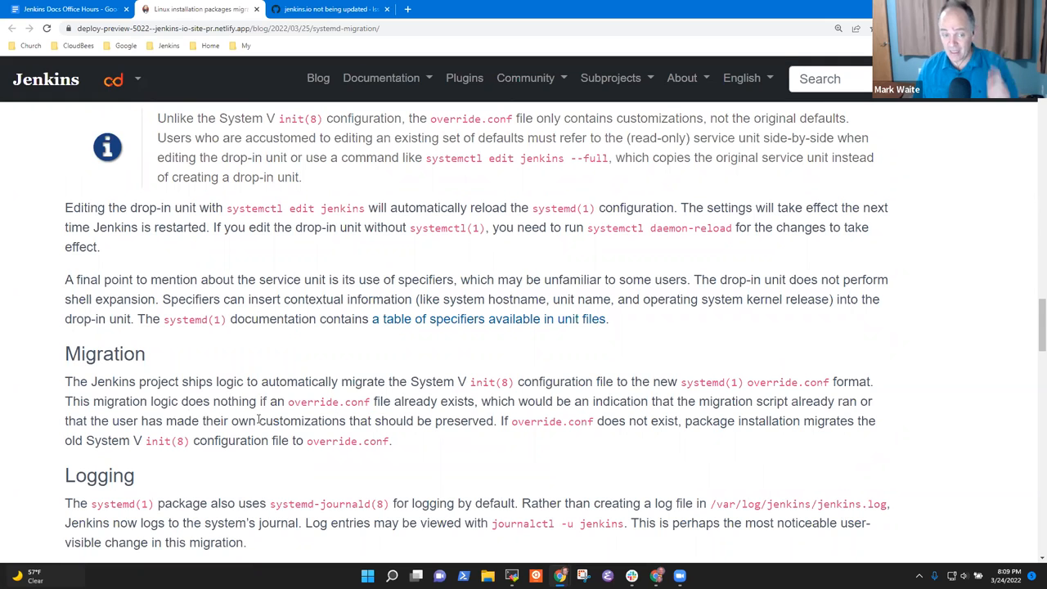
{"action": "scroll", "scroll_direction": "down", "scroll_amount": 3}
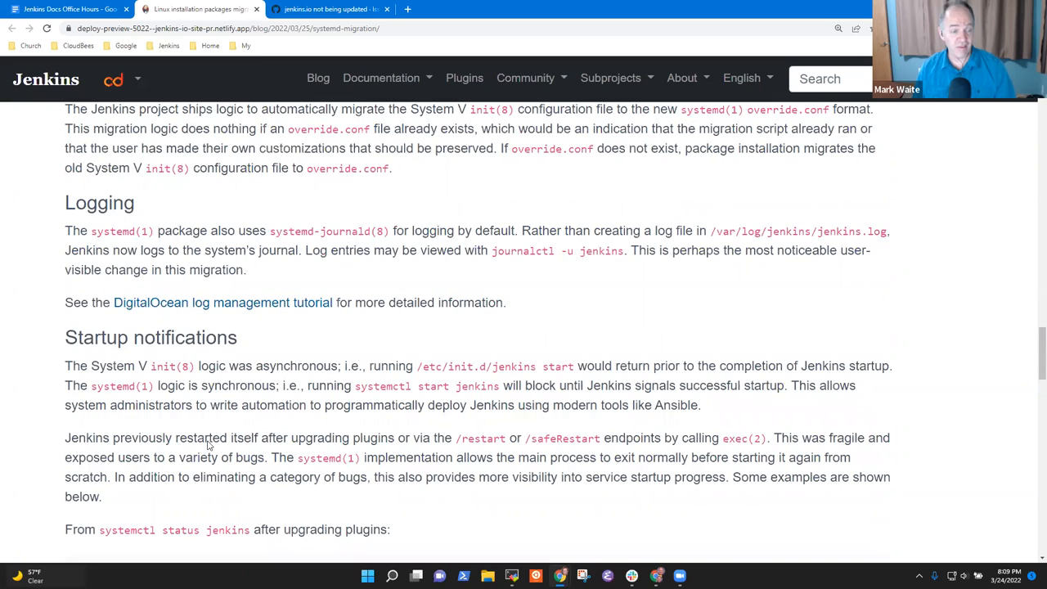
{"action": "scroll", "scroll_direction": "down", "scroll_amount": 3}
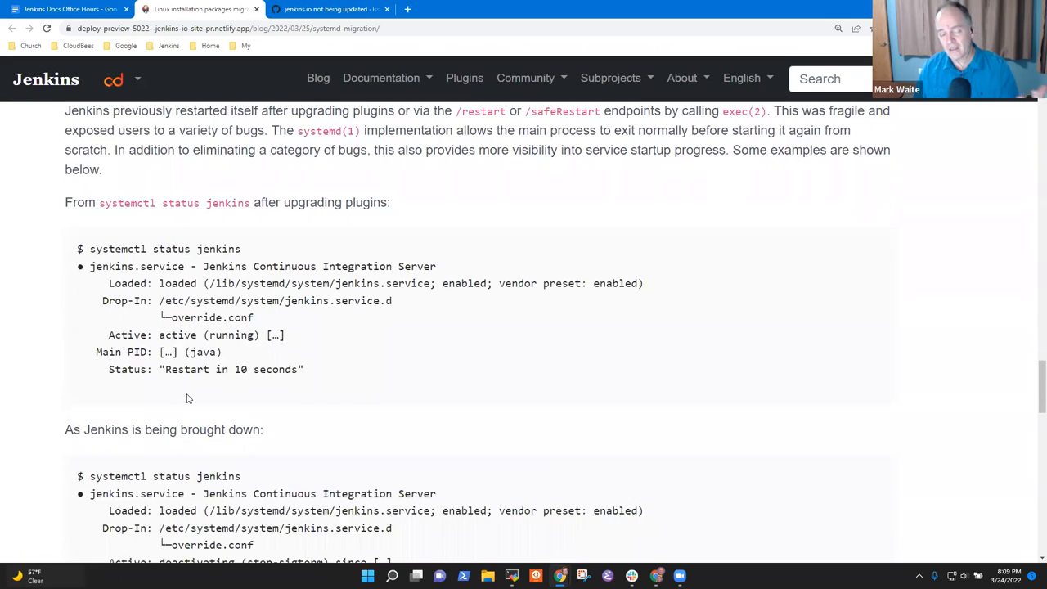
{"action": "mouse_move", "coordinate": [194, 403]}
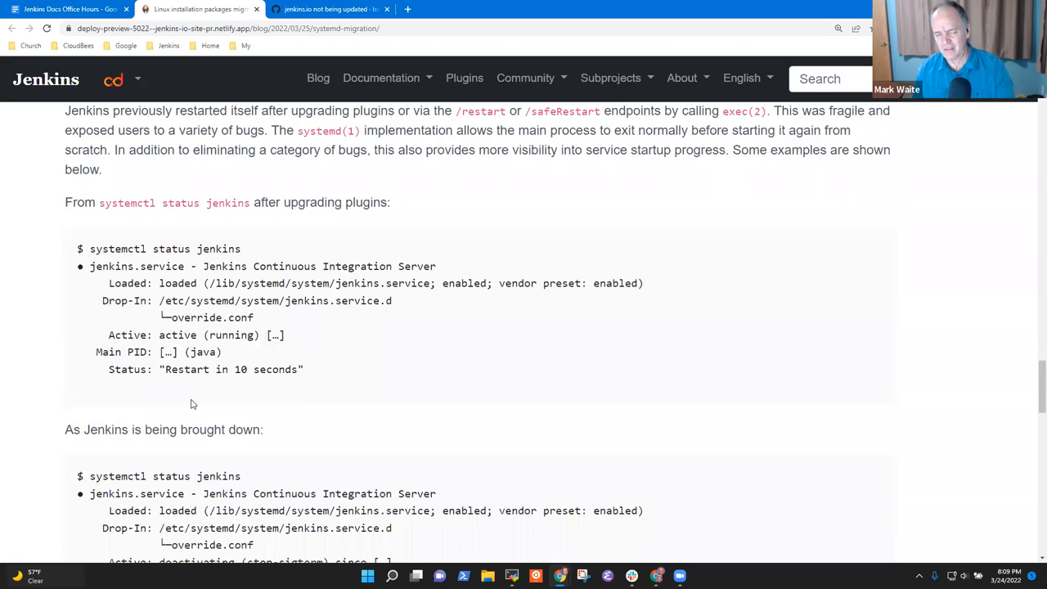
{"action": "mouse_move", "coordinate": [191, 412]}
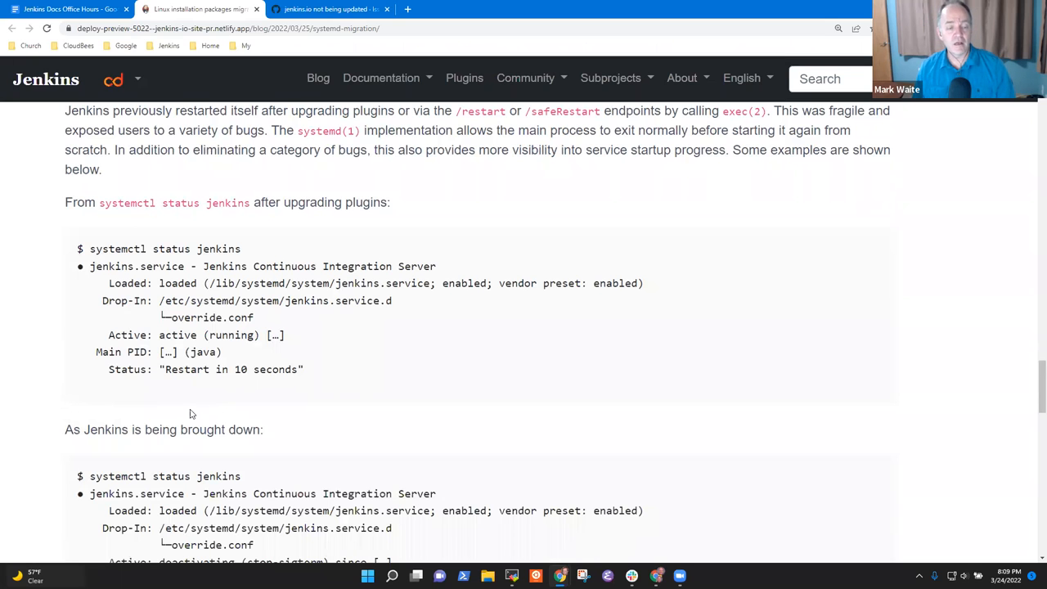
{"action": "scroll", "scroll_direction": "down", "scroll_amount": 3}
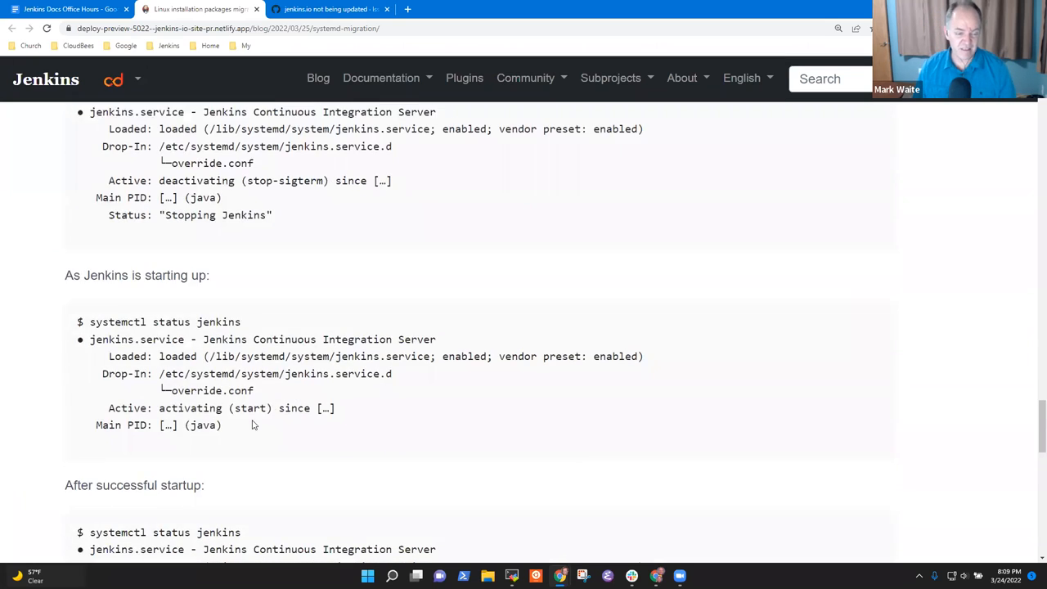
{"action": "scroll", "scroll_direction": "down", "scroll_amount": 3}
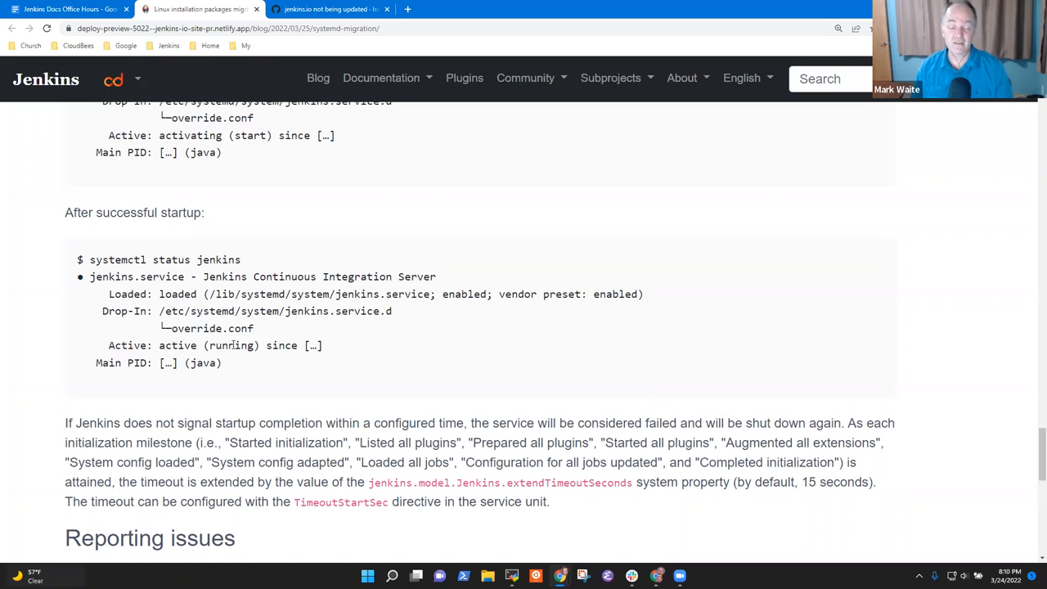
{"action": "scroll", "scroll_direction": "down", "scroll_amount": 3}
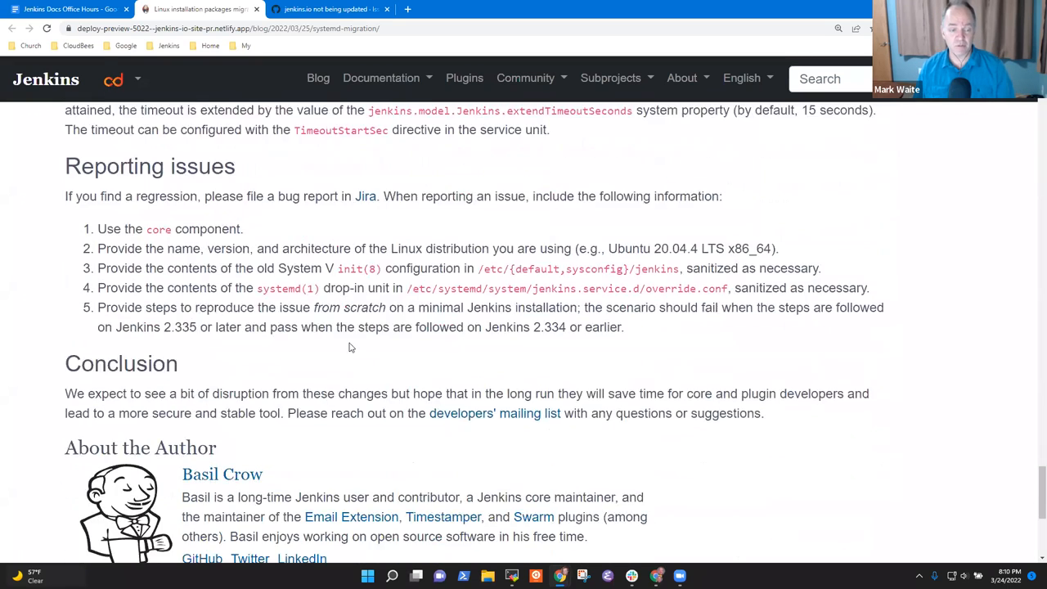
{"action": "scroll", "scroll_direction": "down", "scroll_amount": 3}
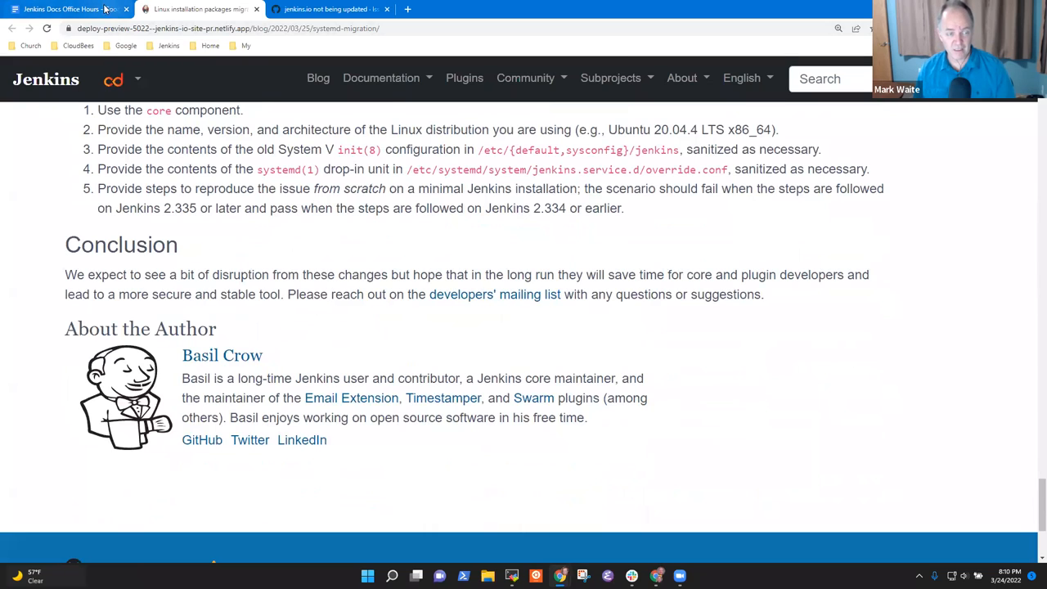
- Review the systemd blog post preview from its title, then return to the meeting notes
{"action": "left_click", "coordinate": [66, 9]}
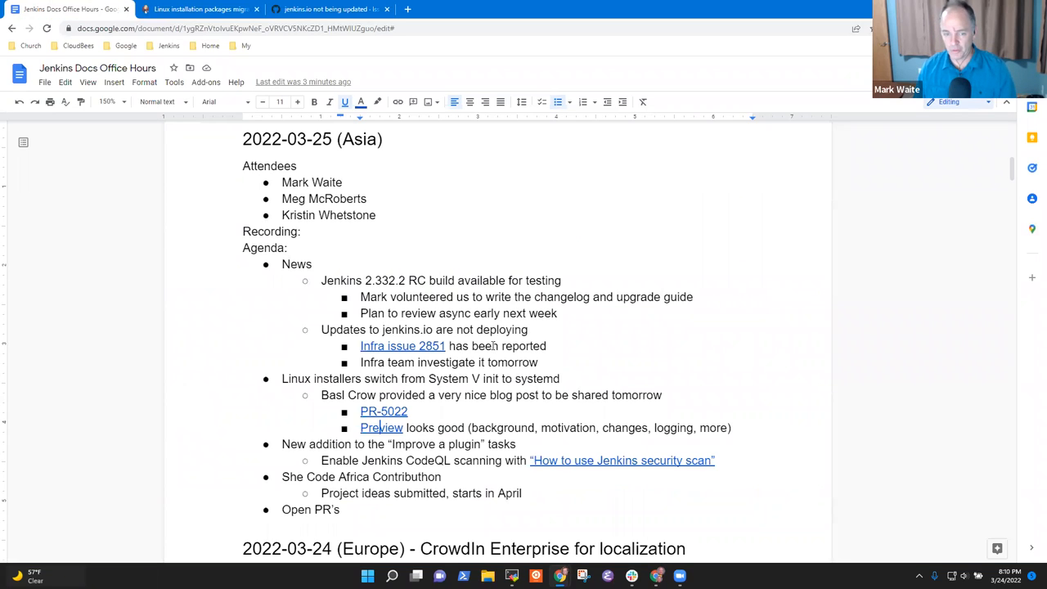
{"action": "left_click_drag", "start_coordinate": [361, 296], "coordinate": [528, 330]}
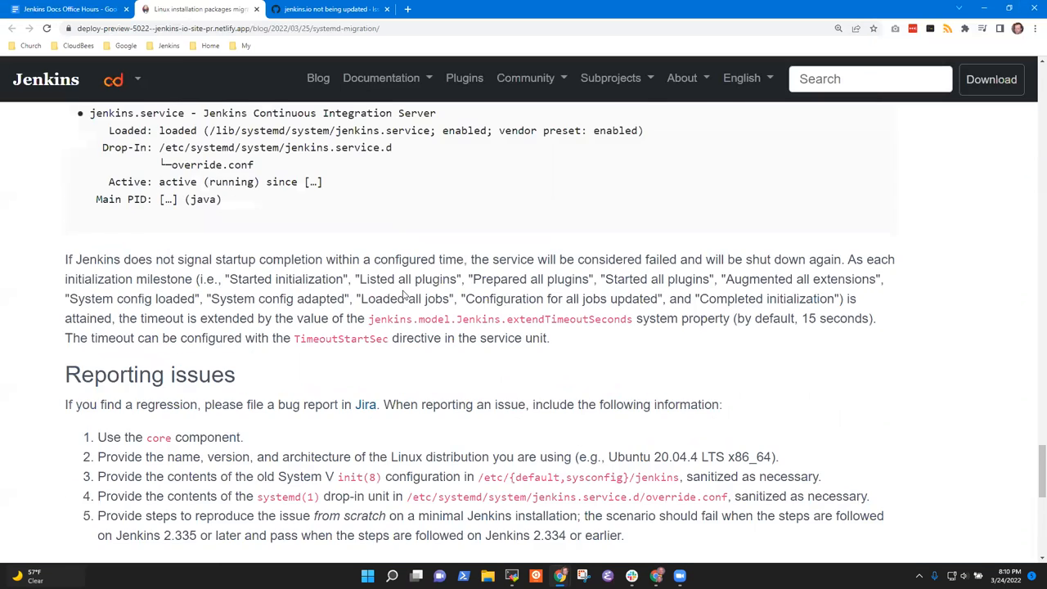
{"action": "scroll", "scroll_direction": "up", "scroll_amount": 3}
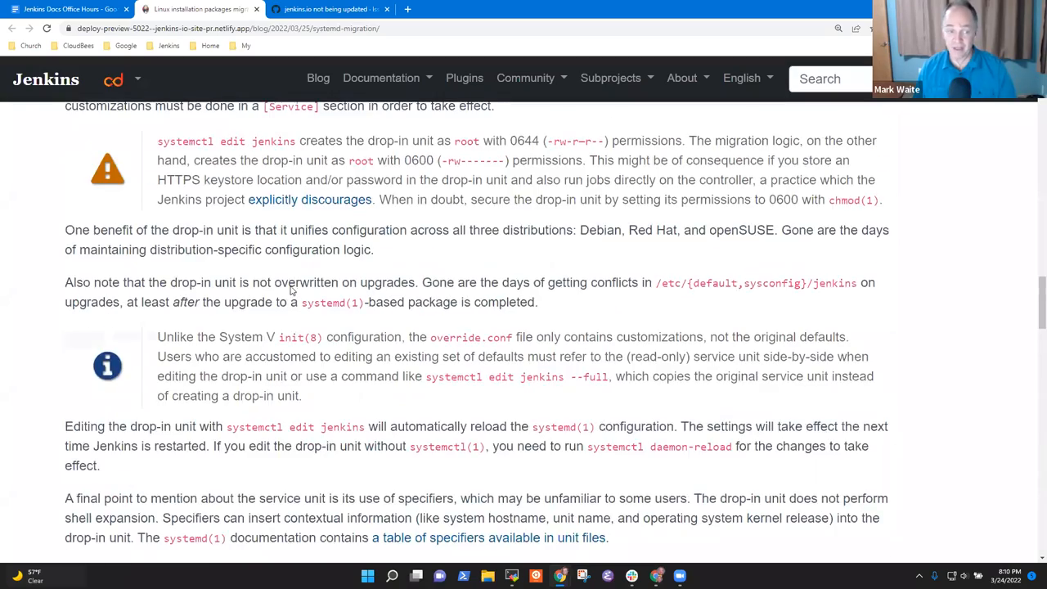
{"action": "scroll", "scroll_direction": "up", "scroll_amount": 3}
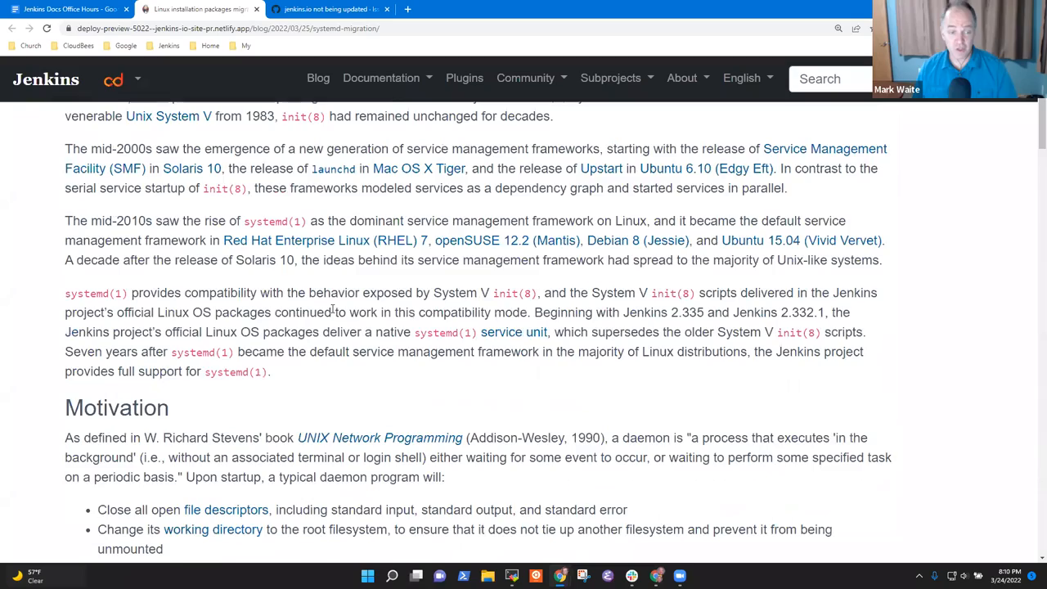
{"action": "scroll", "scroll_direction": "up", "scroll_amount": 3}
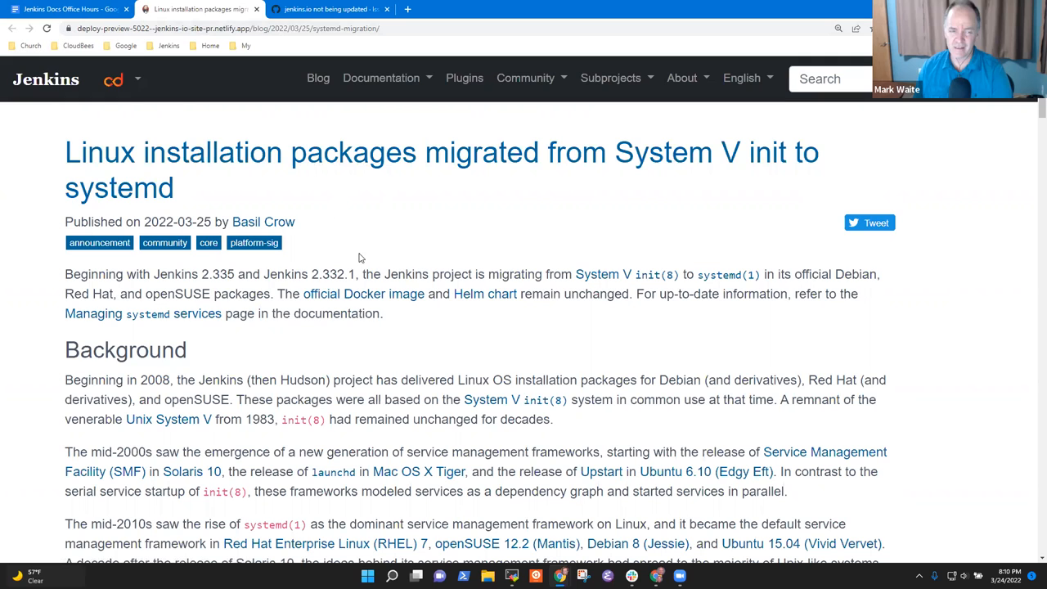
{"action": "left_click", "coordinate": [70, 9]}
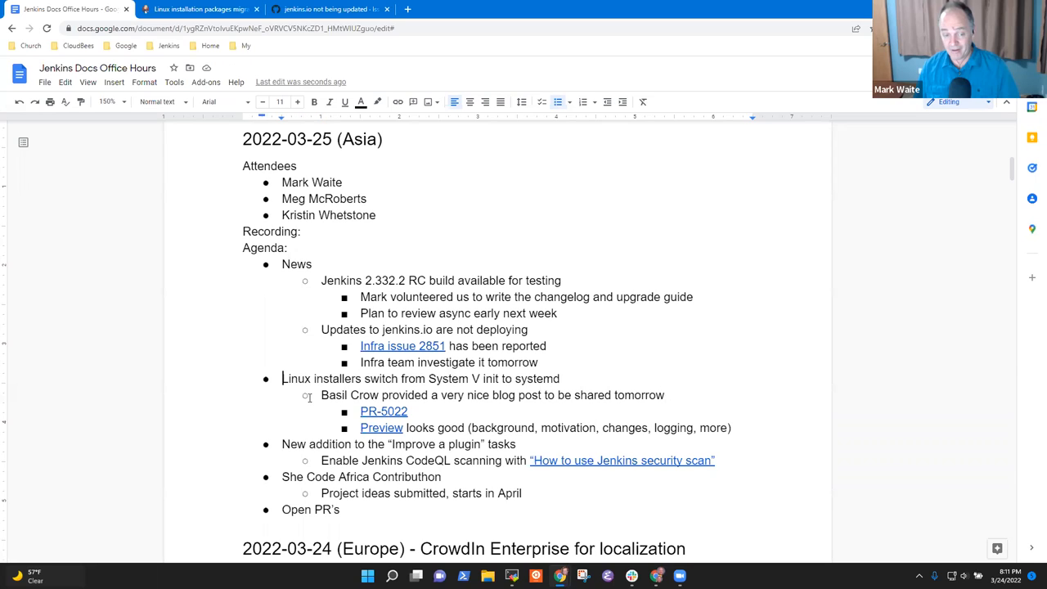
- Add the sub-bullet 'Managing a service page has been updated as well' under Linux installers
{"action": "left_click", "coordinate": [730, 427]}
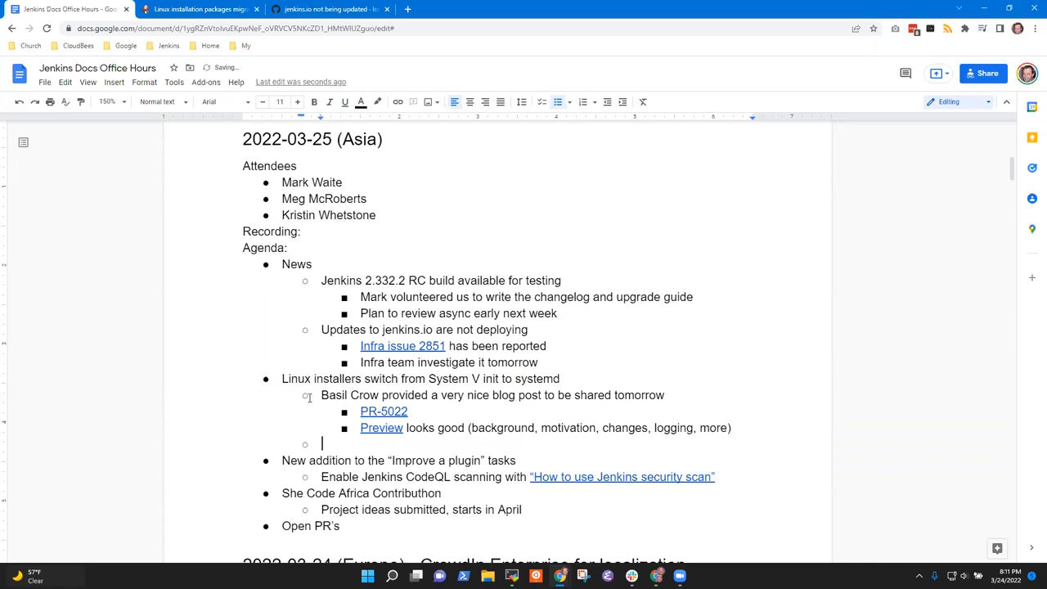
{"action": "type", "text": "Managing a service page has bee"}
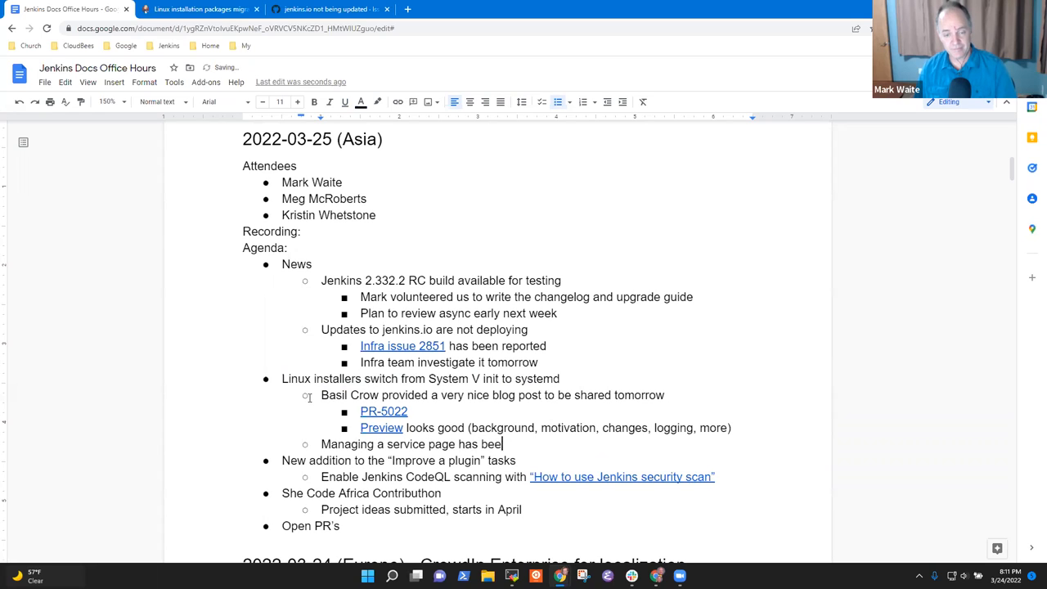
{"action": "type", "text": "n updated as well"}
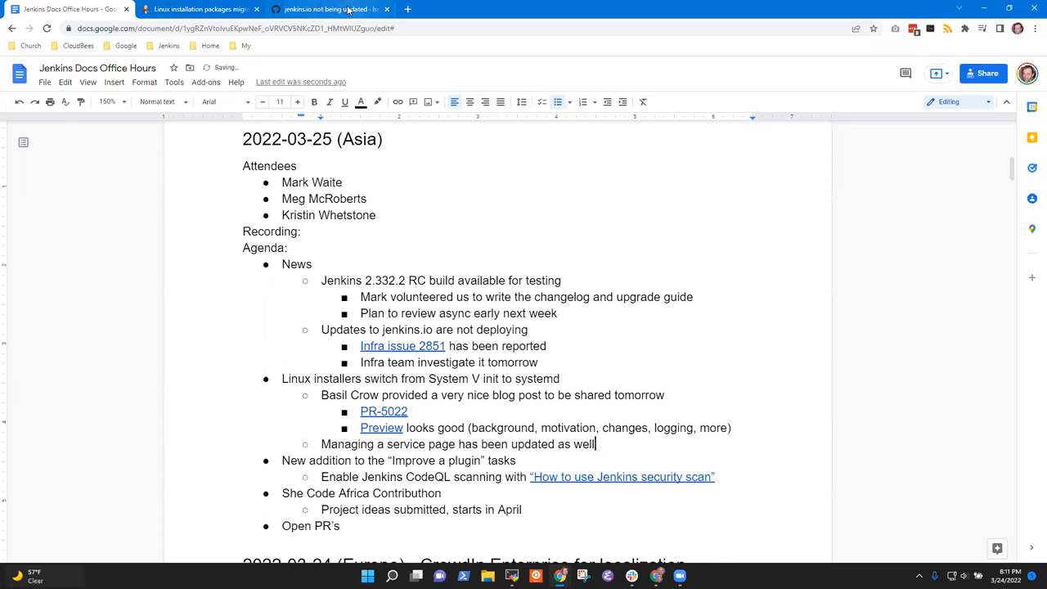
{"action": "left_click", "coordinate": [201, 9]}
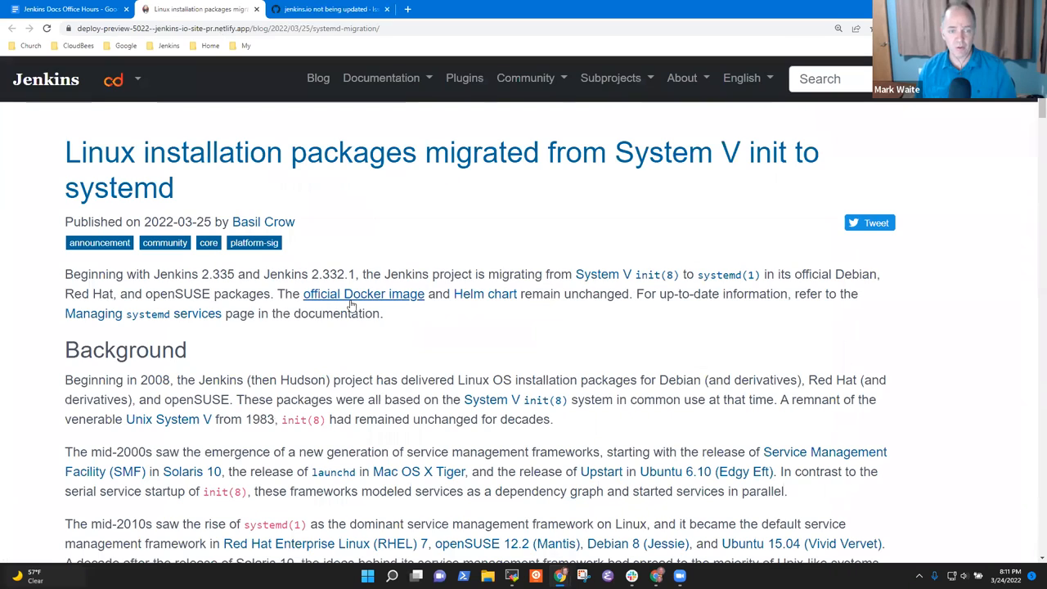
- Browse Managing Jenkins > Managing systemd services to its Pruning service logs section
{"action": "left_click", "coordinate": [380, 78]}
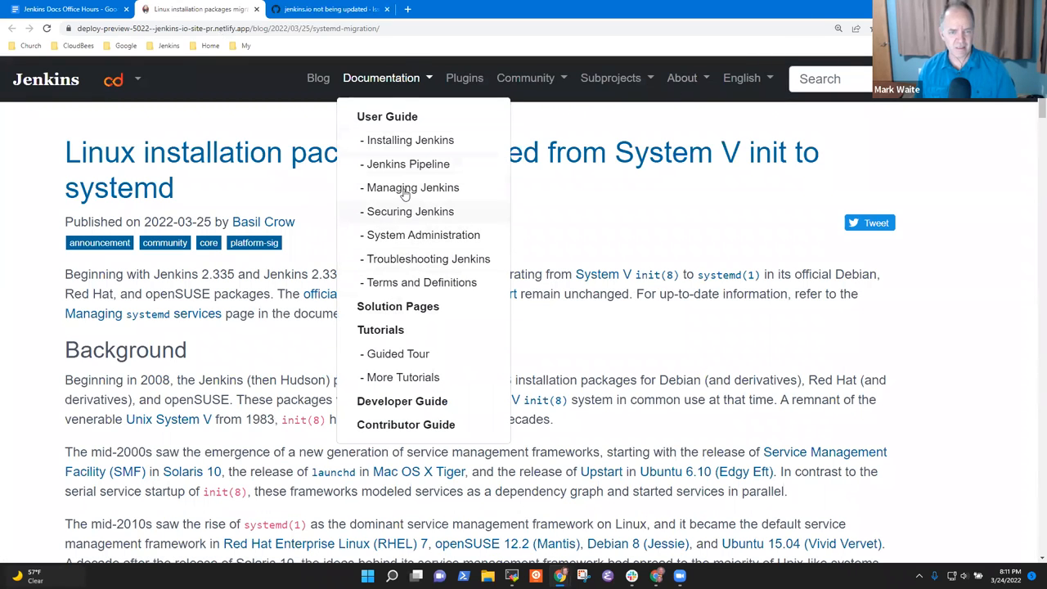
{"action": "left_click", "coordinate": [412, 187]}
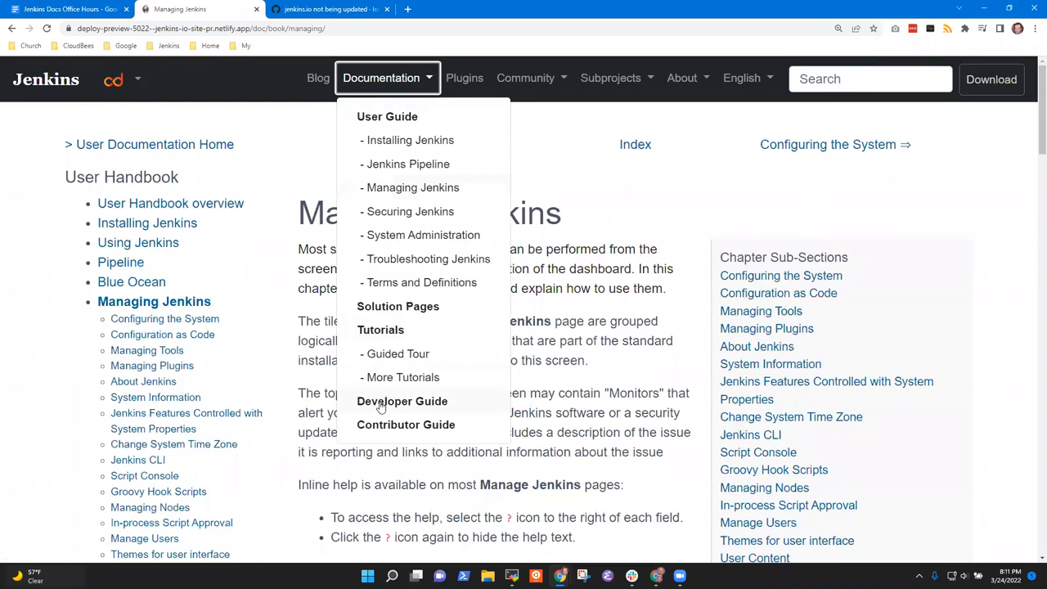
{"action": "left_click", "coordinate": [423, 235]}
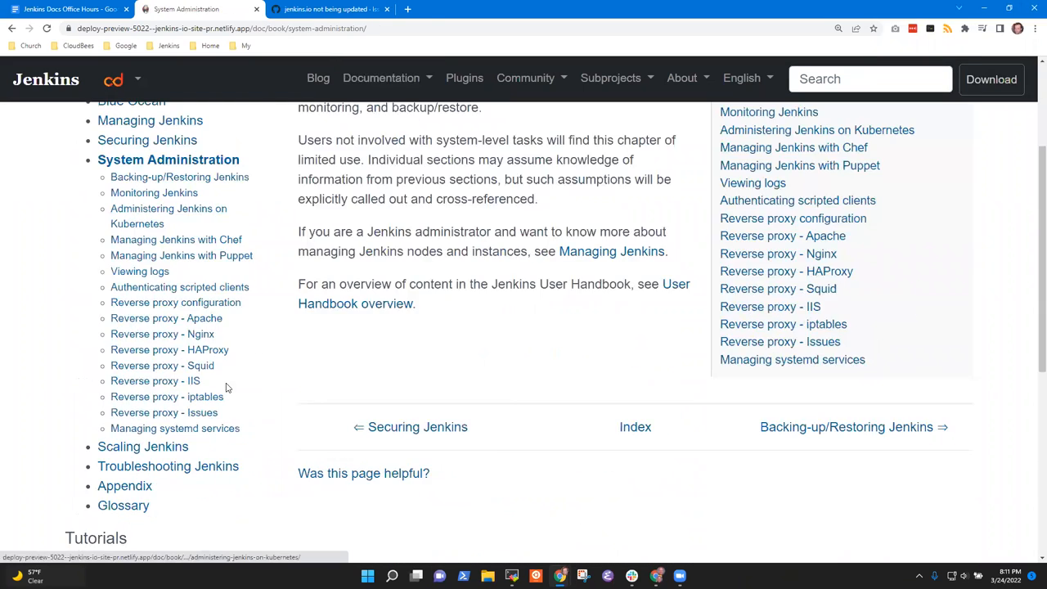
{"action": "left_click", "coordinate": [174, 428]}
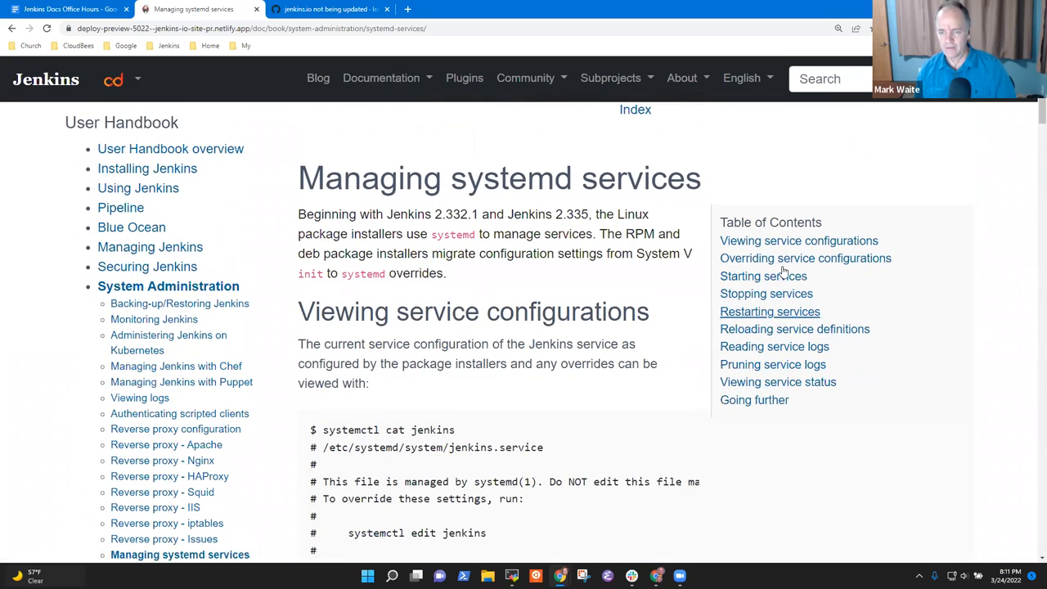
{"action": "left_click", "coordinate": [772, 364]}
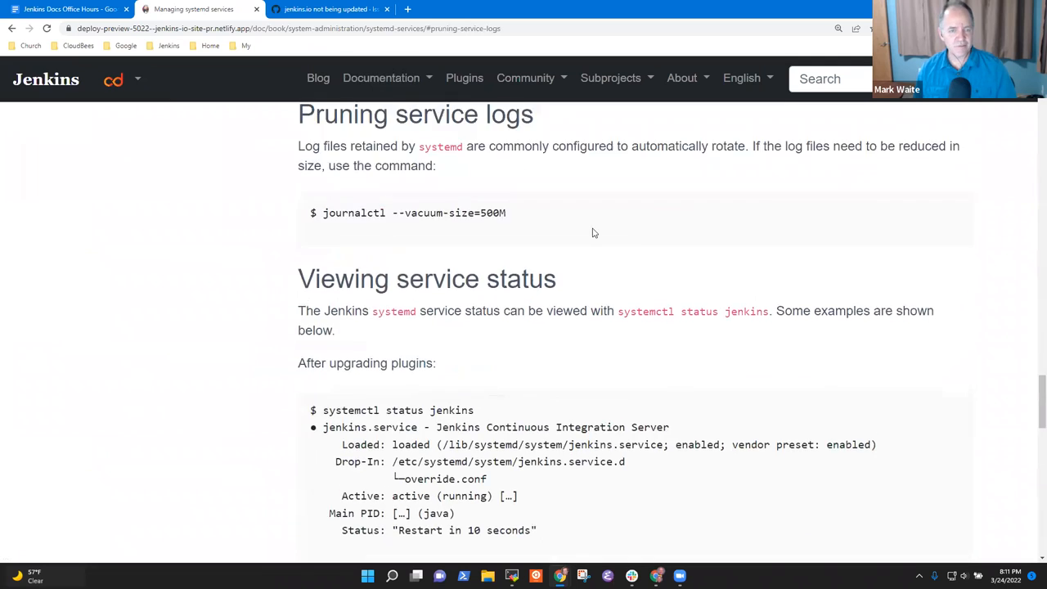
{"action": "left_click", "coordinate": [70, 9]}
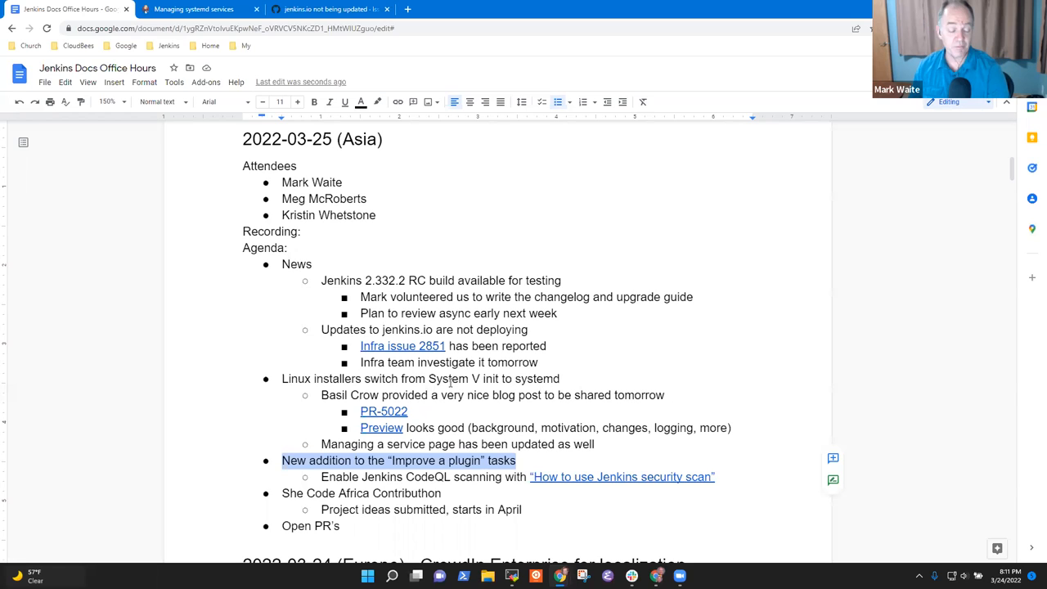
- Add 'Beta has ended, ready for production use' beneath the CodeQL scanning item
{"action": "left_click", "coordinate": [406, 459]}
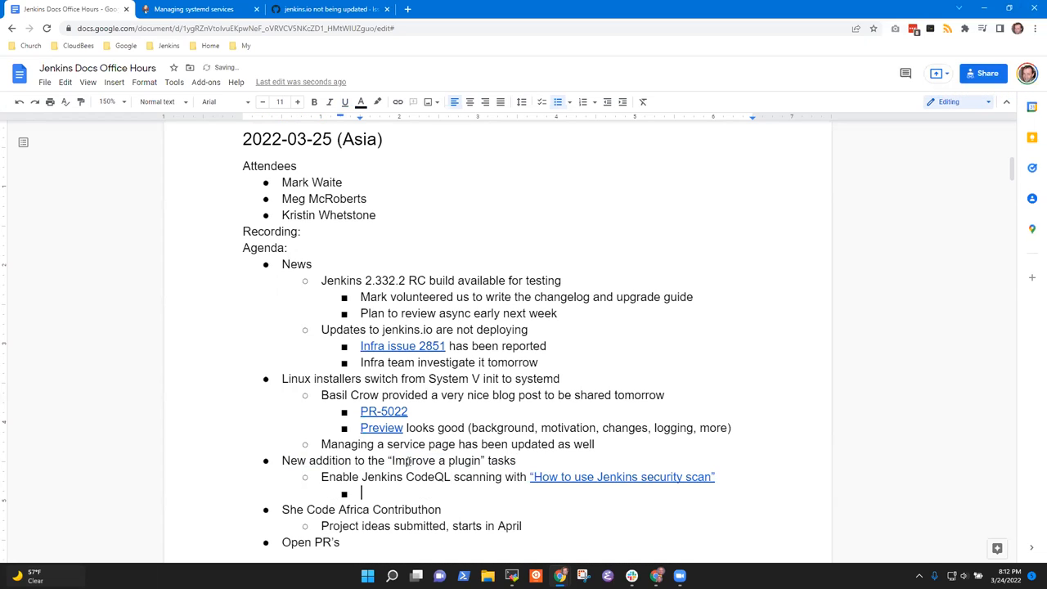
{"action": "type", "text": "Beta has e"}
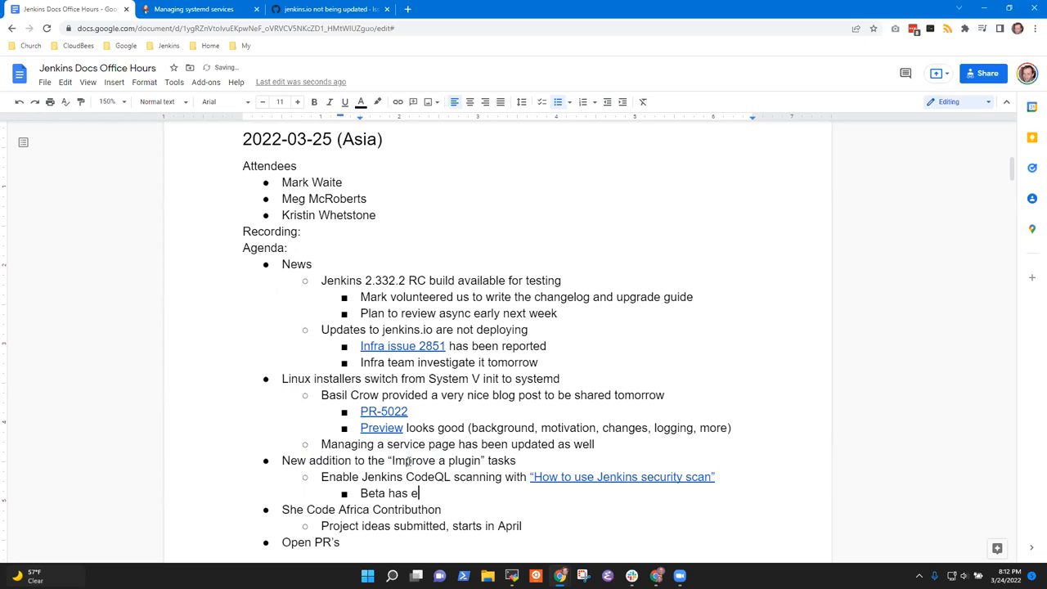
{"action": "type", "text": "nded, ready"}
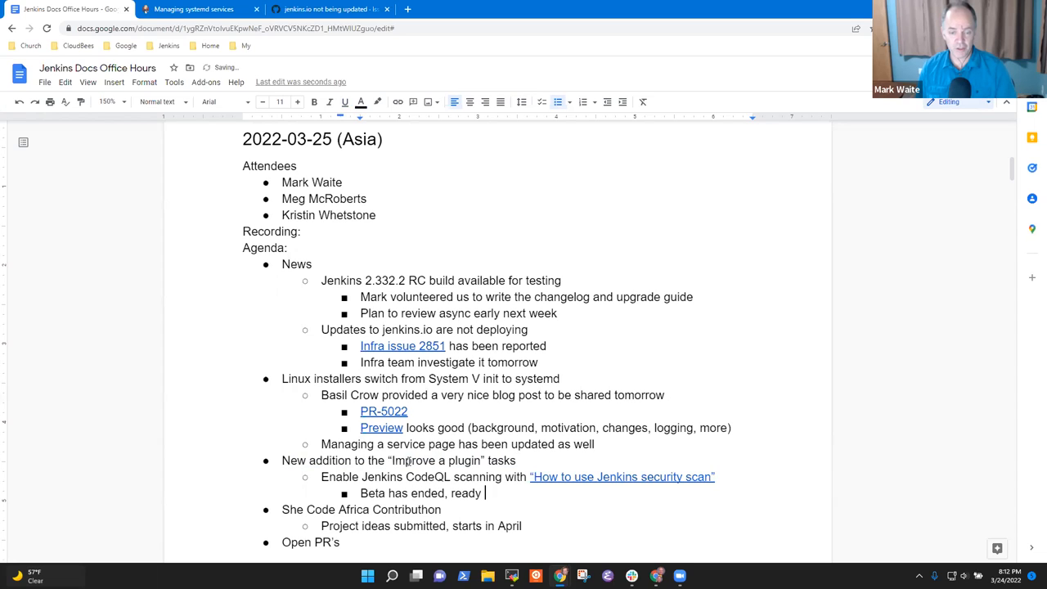
{"action": "type", "text": "for proeu"}
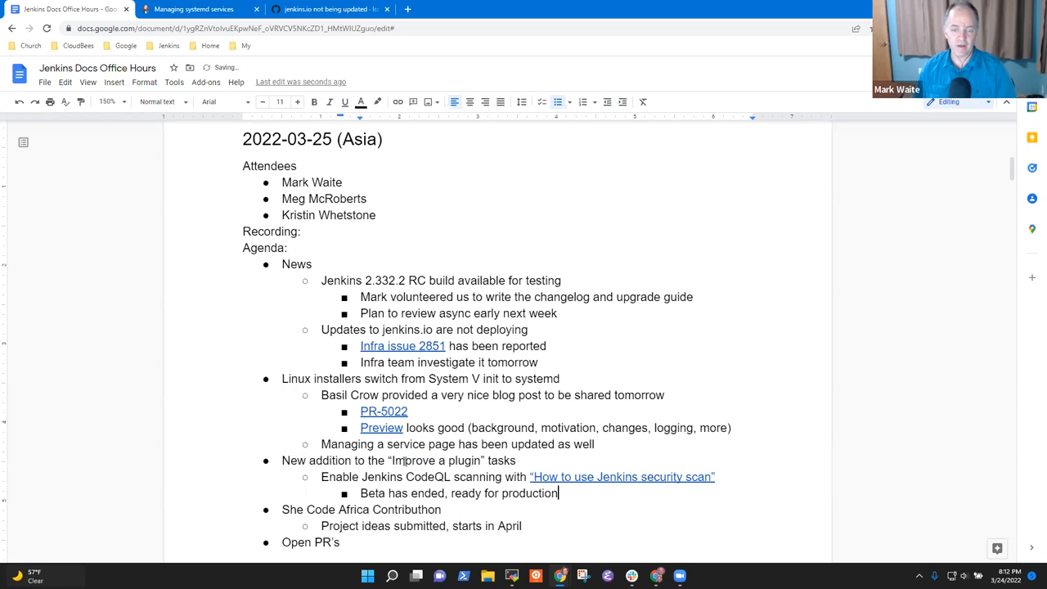
{"action": "type", "text": "use"}
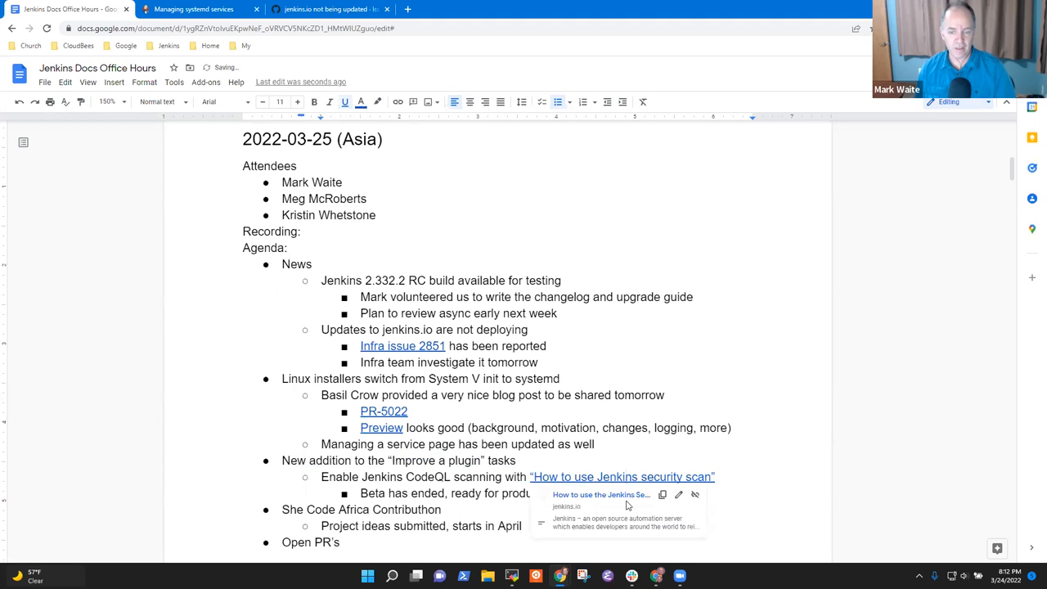
- Open the linked How to use the Jenkins Security Scan guide and skim through it
{"action": "left_click", "coordinate": [622, 476]}
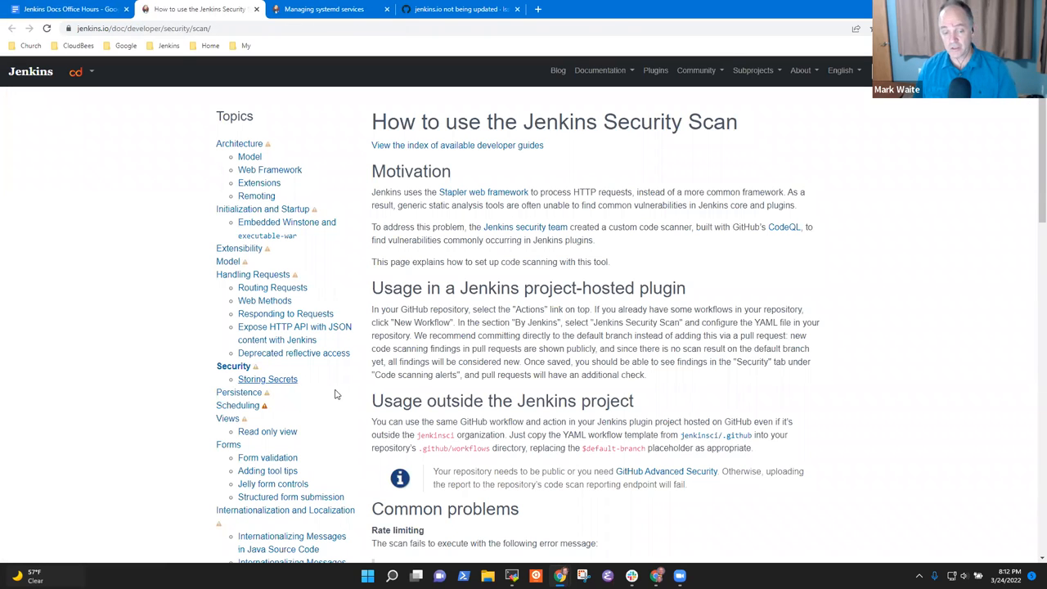
{"action": "mouse_move", "coordinate": [542, 371]}
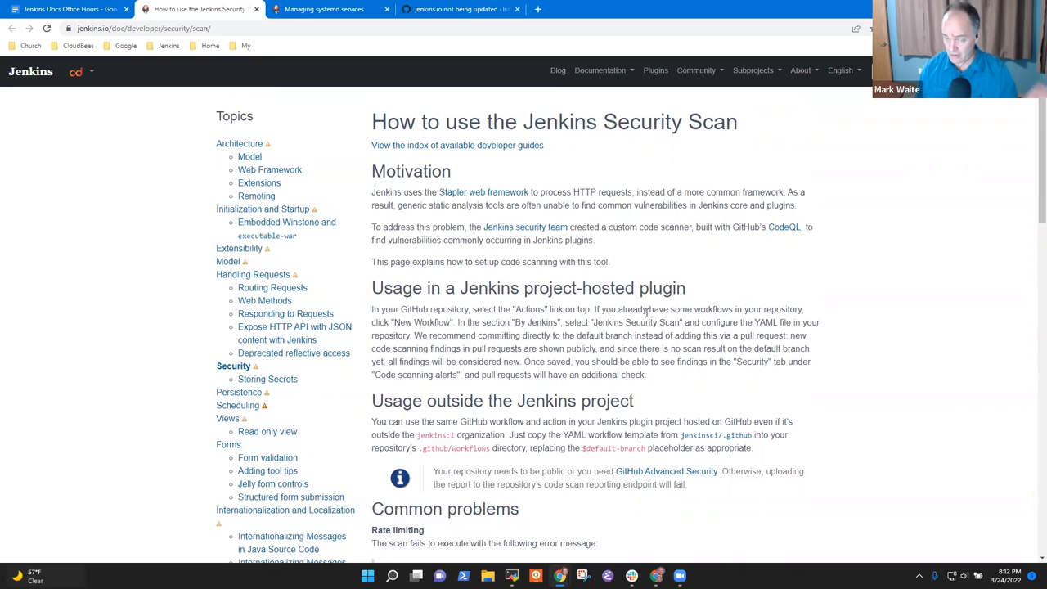
{"action": "mouse_move", "coordinate": [626, 434]}
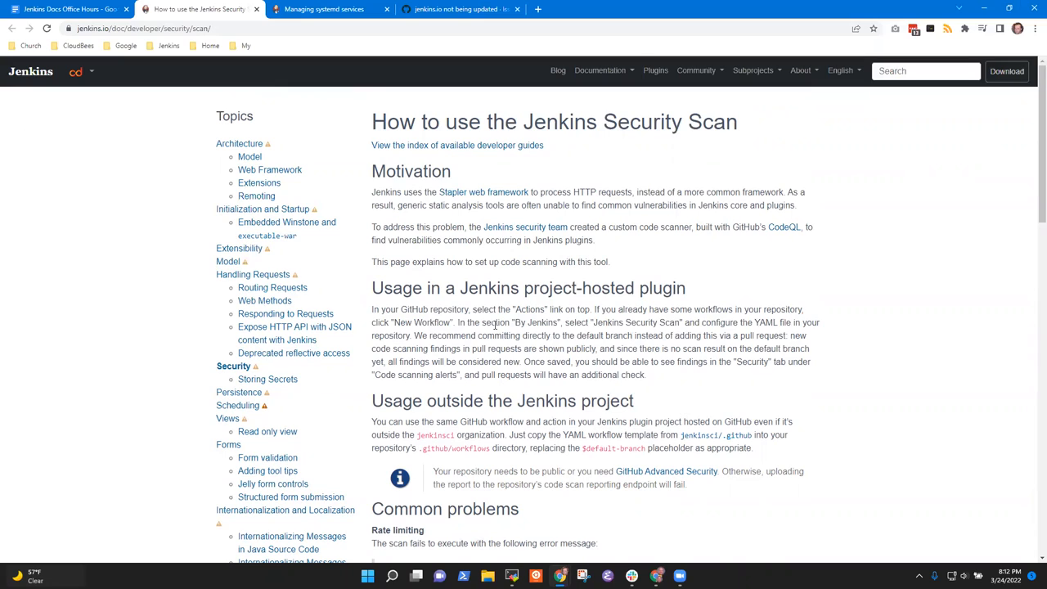
{"action": "mouse_move", "coordinate": [610, 406]}
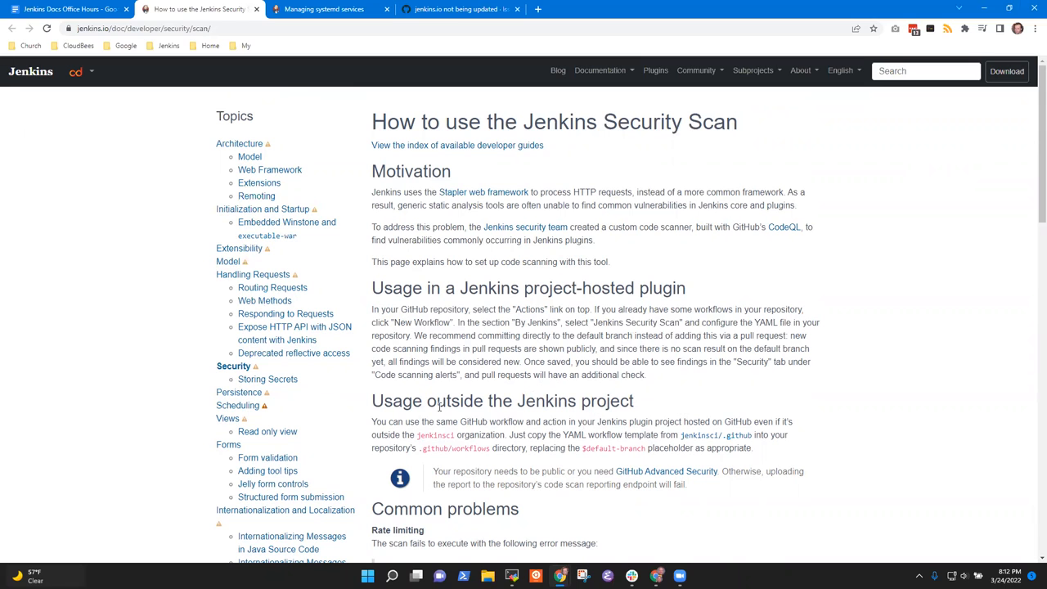
{"action": "scroll", "scroll_direction": "down", "scroll_amount": 3}
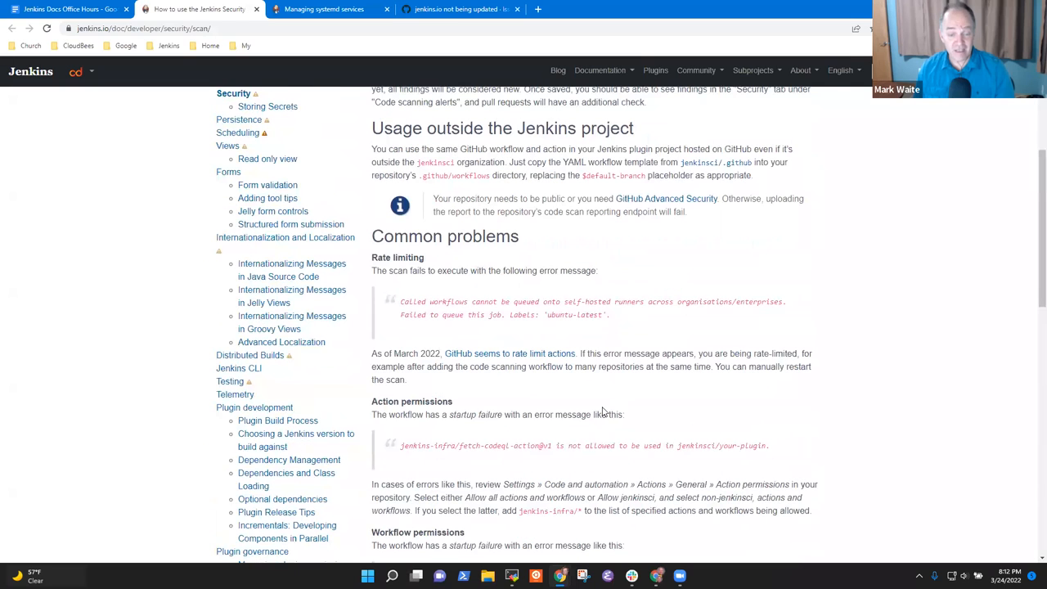
{"action": "scroll", "scroll_direction": "up", "scroll_amount": 3}
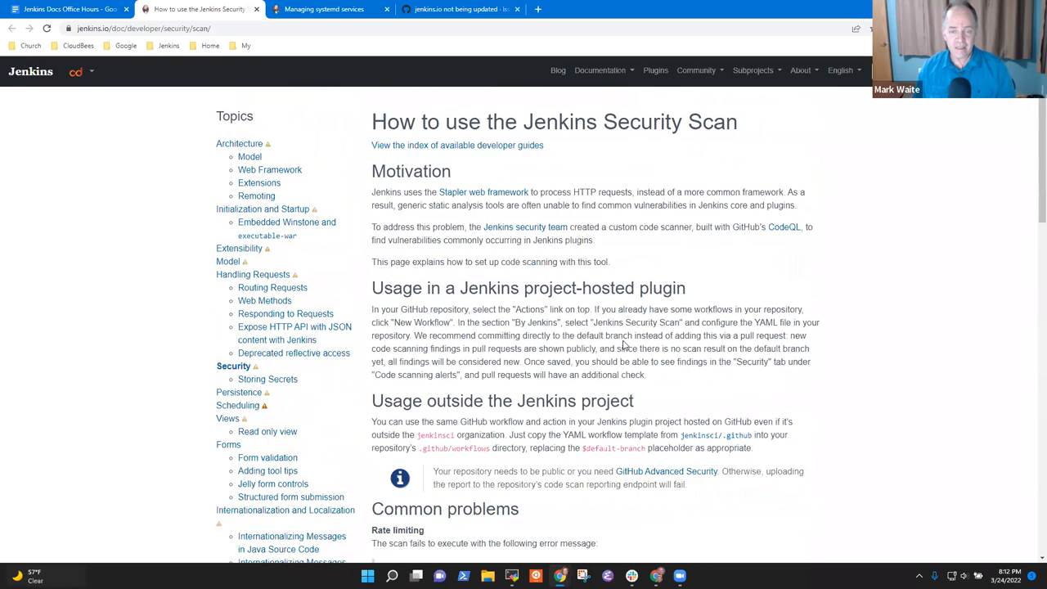
{"action": "mouse_move", "coordinate": [423, 284]}
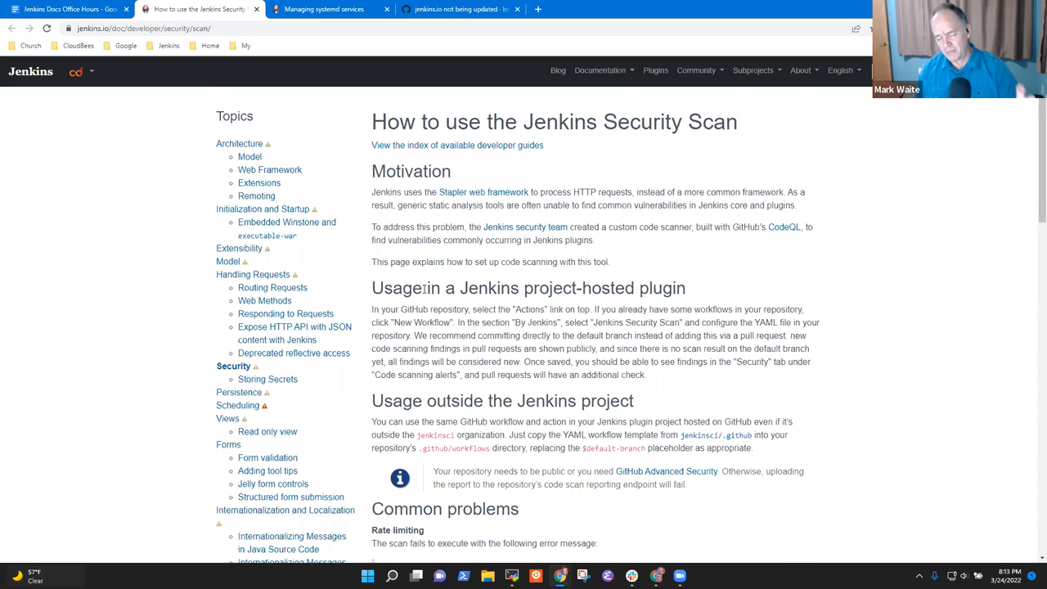
{"action": "mouse_move", "coordinate": [422, 287]}
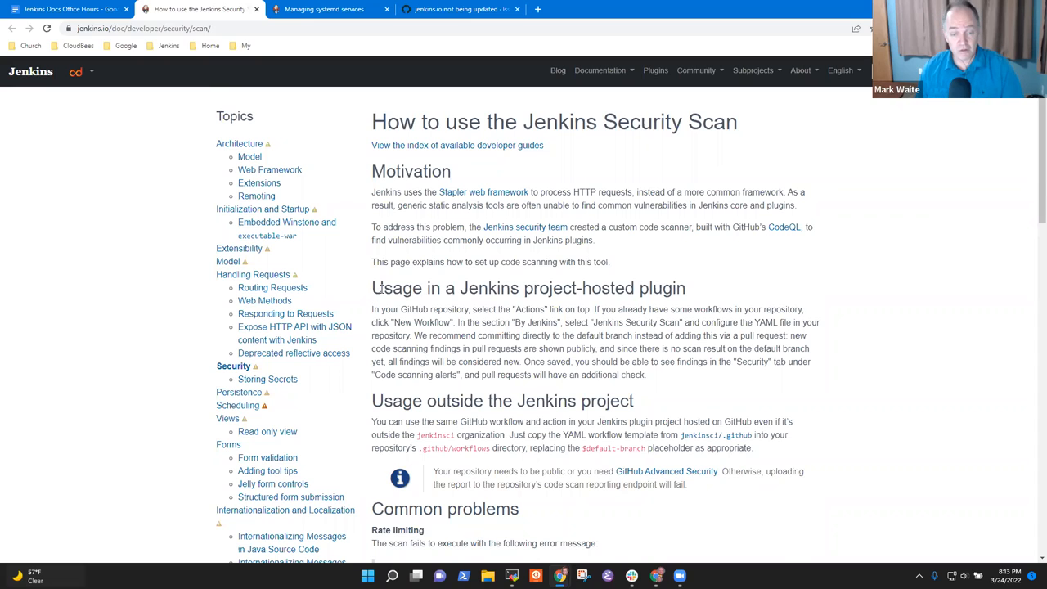
{"action": "mouse_move", "coordinate": [342, 382]}
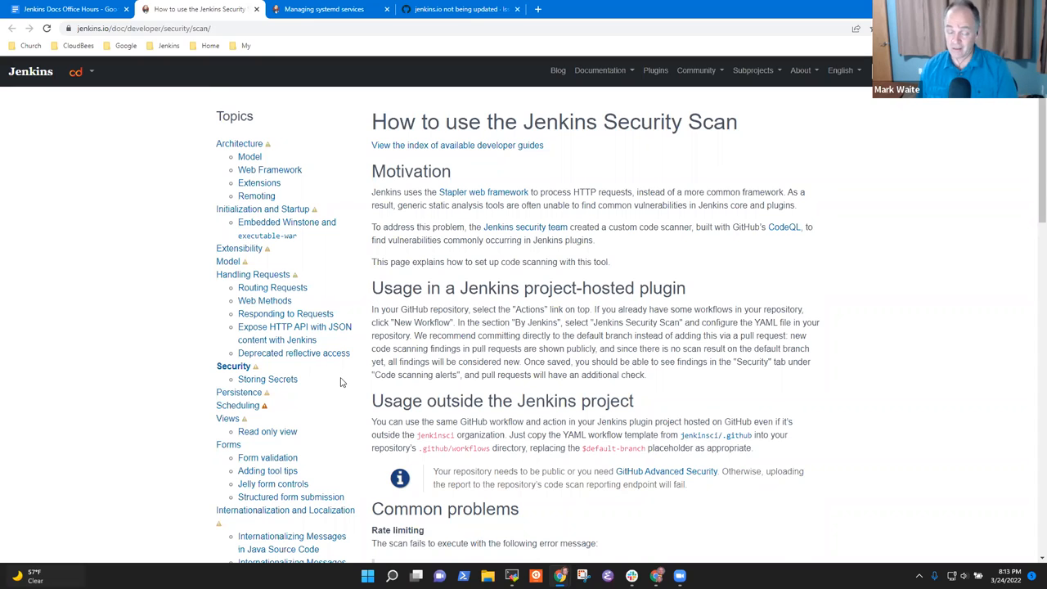
{"action": "mouse_move", "coordinate": [298, 197]}
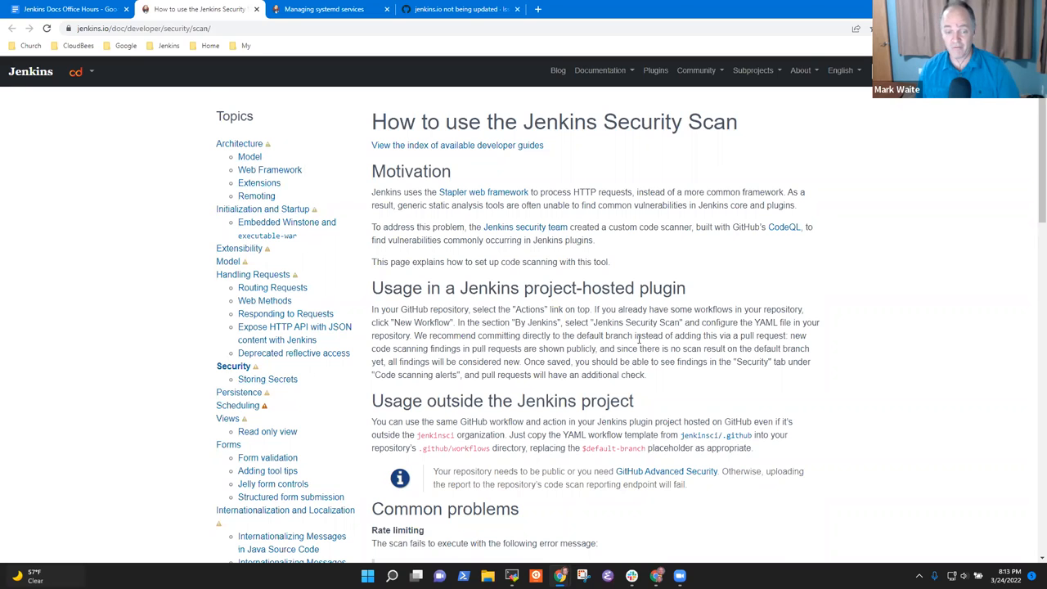
- Add a Kristin Google Summer of Code bullet after the production use note
{"action": "left_click", "coordinate": [70, 9]}
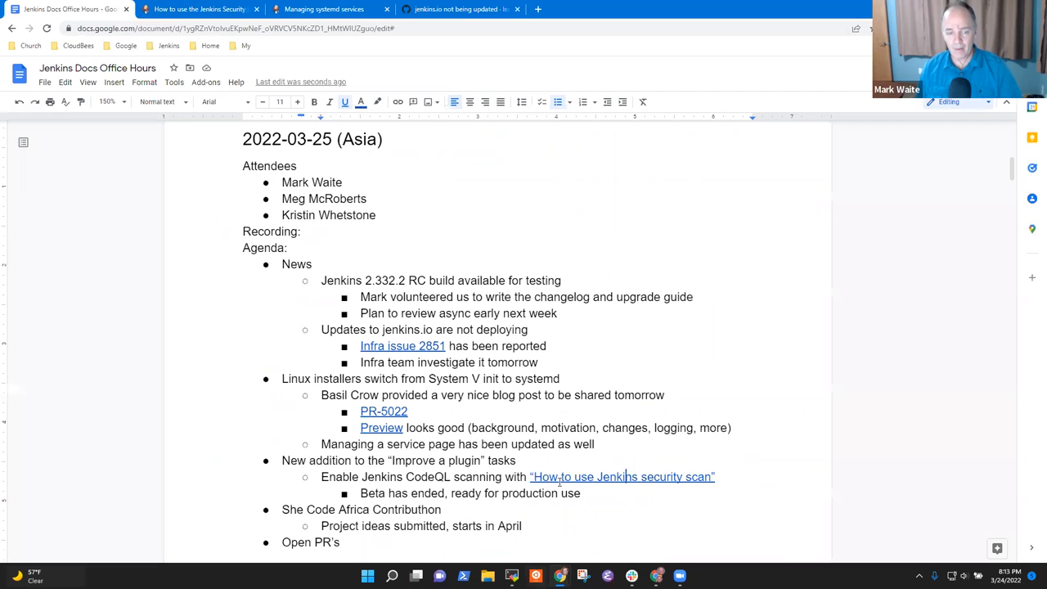
{"action": "left_click", "coordinate": [581, 493]}
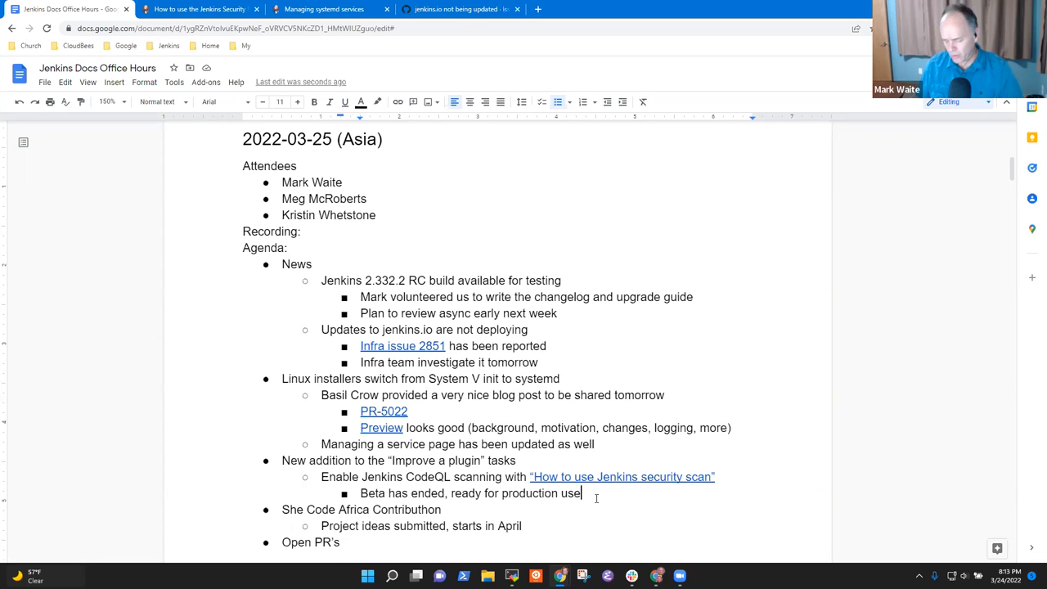
{"action": "type", "text": "K"}
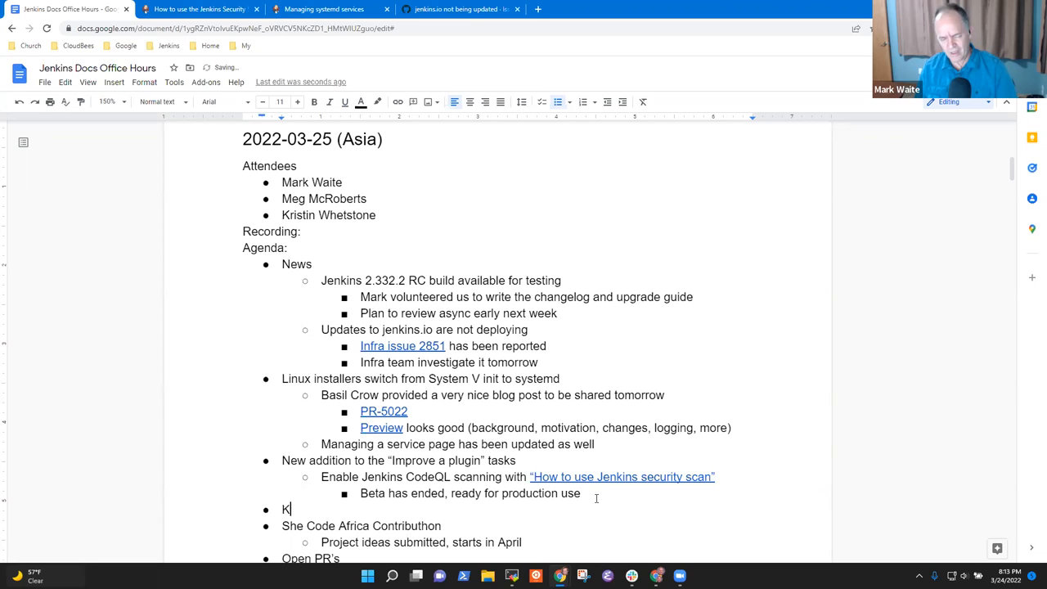
{"action": "type", "text": "ristin"}
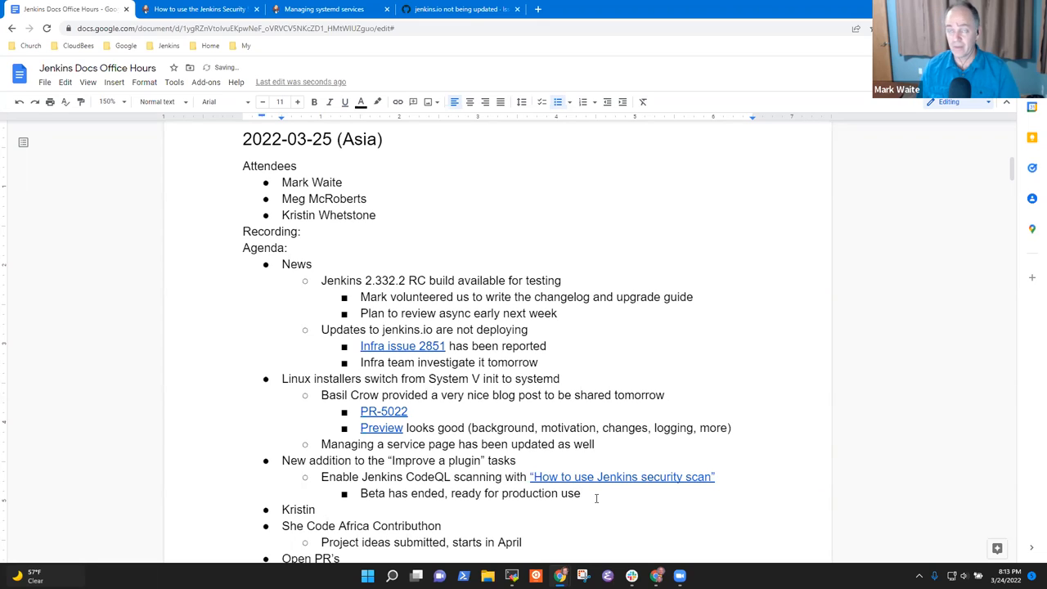
{"action": "type", "text": "Google"}
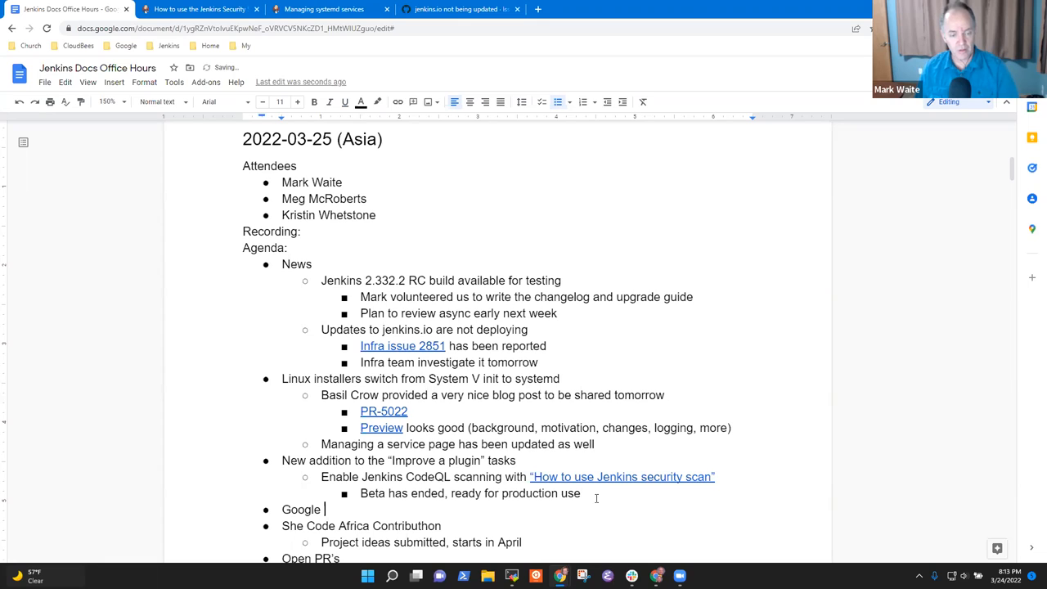
{"action": "type", "text": "Summer of Code"}
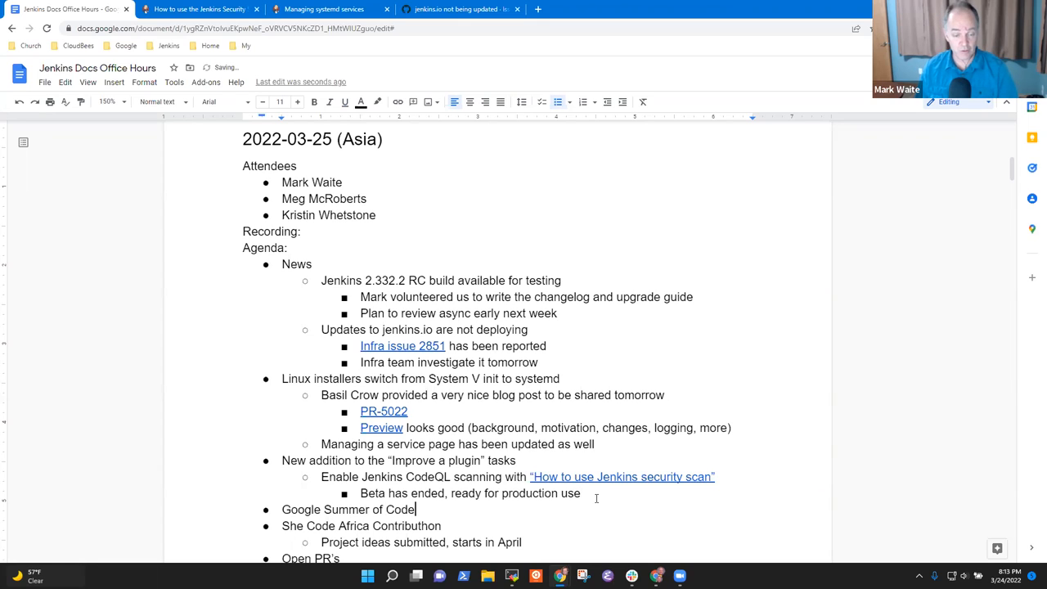
{"action": "key", "text": "enter"}
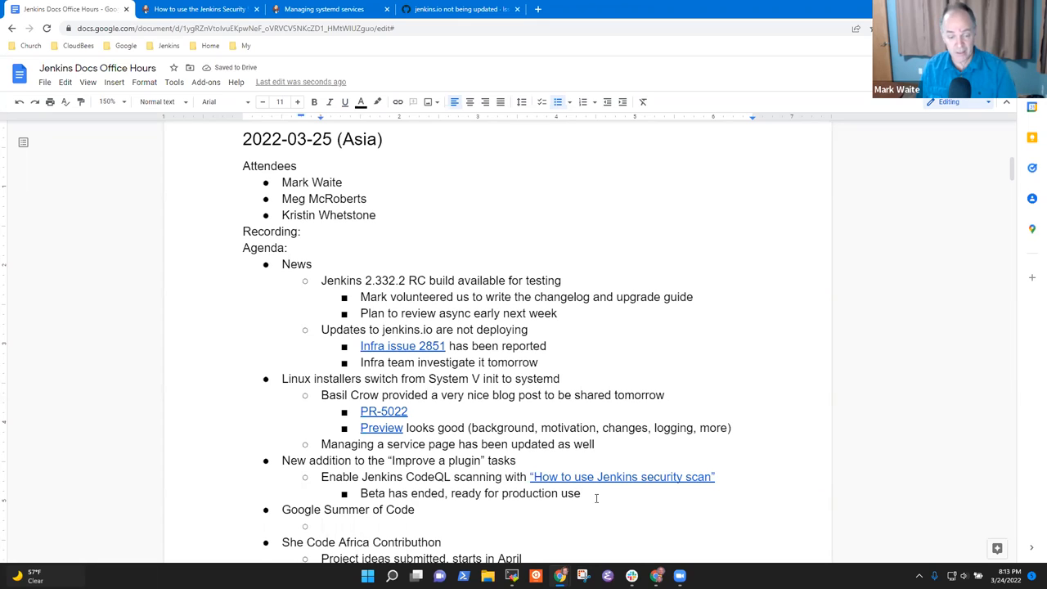
- Start its sub-point noting the Gitter channel is active, with good questions
{"action": "type", "text": "Replies"}
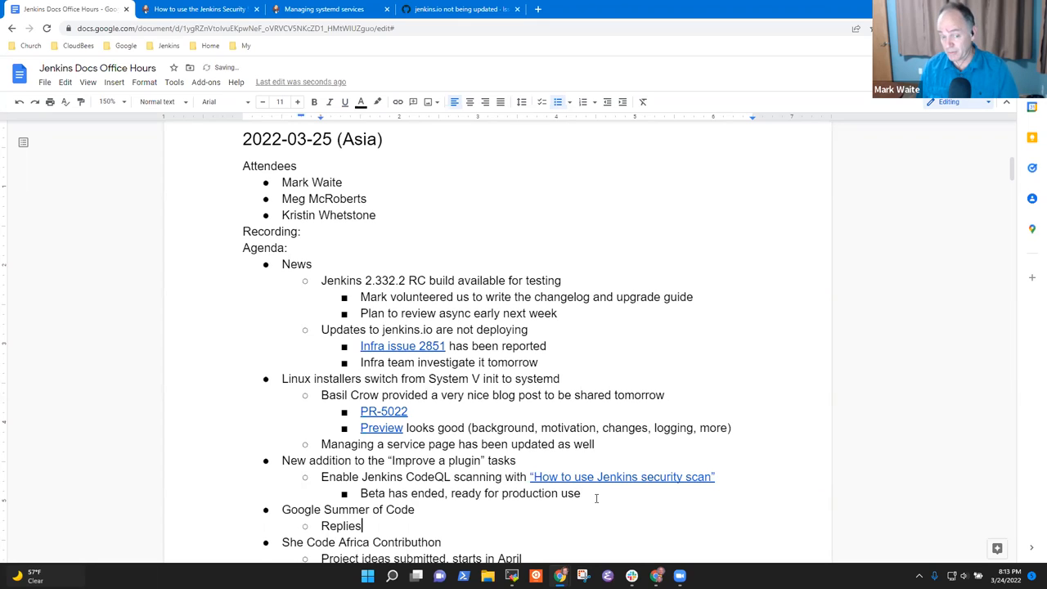
{"action": "key", "text": "Backspace"}
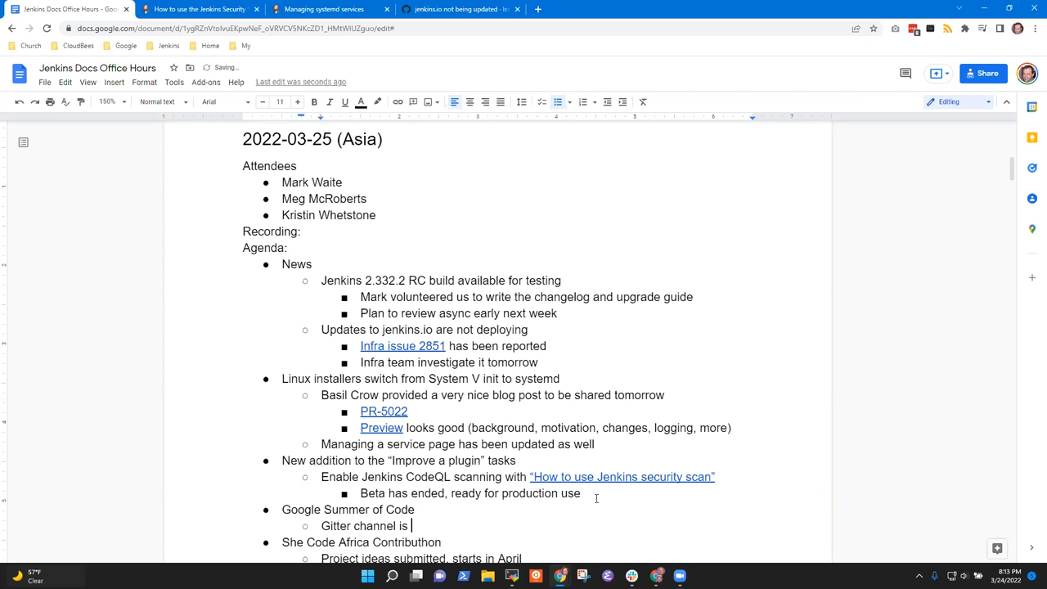
{"action": "type", "text": "active,"}
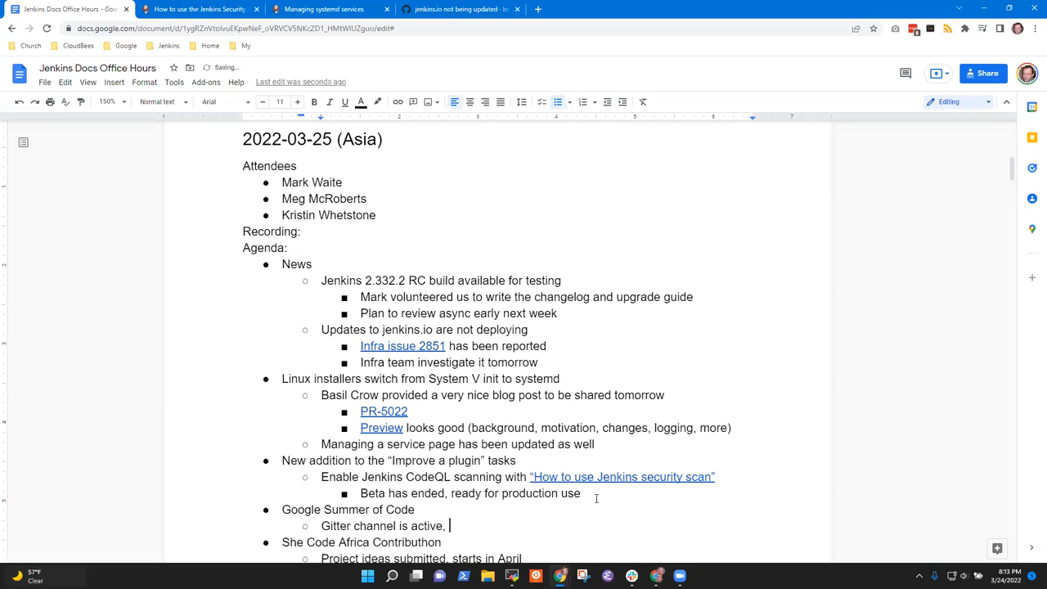
{"action": "type", "text": "with good"}
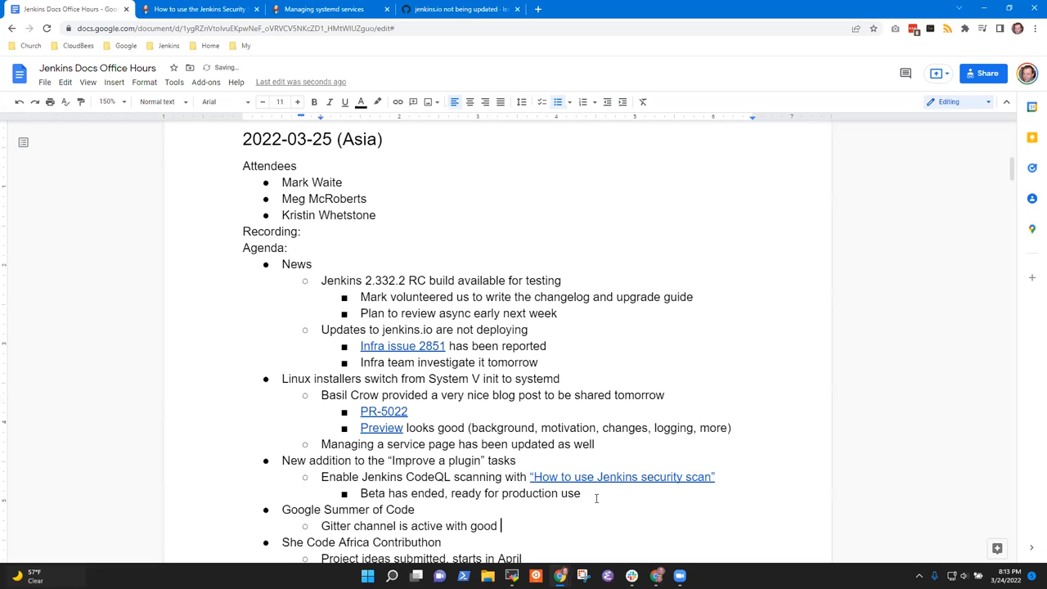
{"action": "type", "text": "questions"}
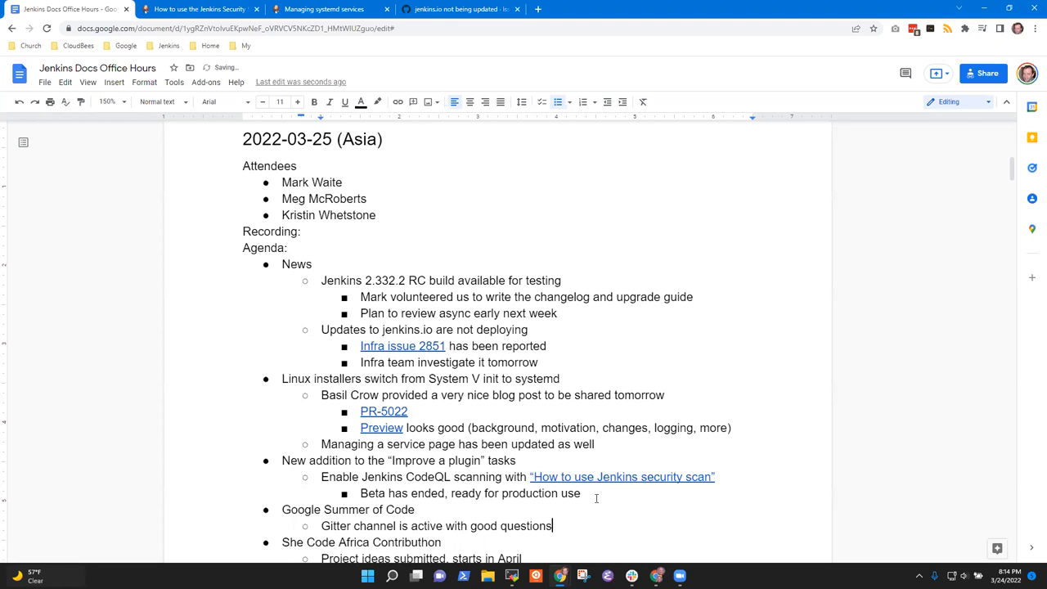
- Finish the Gitter note and add 'Would like more candidate involvement for the docs related projects'
{"action": "type", "text": "coming"}
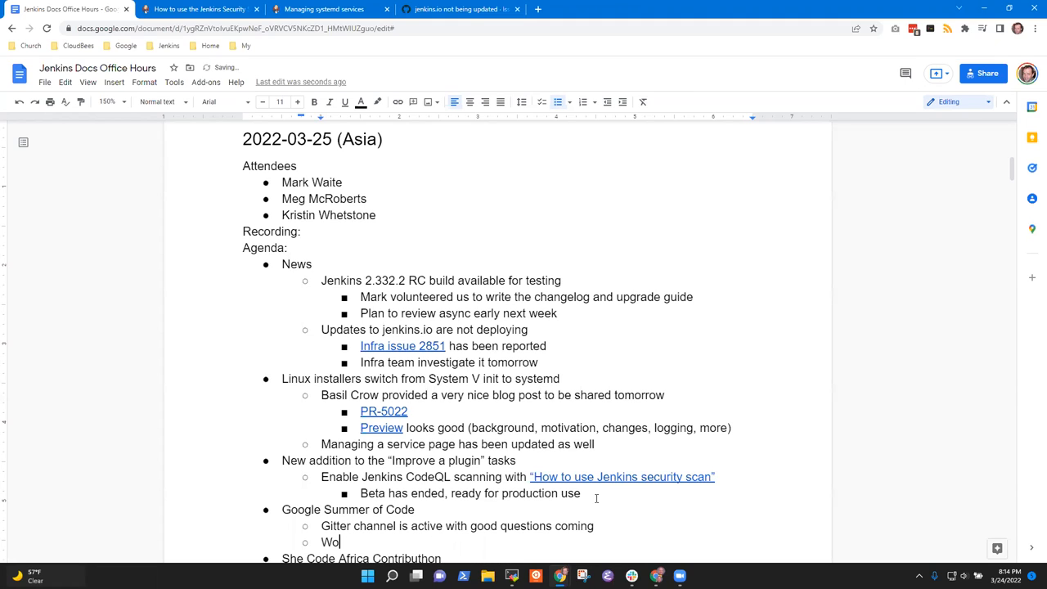
{"action": "type", "text": "uld like more candidate invo"}
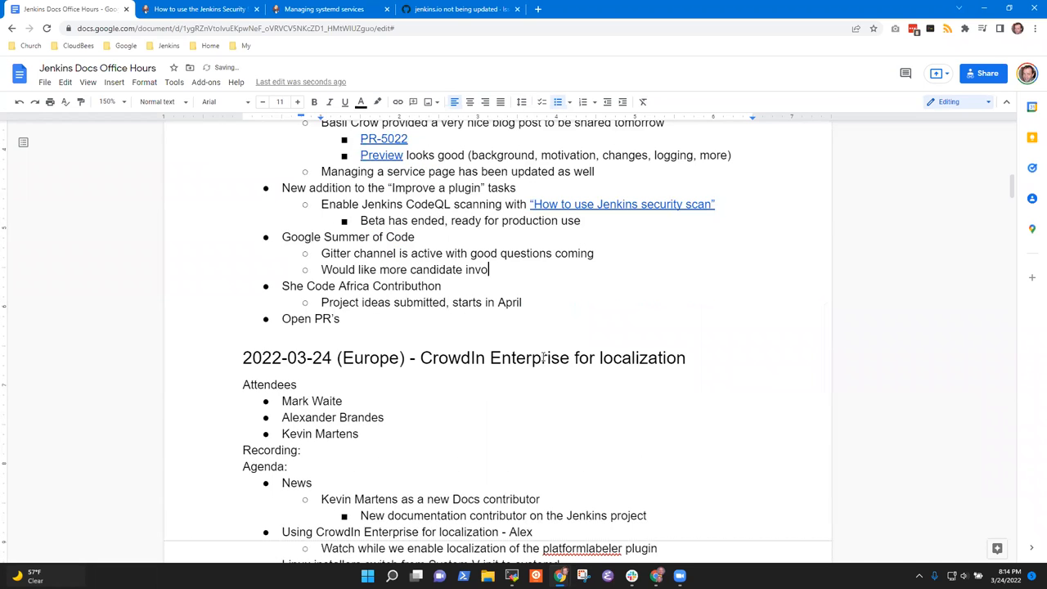
{"action": "type", "text": "lvement"}
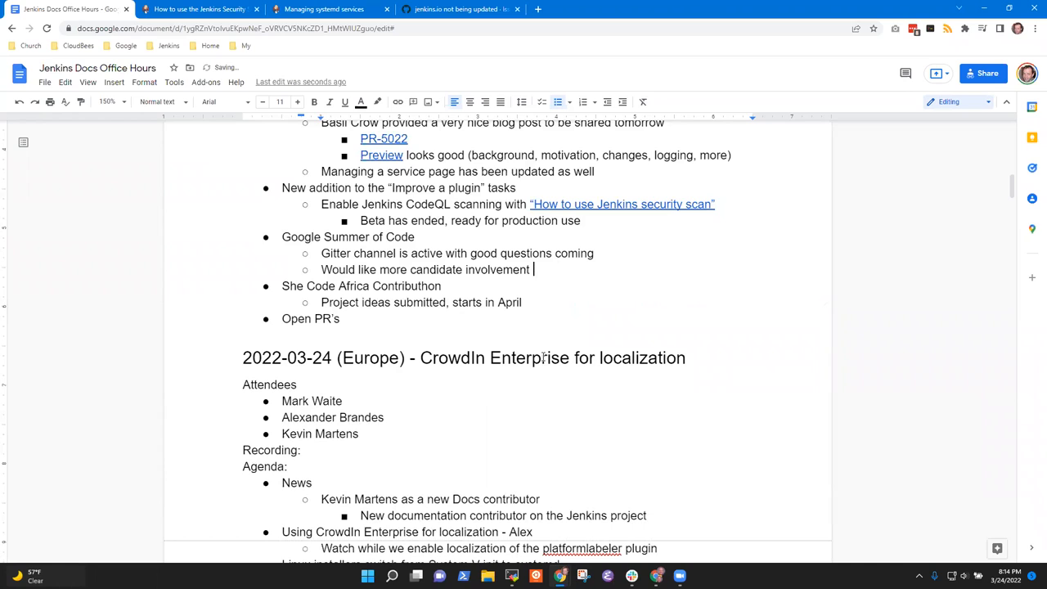
{"action": "type", "text": "for the docs related projec"}
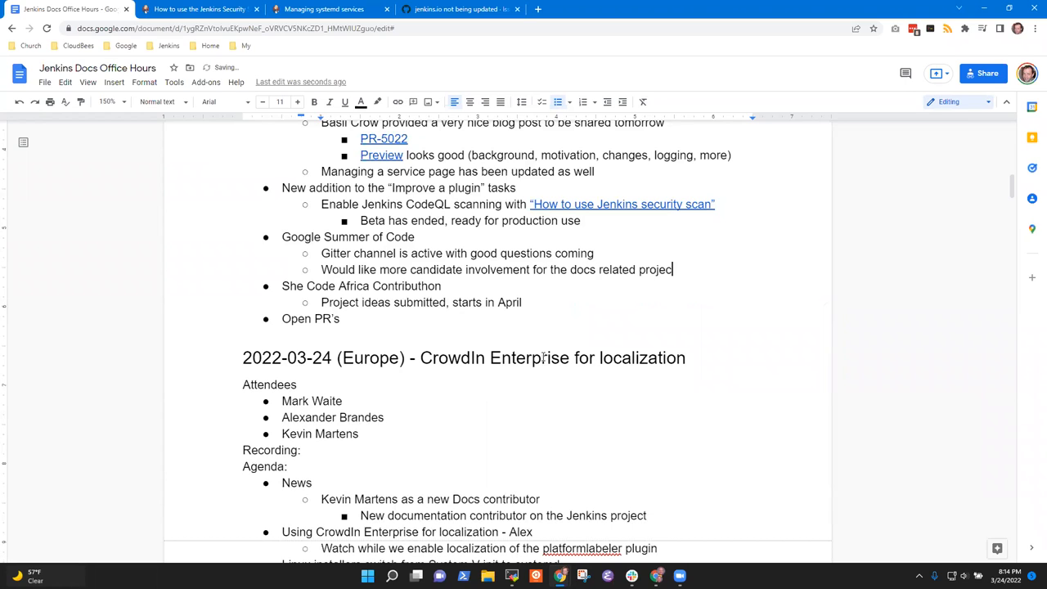
- Add the sub-point 'Could bring them into this session' and begin a brainstorming bullet
{"action": "type", "text": "Could"}
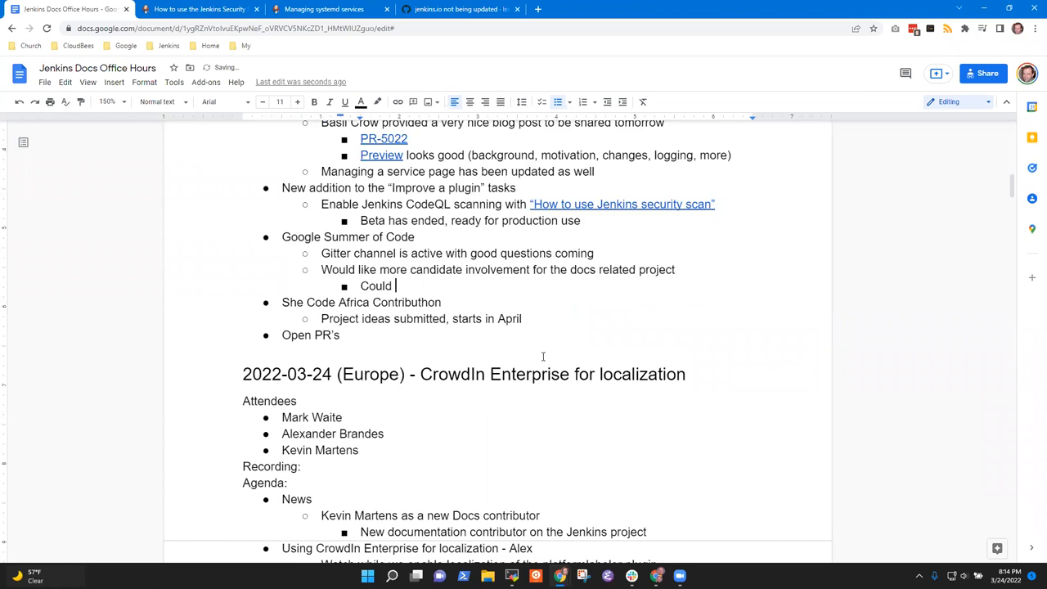
{"action": "type", "text": "bring t"}
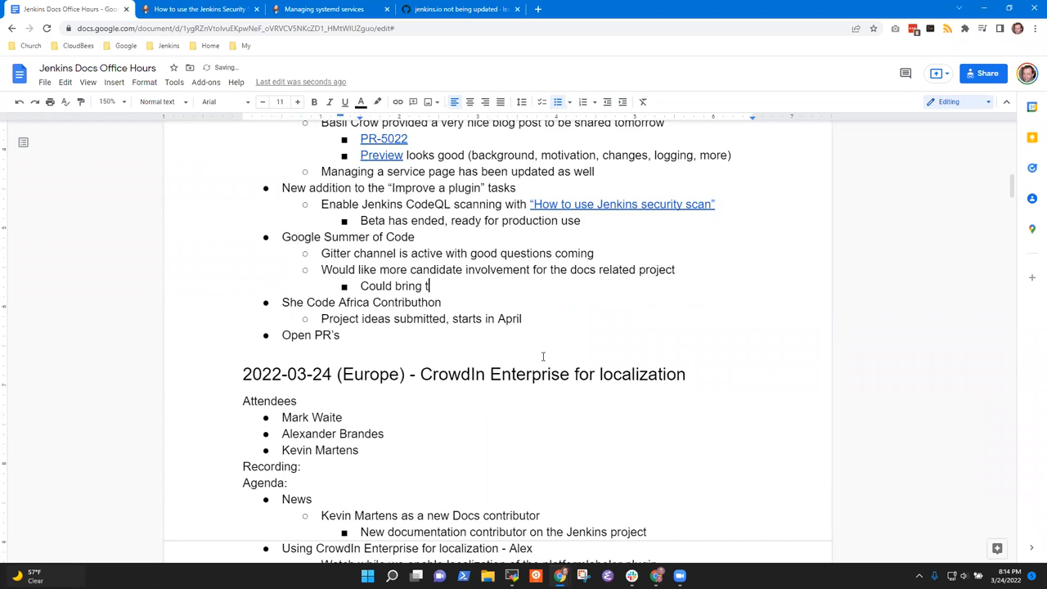
{"action": "type", "text": "hem into this se"}
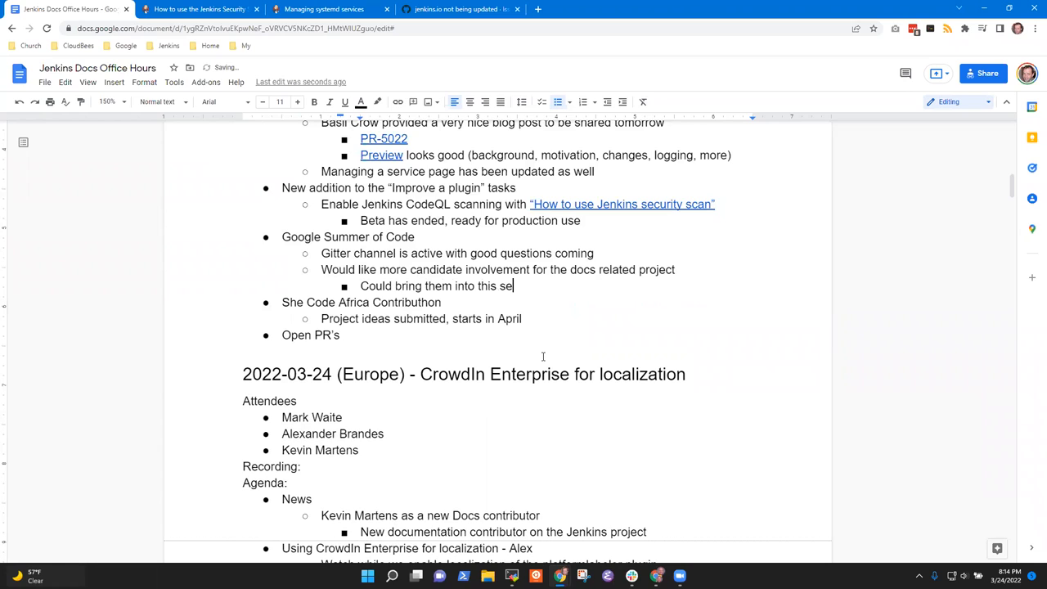
{"action": "type", "text": "ssion"}
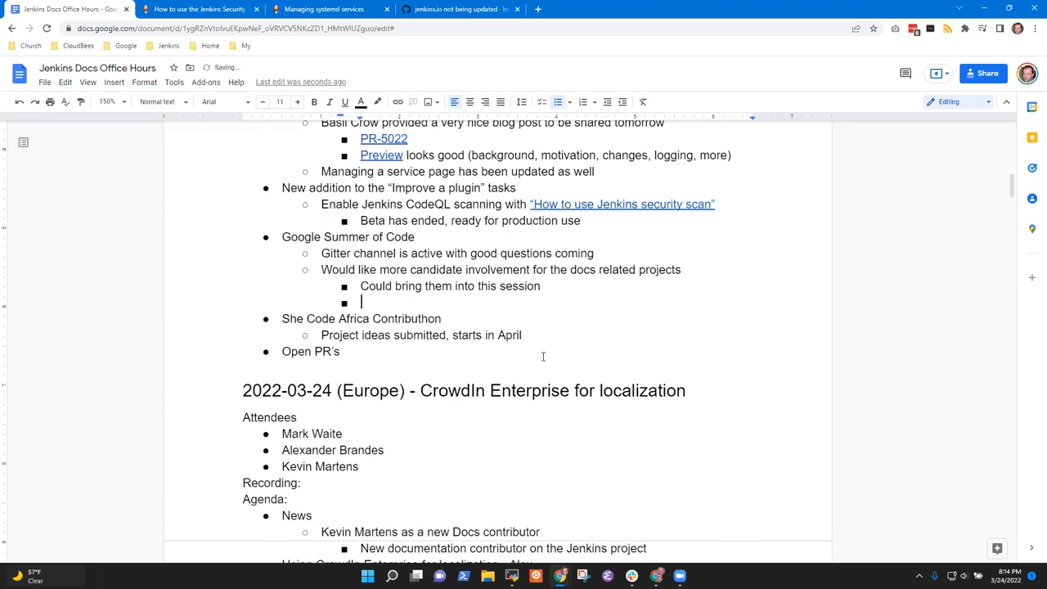
{"action": "type", "text": "Consider a brainst"}
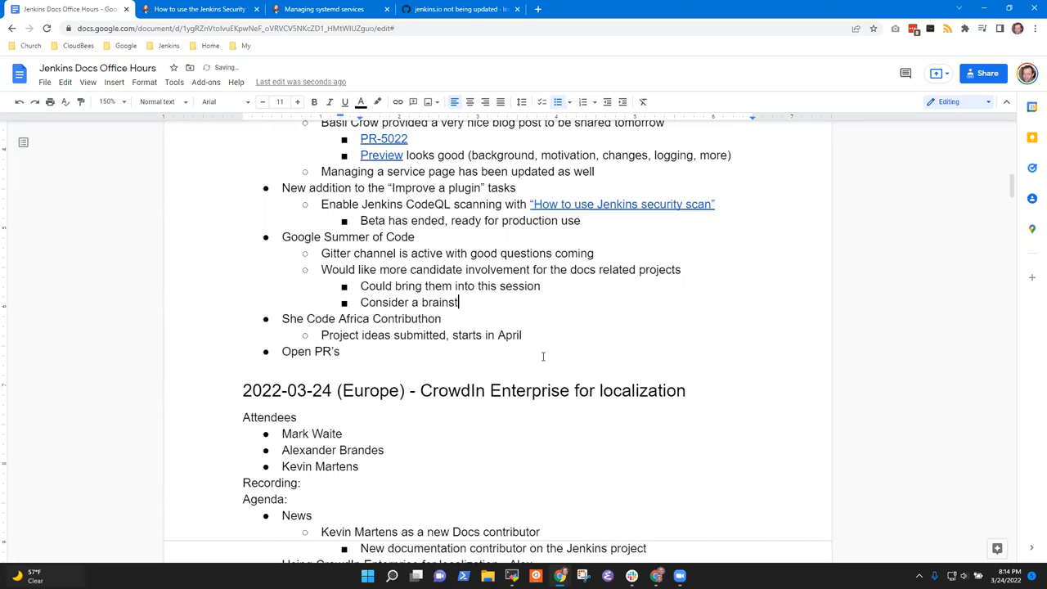
{"action": "type", "text": "orming"}
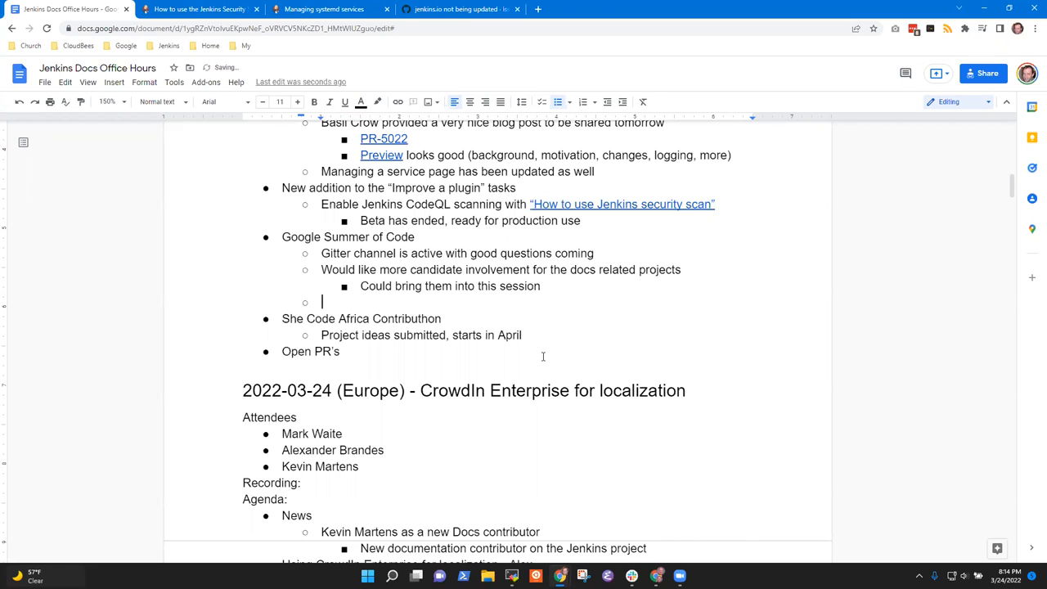
- Ask whether the communications channel is enough, noting Gitter works well for candidates
{"action": "key", "text": "Backspace"}
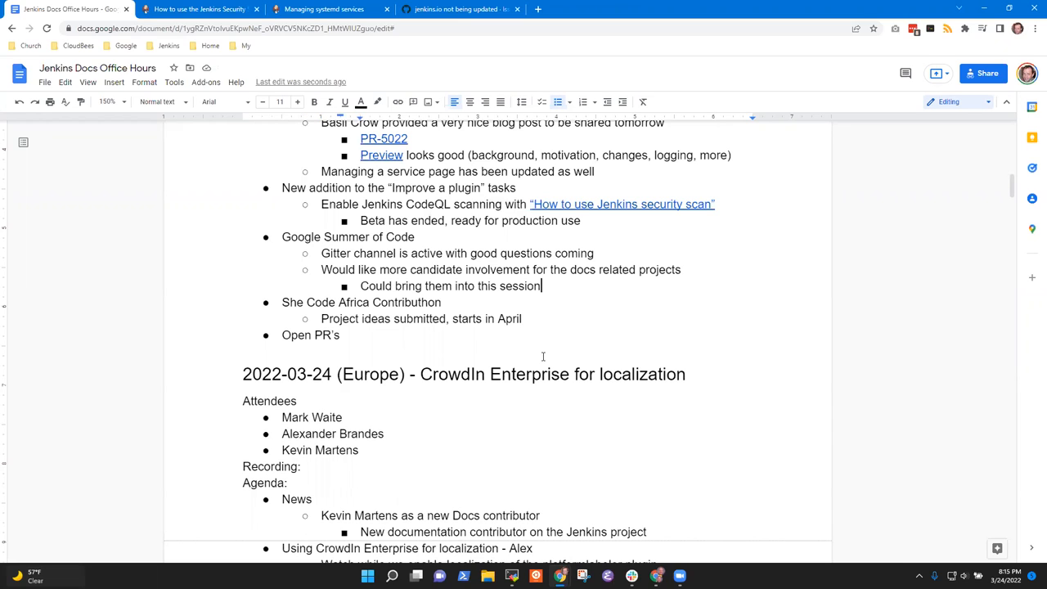
{"action": "type", "text": "Is t"}
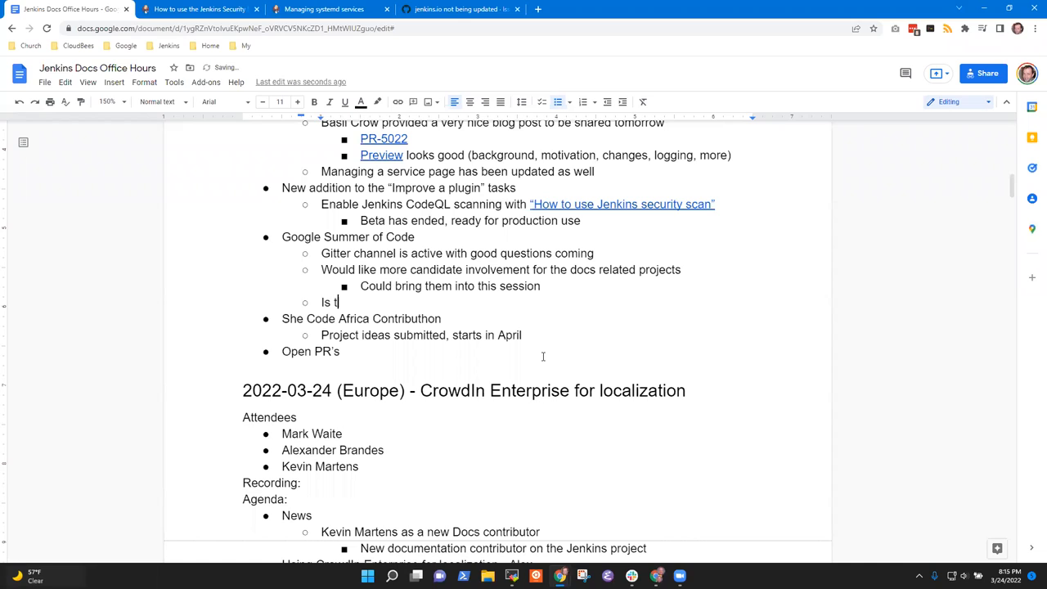
{"action": "type", "text": "he communcat"}
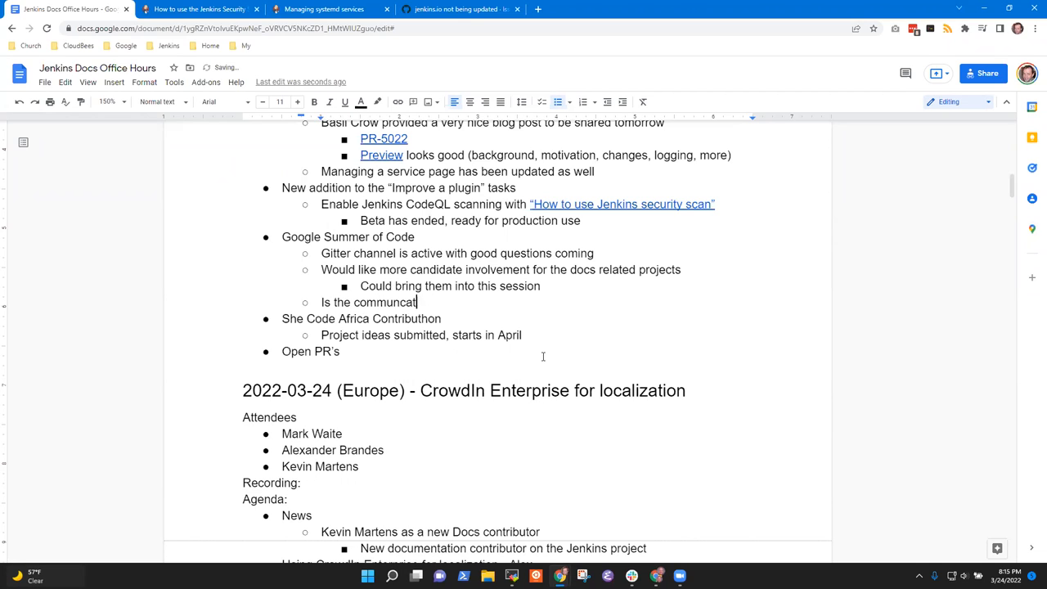
{"action": "type", "text": "ions channel working well"}
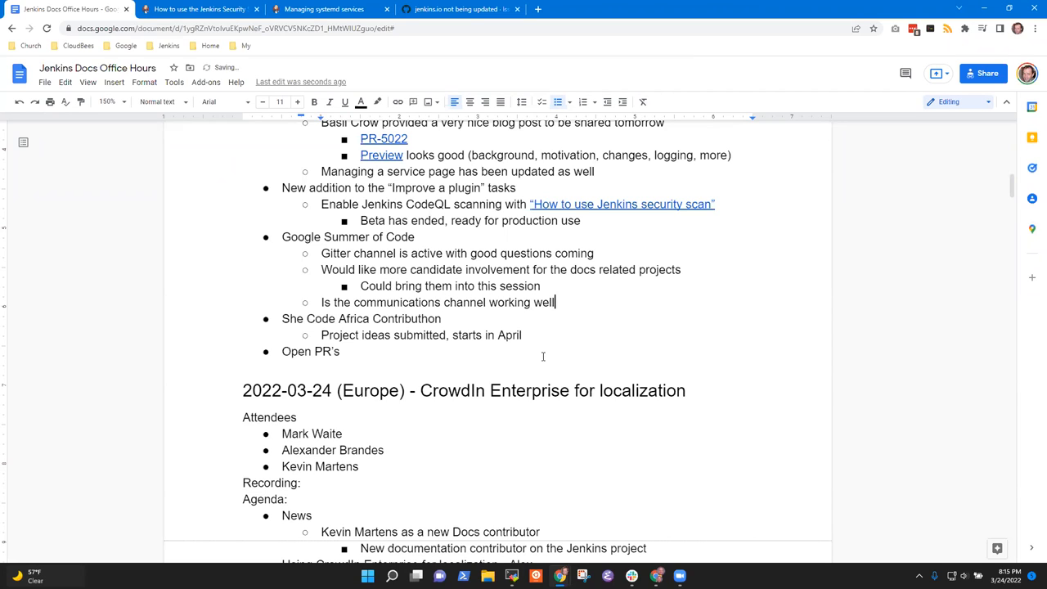
{"action": "type", "text": "enough?"}
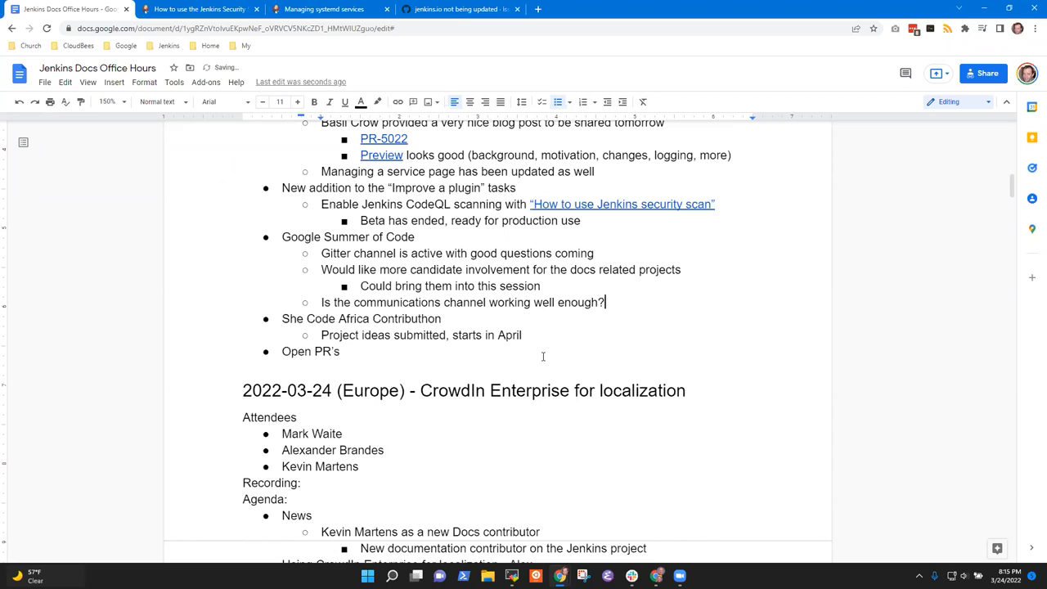
{"action": "type", "text": "Gitter is wo"}
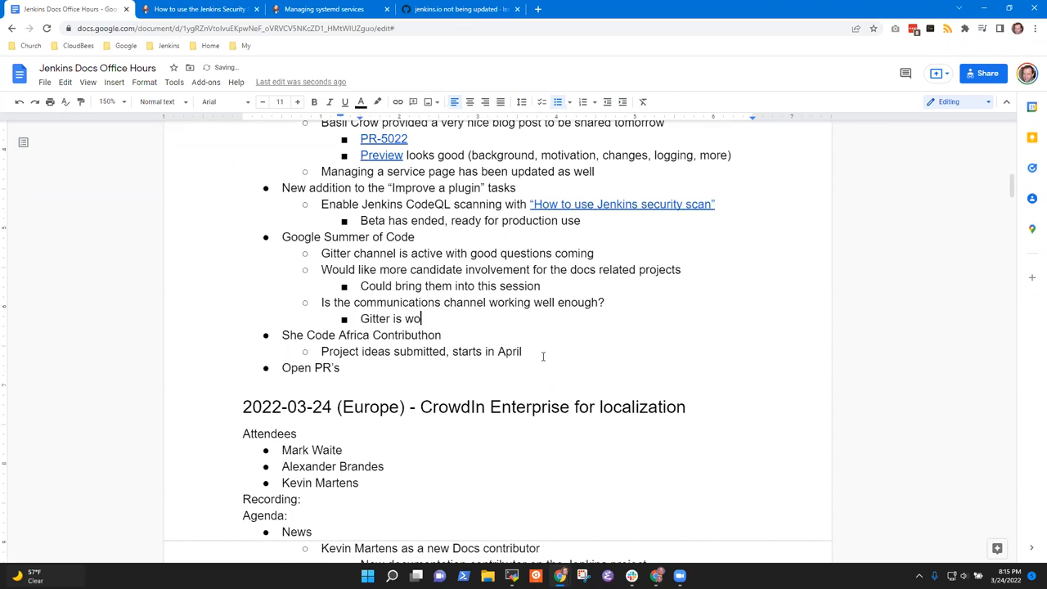
{"action": "type", "text": "rking well fo"}
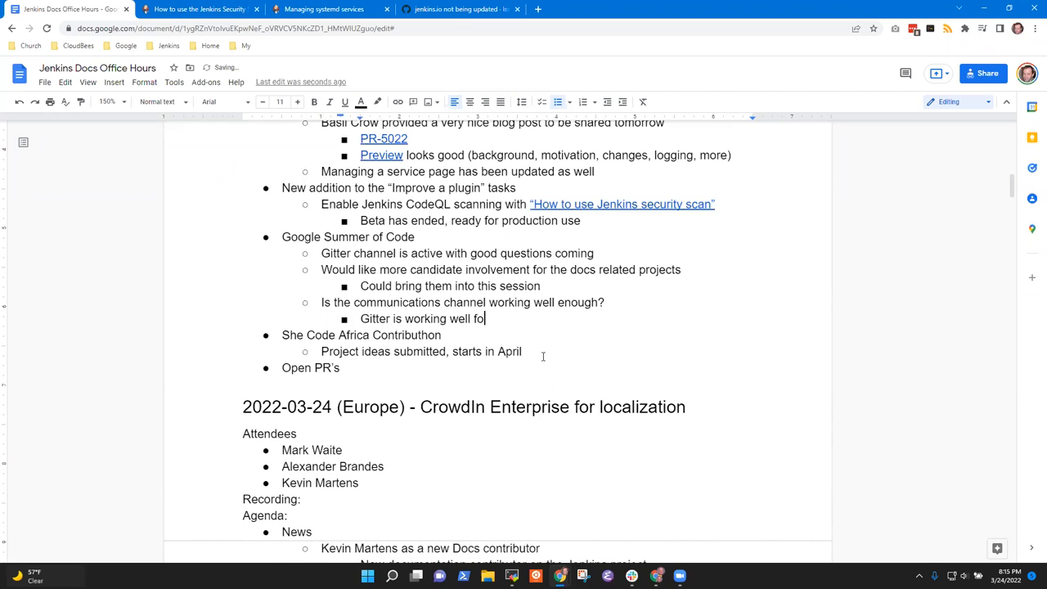
{"action": "type", "text": "r the"}
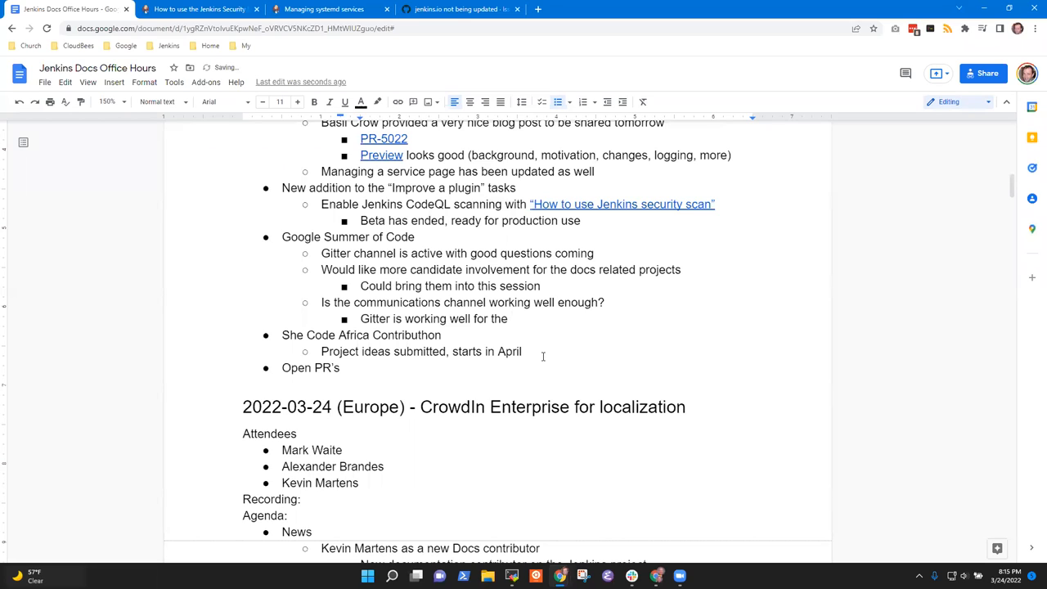
{"action": "type", "text": "candidates"}
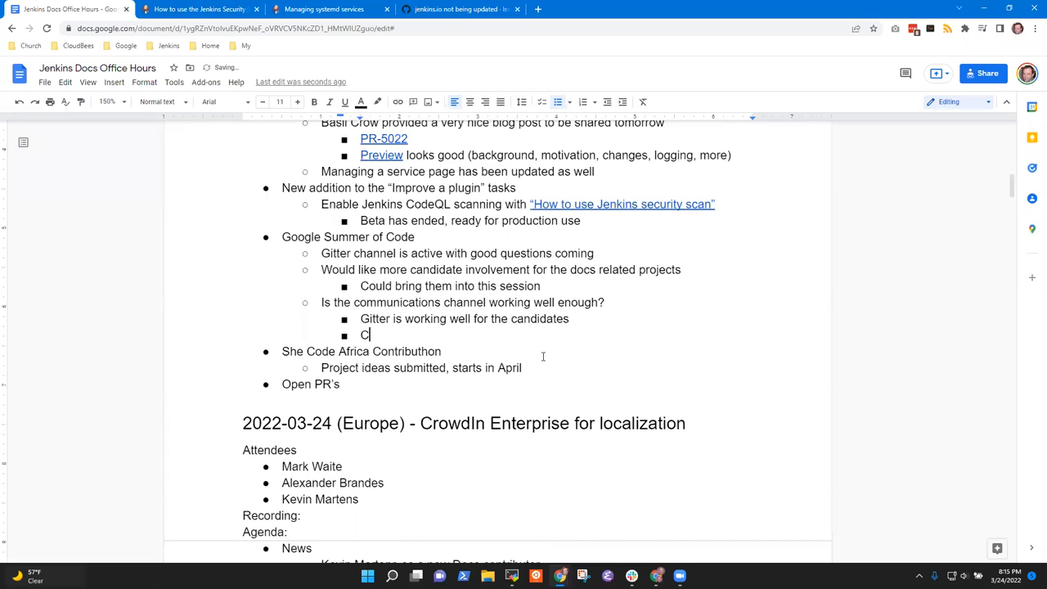
- Note community.jenkins.io for broader discussions and a public mentor channel writable by mentors
{"action": "type", "text": "Using comminu"}
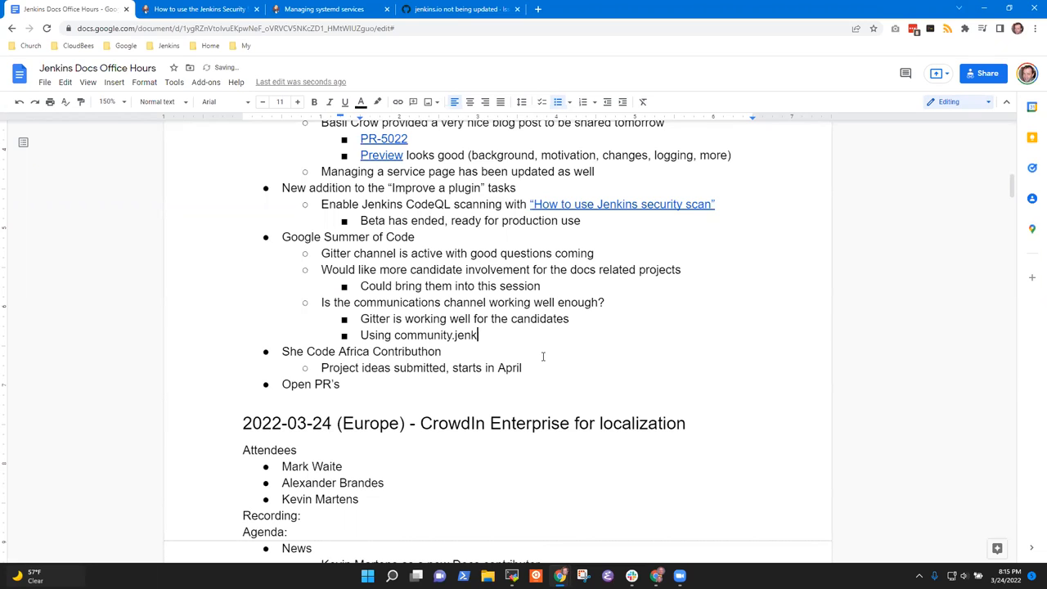
{"action": "type", "text": "ins.io for the"}
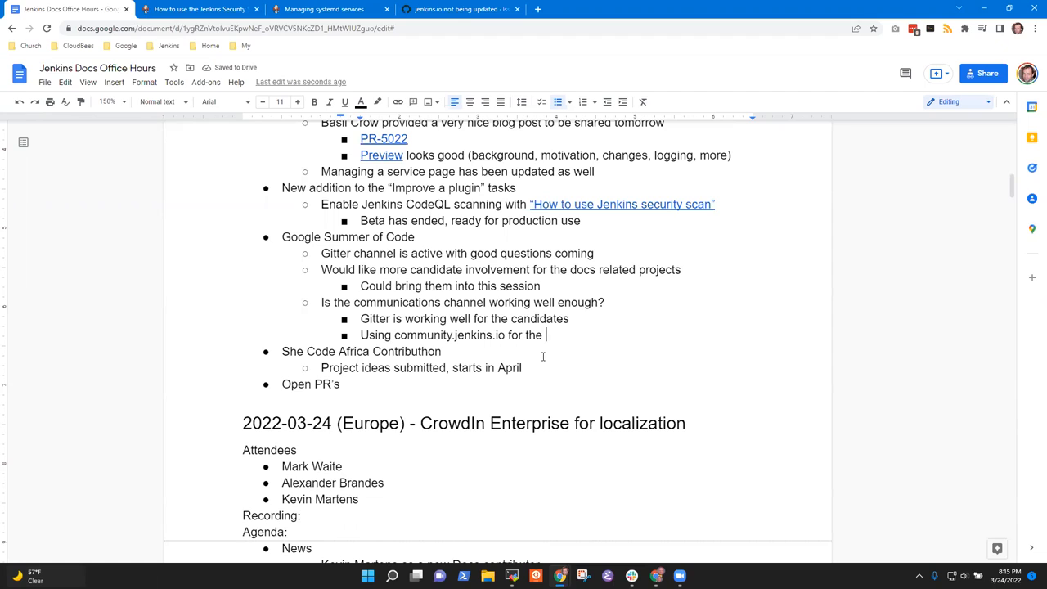
{"action": "type", "text": "deeper and"}
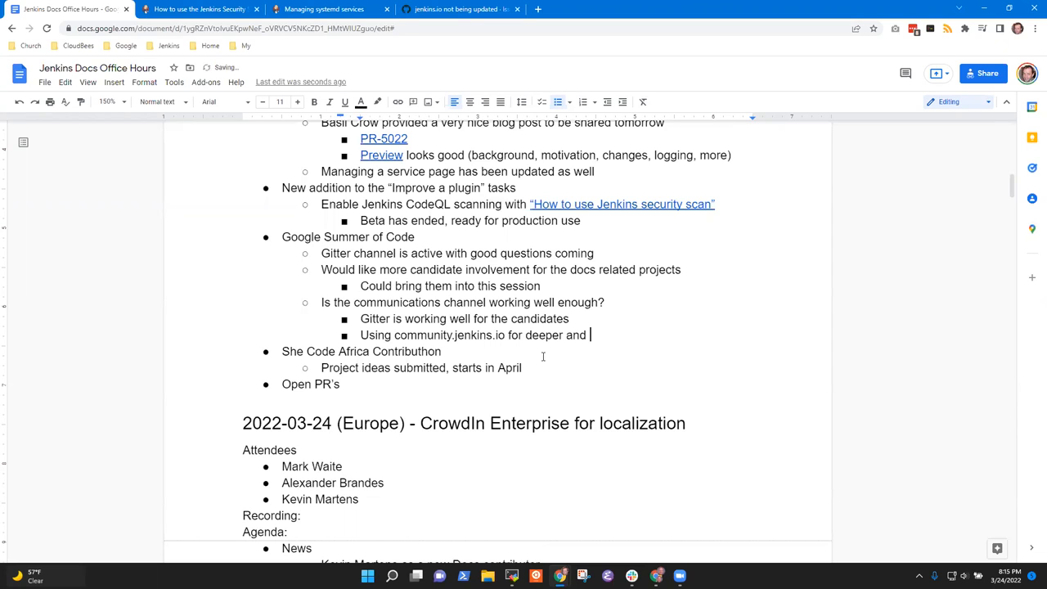
{"action": "type", "text": "broader discussions"}
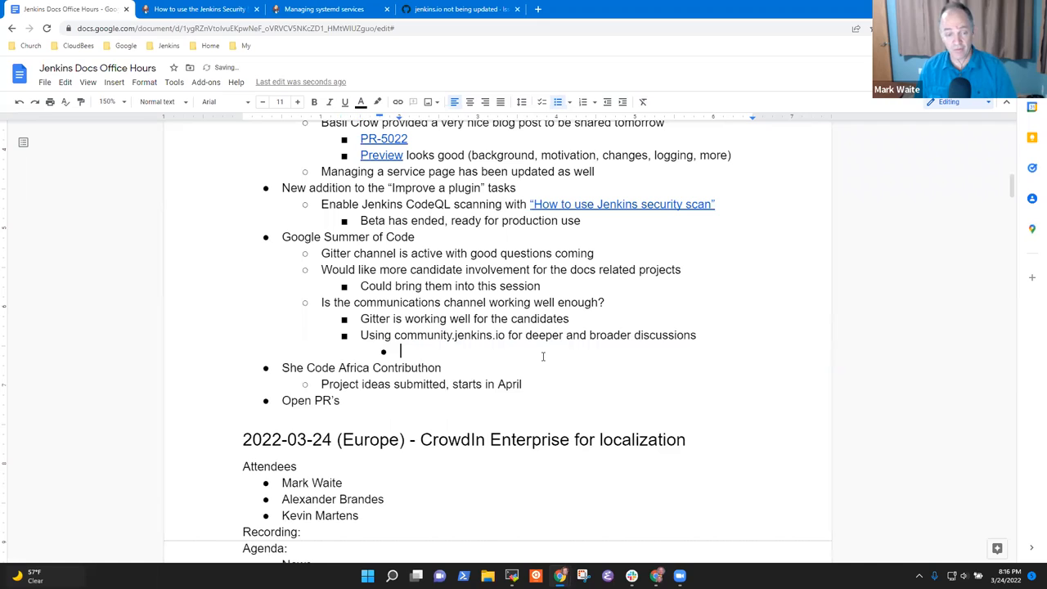
{"action": "type", "text": "Ment"}
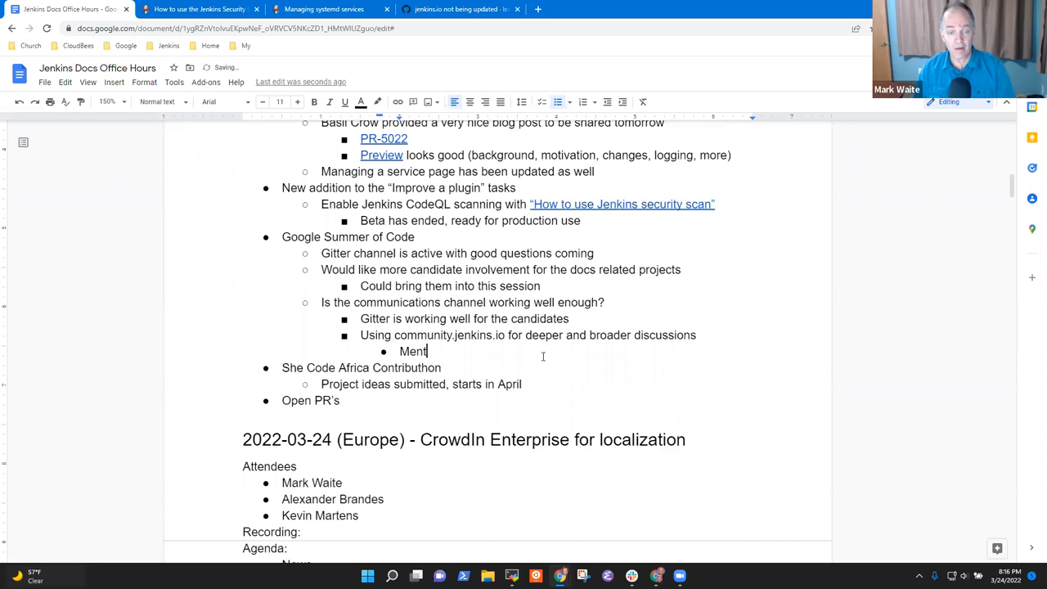
{"action": "type", "text": "or channel,"}
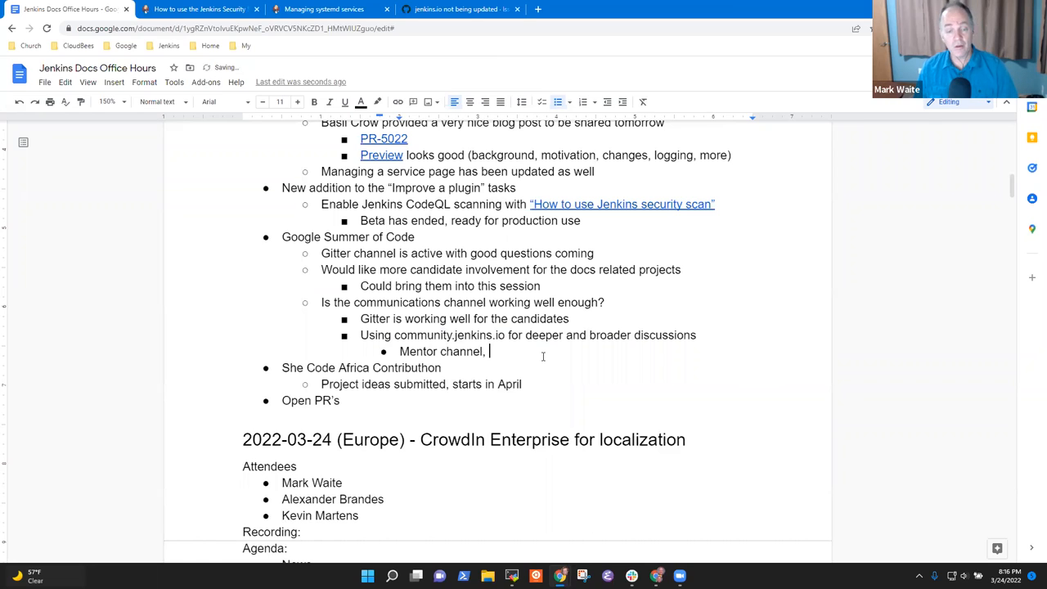
{"action": "type", "text": "publicly"}
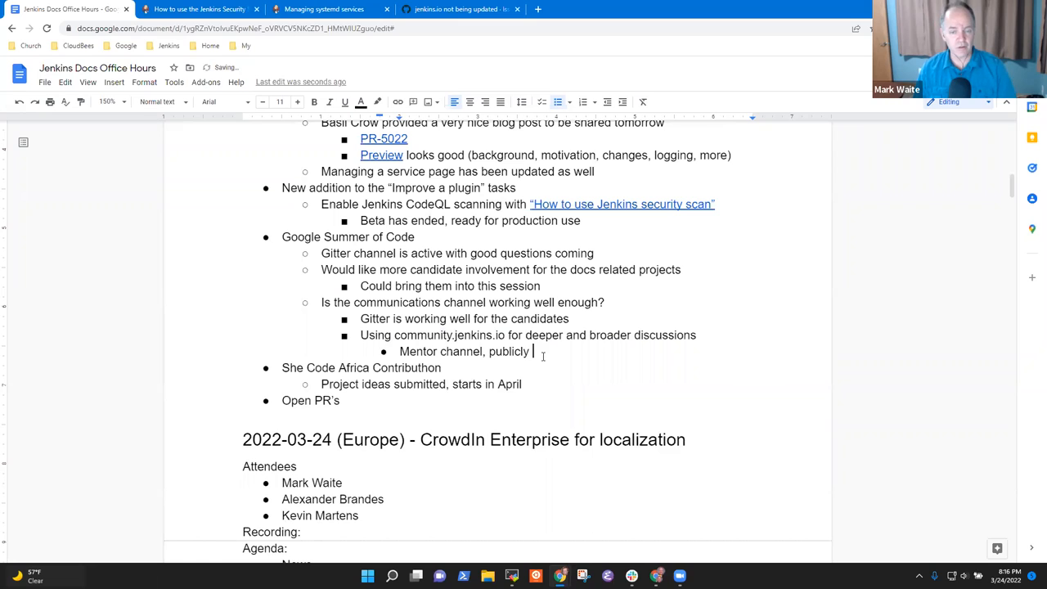
{"action": "type", "text": "visible to all"}
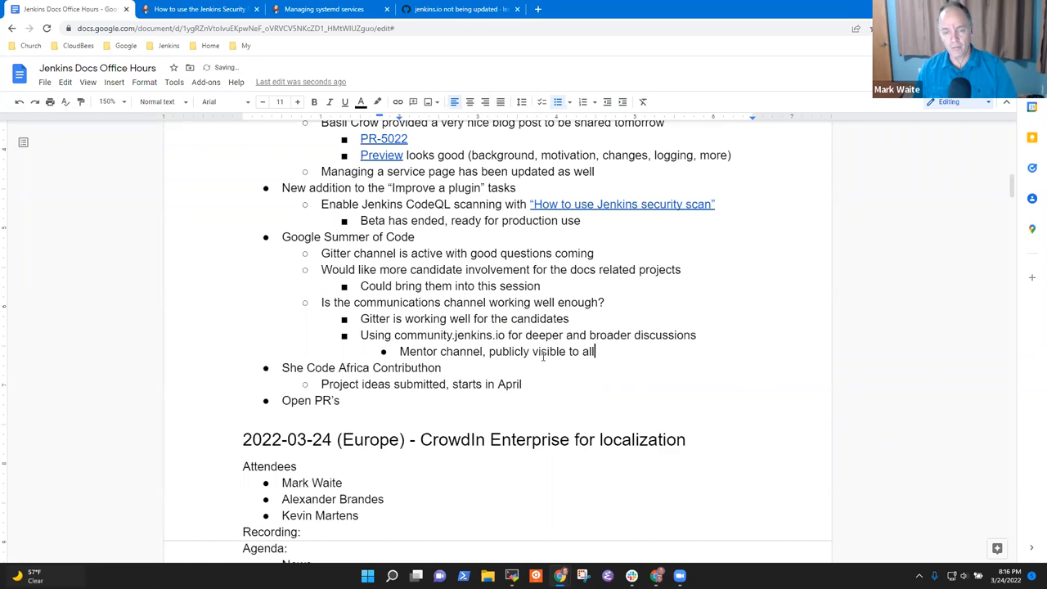
{"action": "type", "text": ", writabvle by m"}
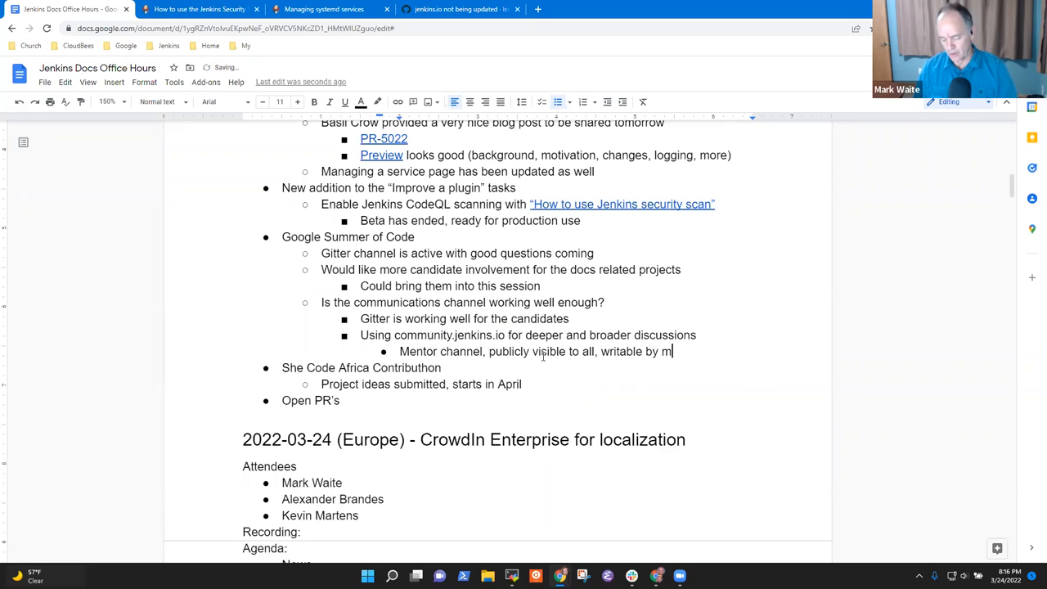
{"action": "type", "text": "entors"}
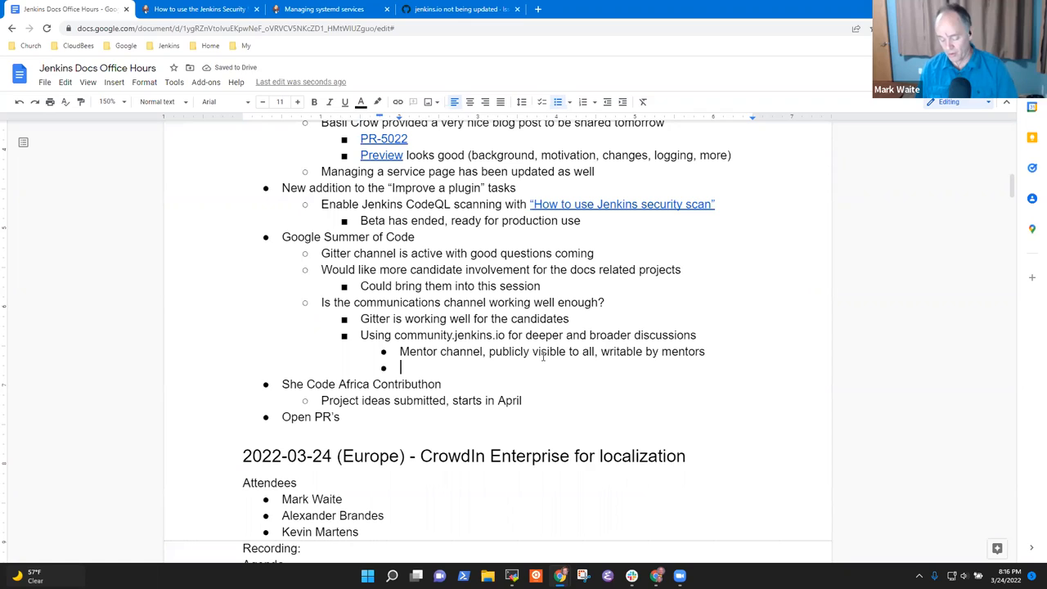
- Add the bullet 'Posting links to the project plans drafts'
{"action": "type", "text": "Posting l"}
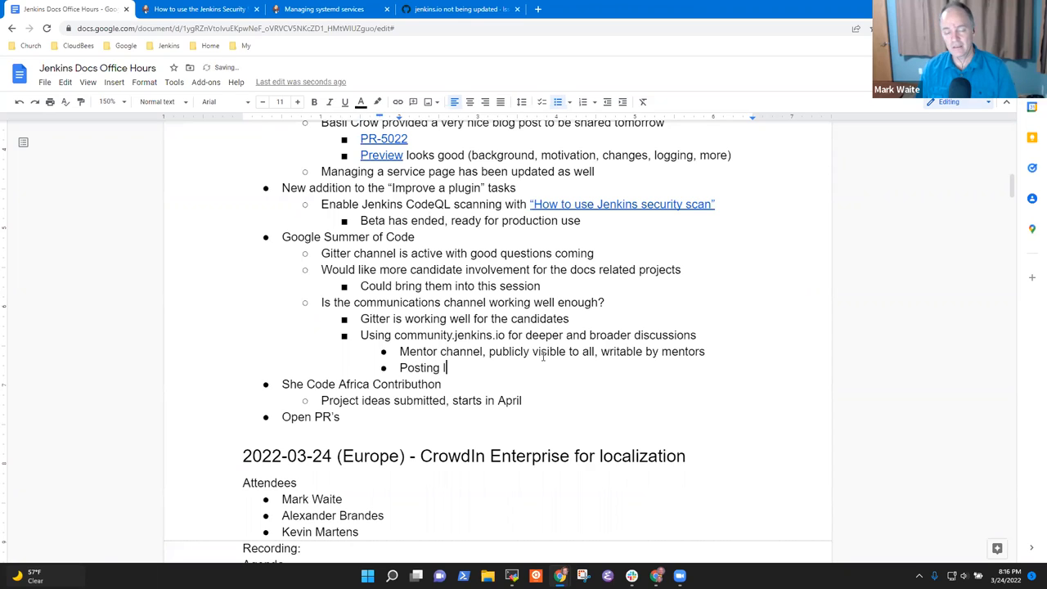
{"action": "type", "text": "inks to the p"}
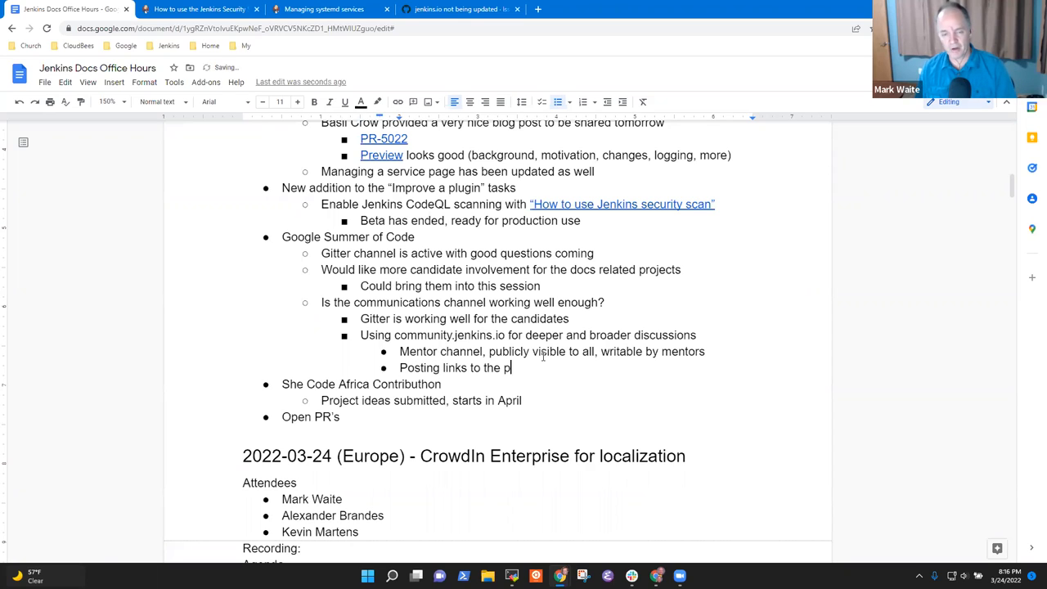
{"action": "type", "text": "roject plans"}
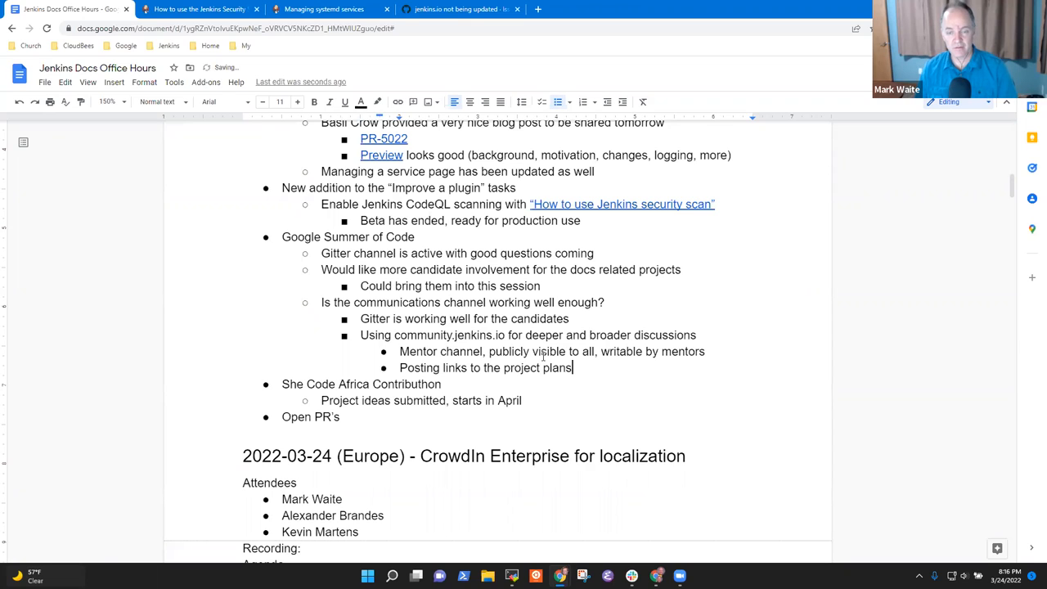
{"action": "type", "text": "da"}
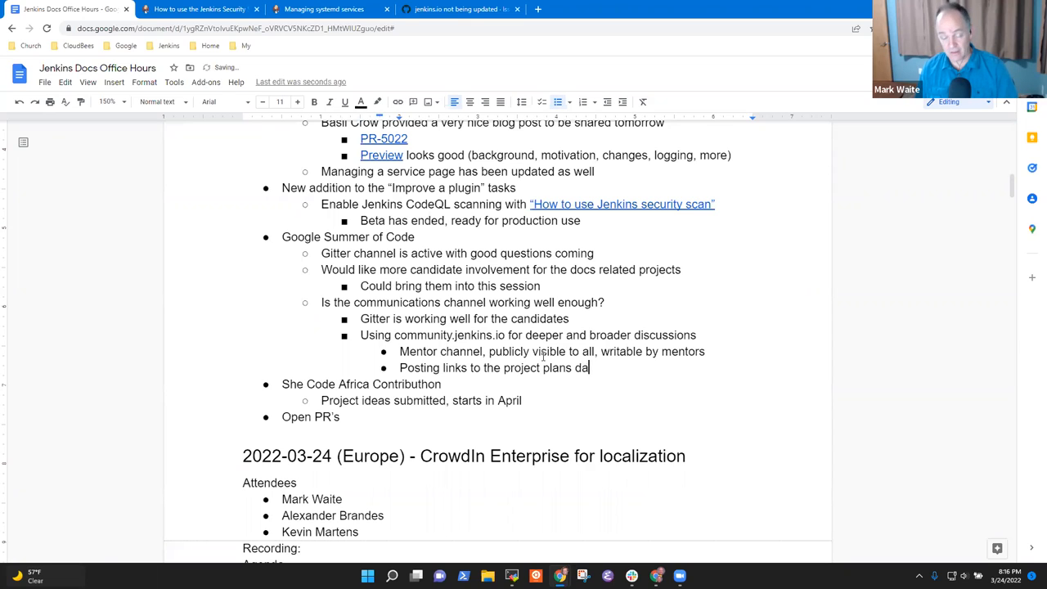
{"action": "type", "text": "rafts"}
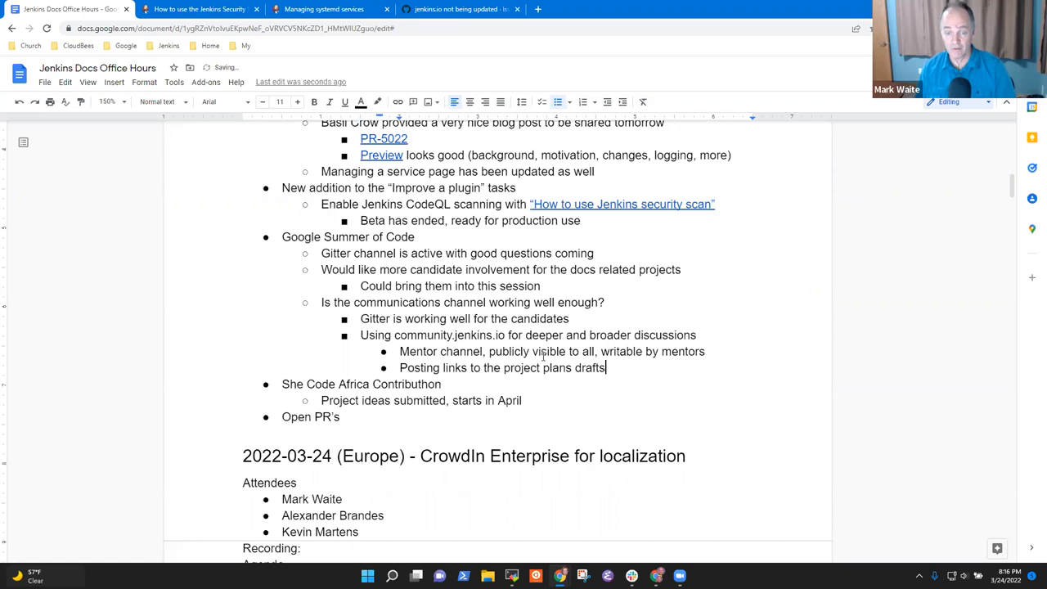
{"action": "key", "text": "Return"}
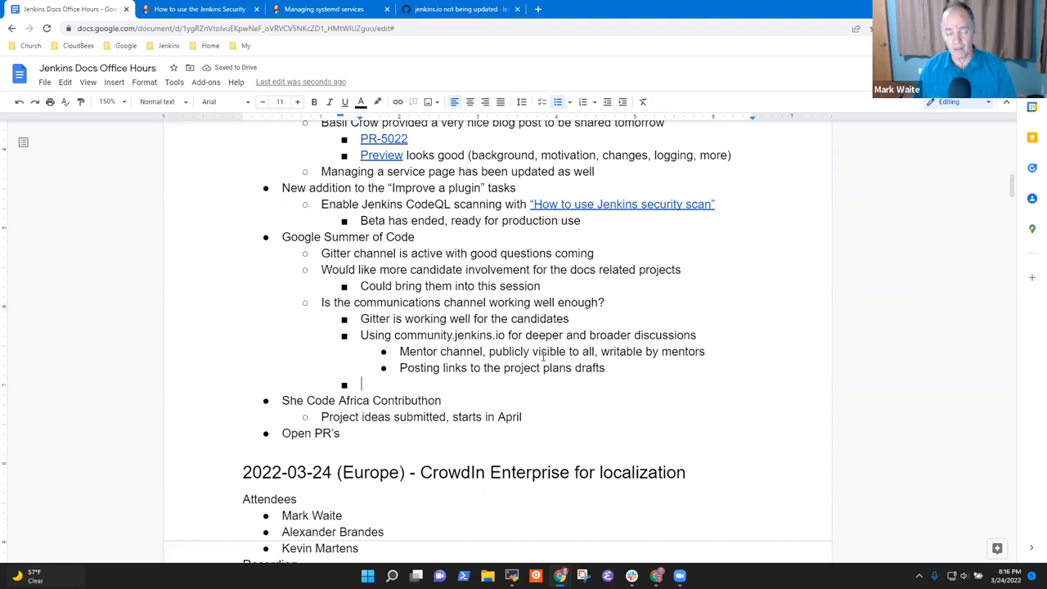
- Write the Summer of Code bullet 'Brainstorming session', replacing 'next week' with 'if needed in the future'
{"action": "type", "text": "Br"}
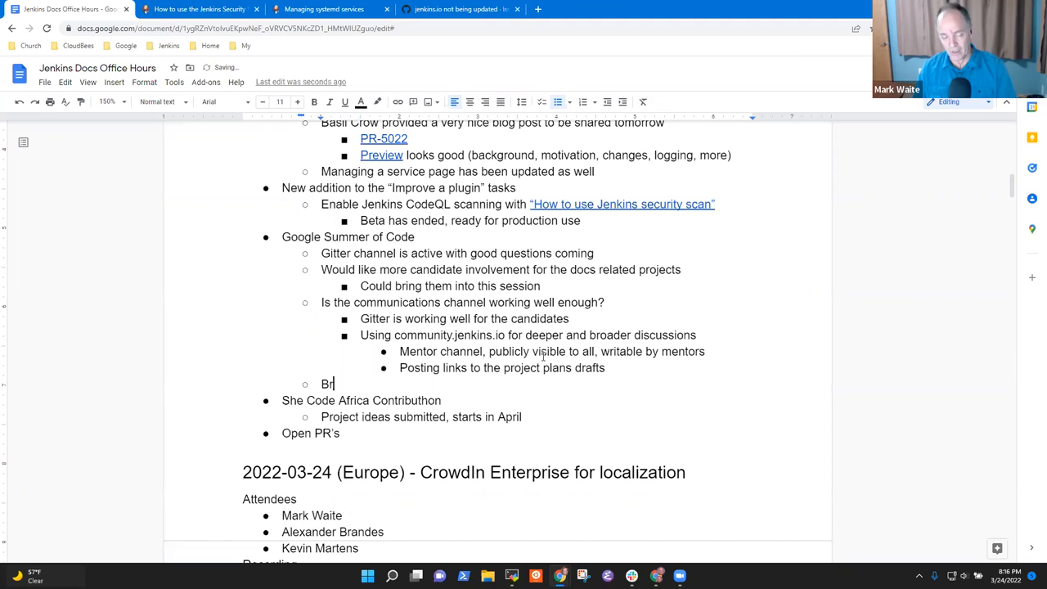
{"action": "type", "text": "ainsr"}
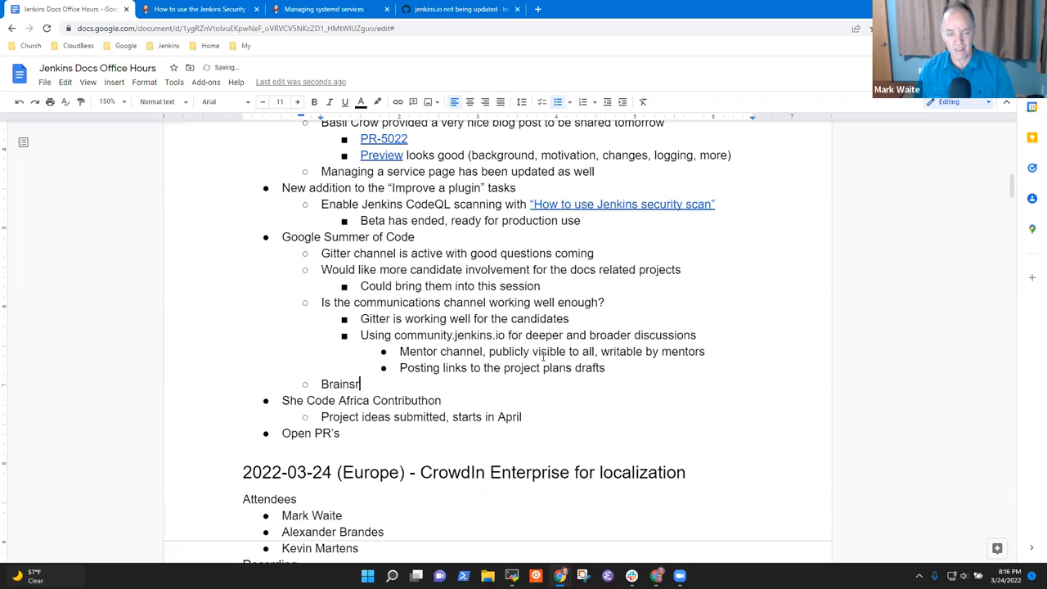
{"action": "type", "text": "torming"}
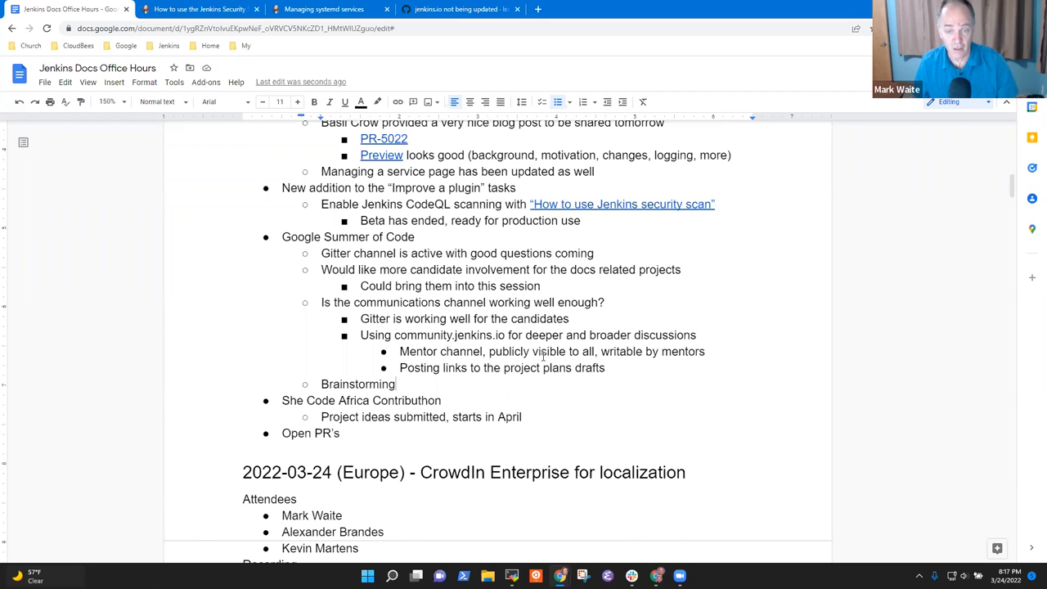
{"action": "left_click", "coordinate": [682, 269]}
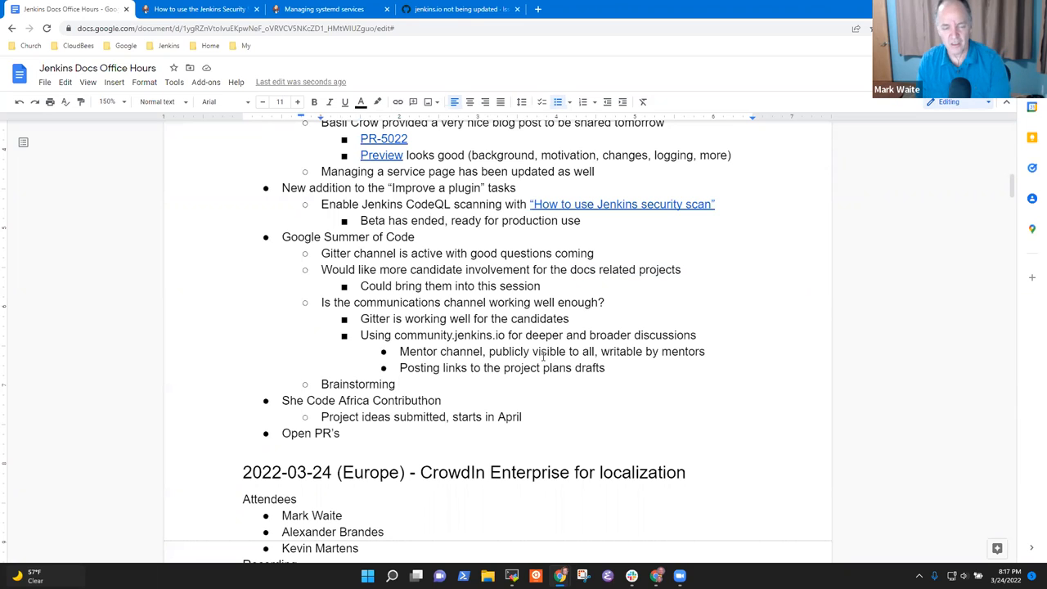
{"action": "type", "text": "session"}
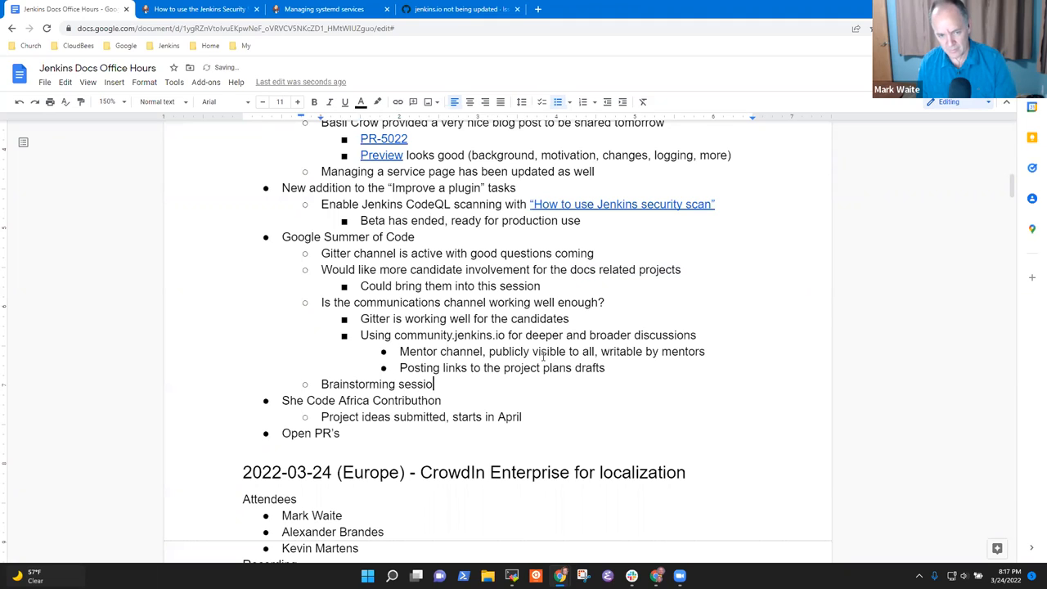
{"action": "type", "text": "n"}
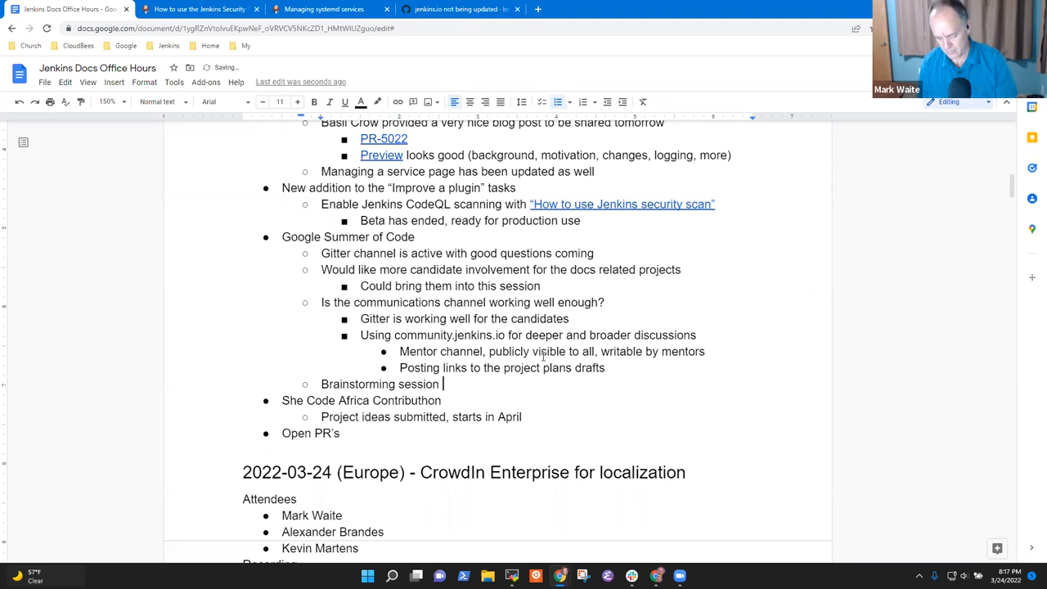
{"action": "type", "text": "next week"}
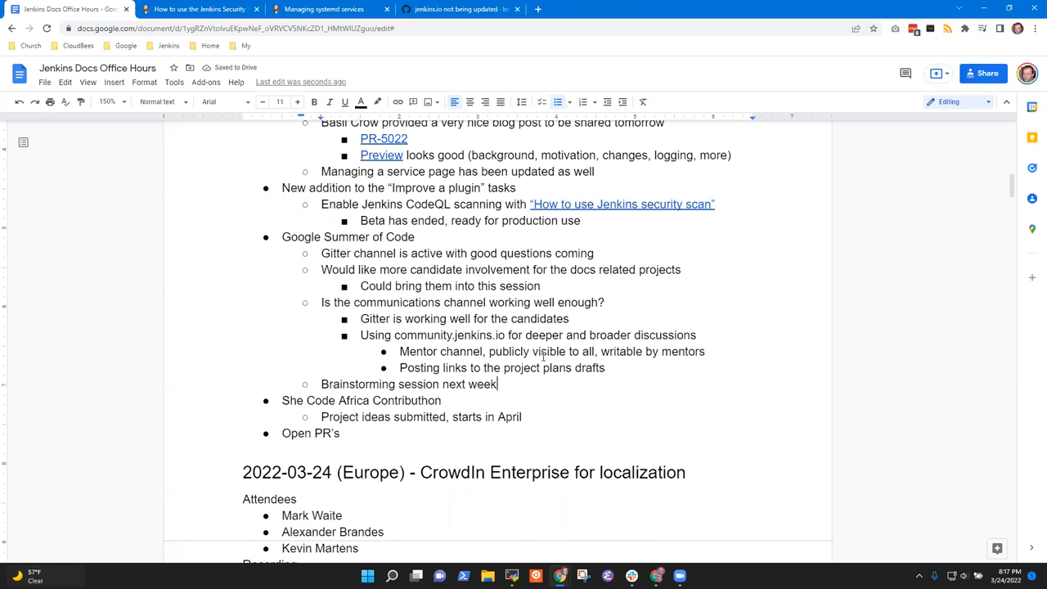
{"action": "key", "text": "Backspace"}
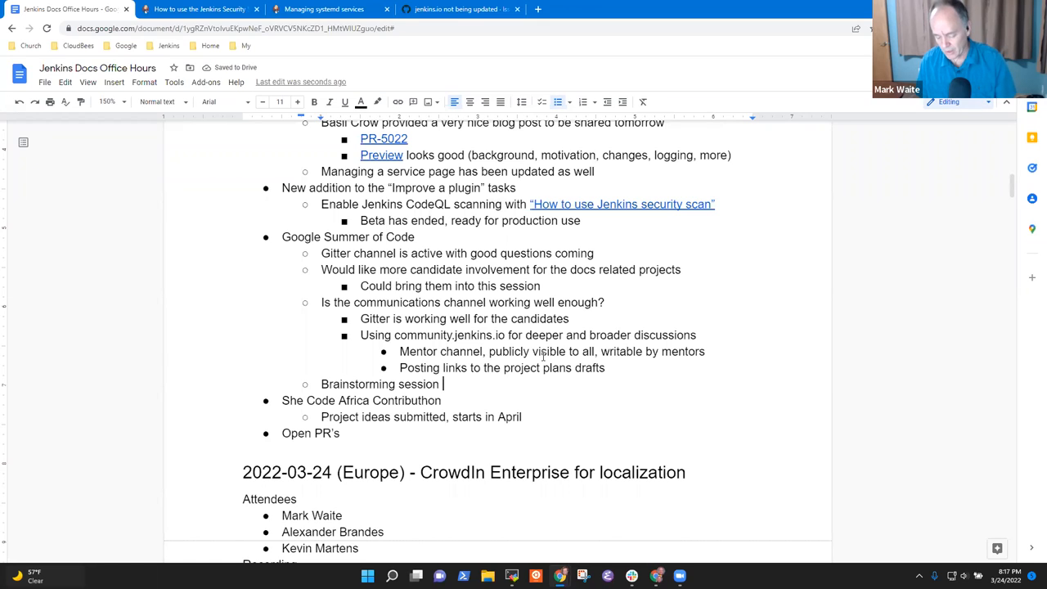
{"action": "type", "text": "if need"}
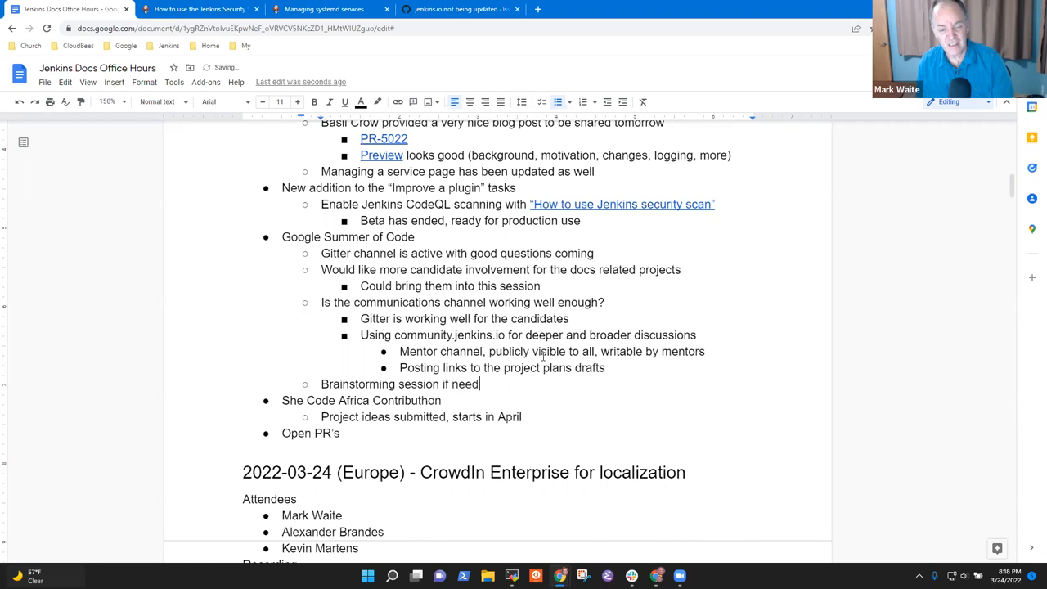
{"action": "type", "text": "ed in the f"}
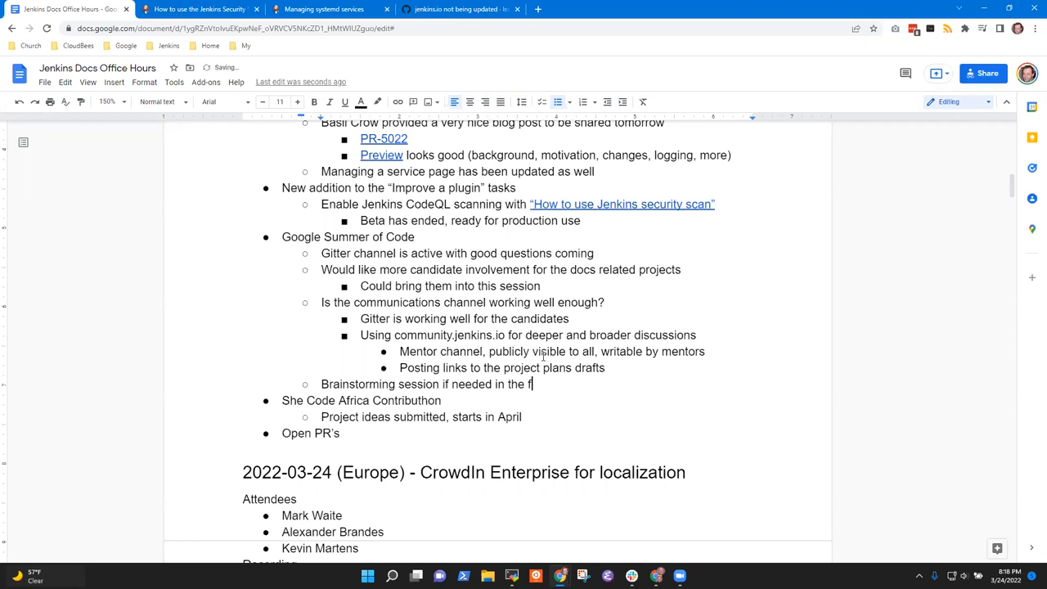
- Finish 'future', add the 'Watch and see' sub-bullet, and begin the 'Welcome them to' line
{"action": "type", "text": "uture"}
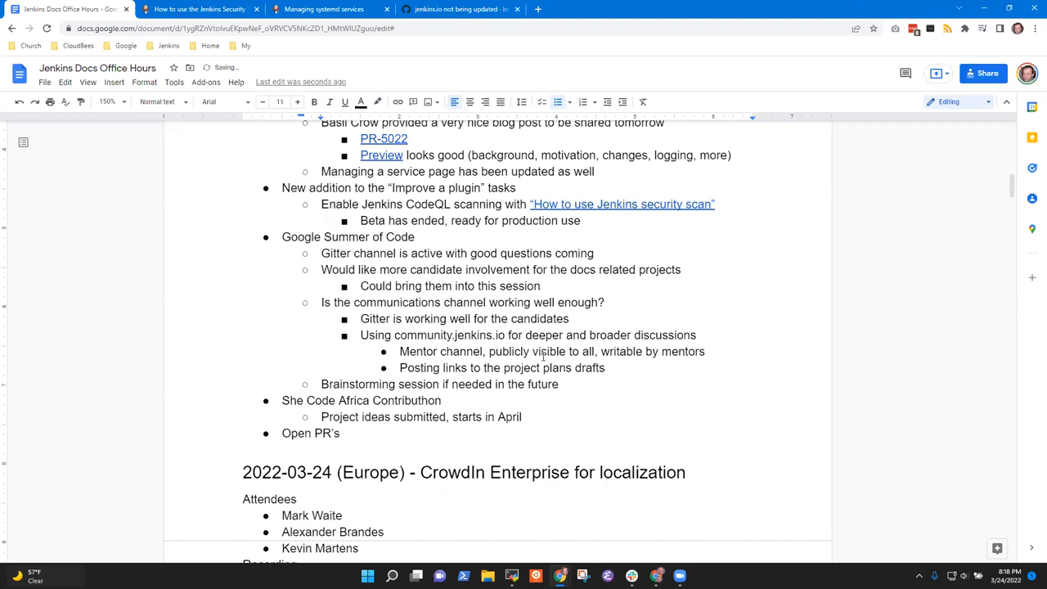
{"action": "type", "text": "W"}
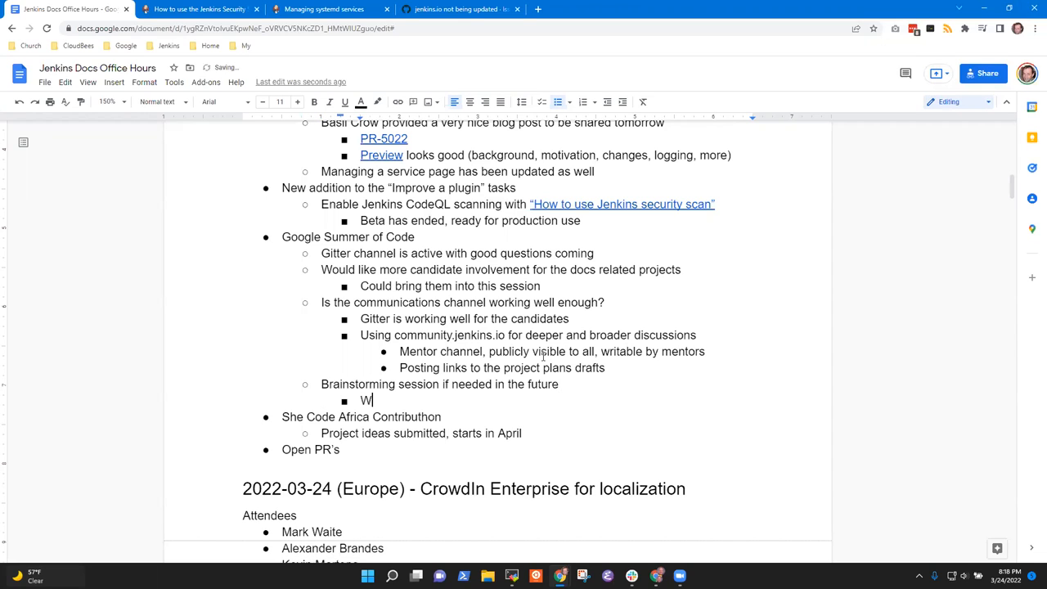
{"action": "type", "text": "atch and see"}
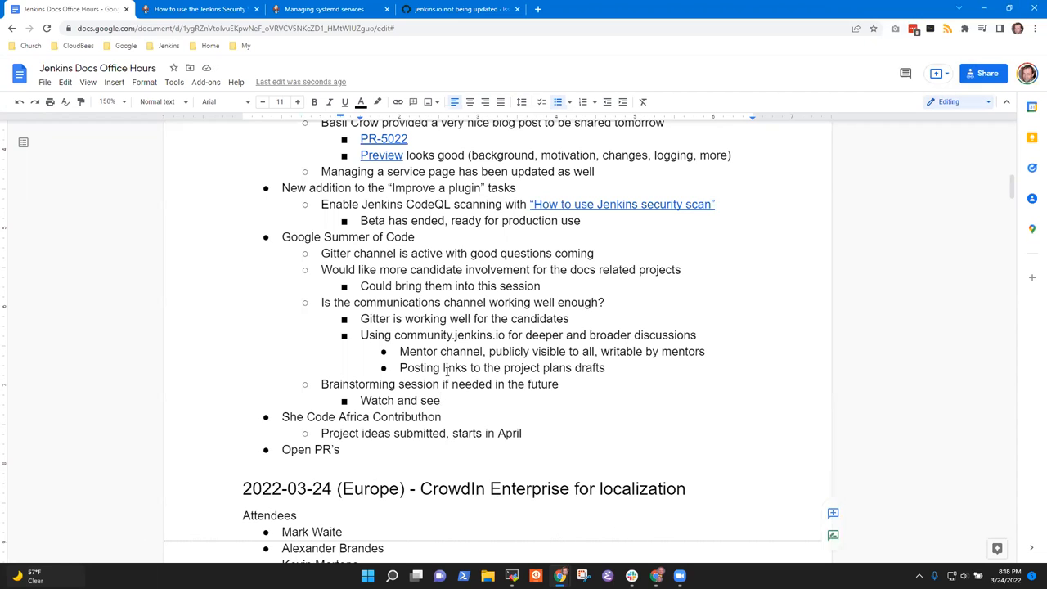
{"action": "mouse_move", "coordinate": [897, 261]}
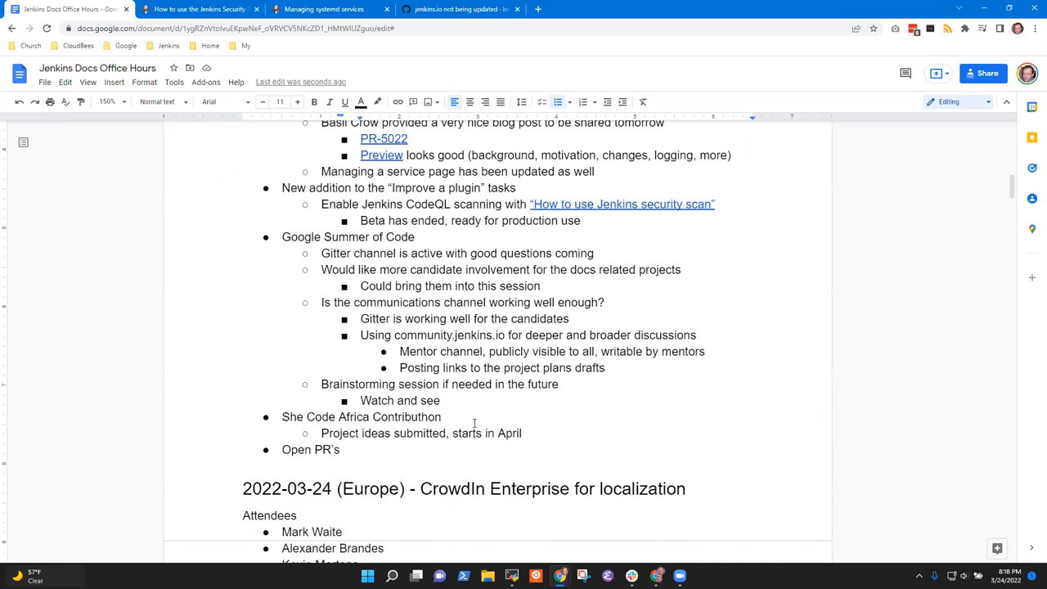
{"action": "type", "text": "Welcome them to"}
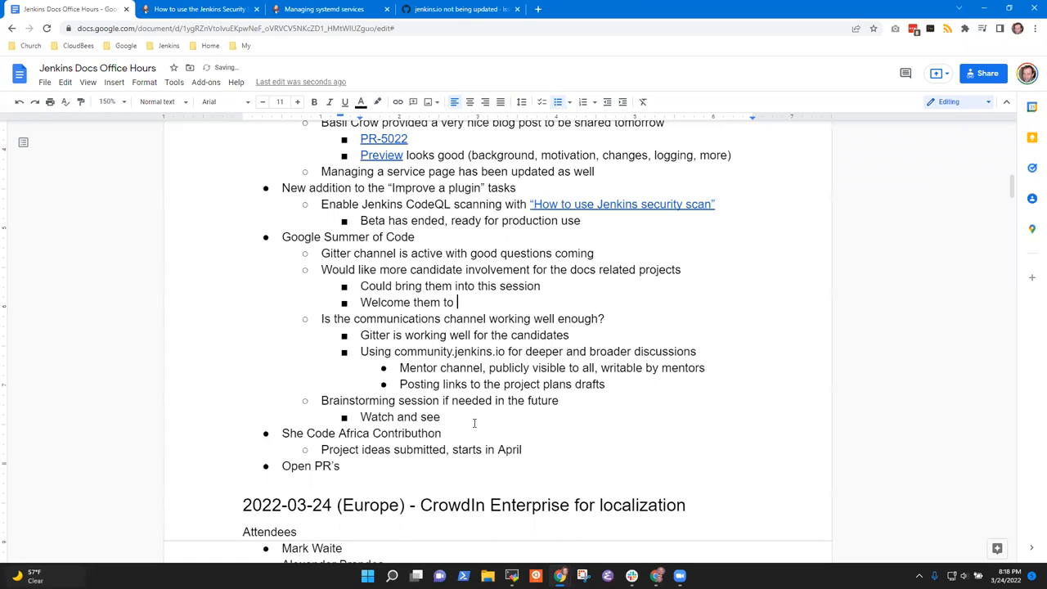
- Complete the sub-bullet as 'Welcome them to attend the SIG meetings if interested'
{"action": "type", "text": "attend the SIG m"}
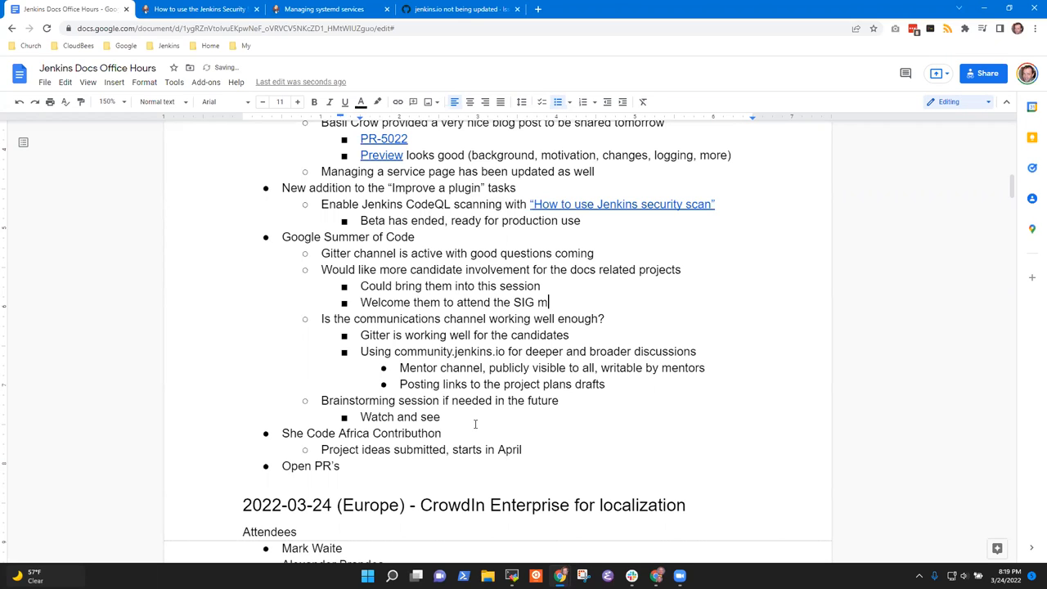
{"action": "type", "text": "eetings"}
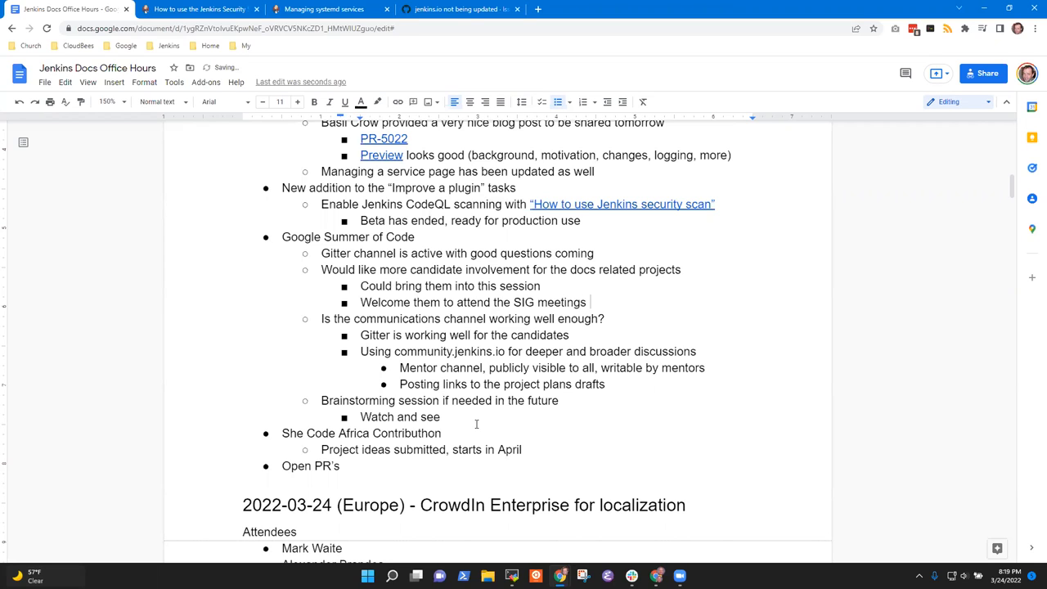
{"action": "type", "text": "if intereste"}
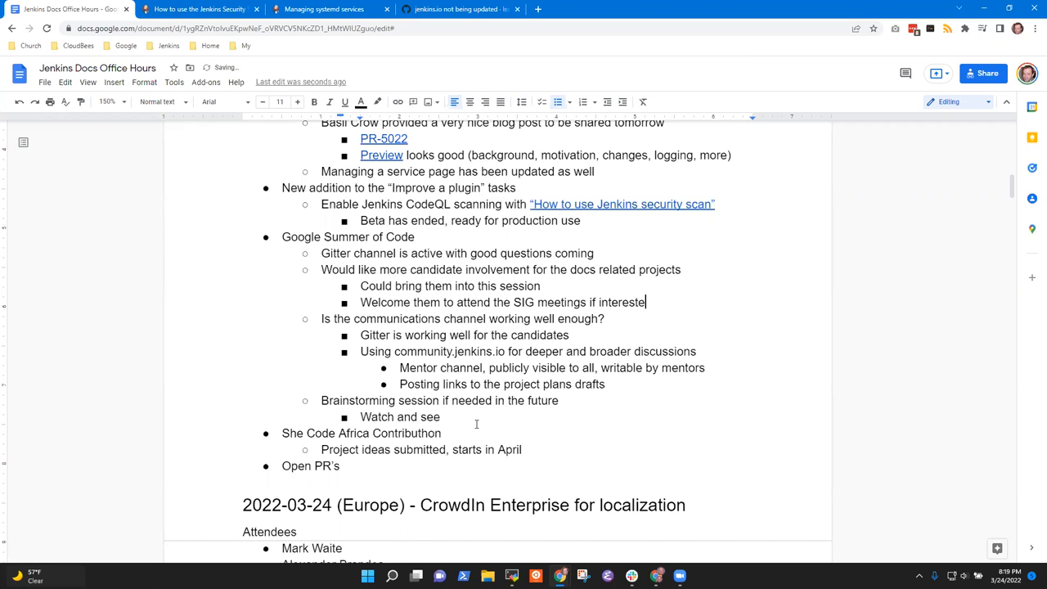
{"action": "type", "text": "d"}
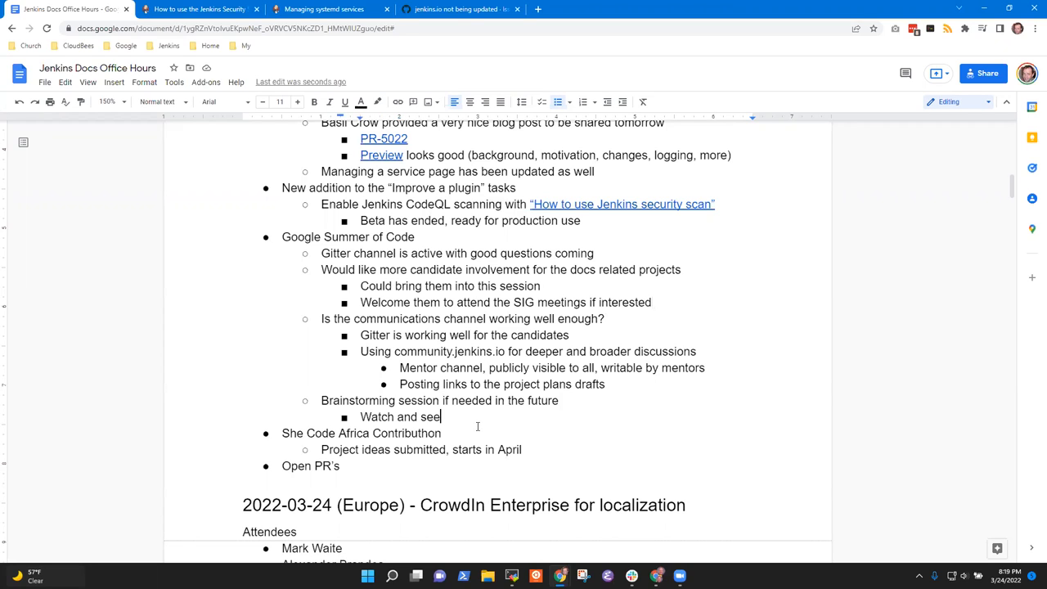
- Append 'if the session is needed' to the 'Watch and see' sub-bullet
{"action": "type", "text": "if the ses"}
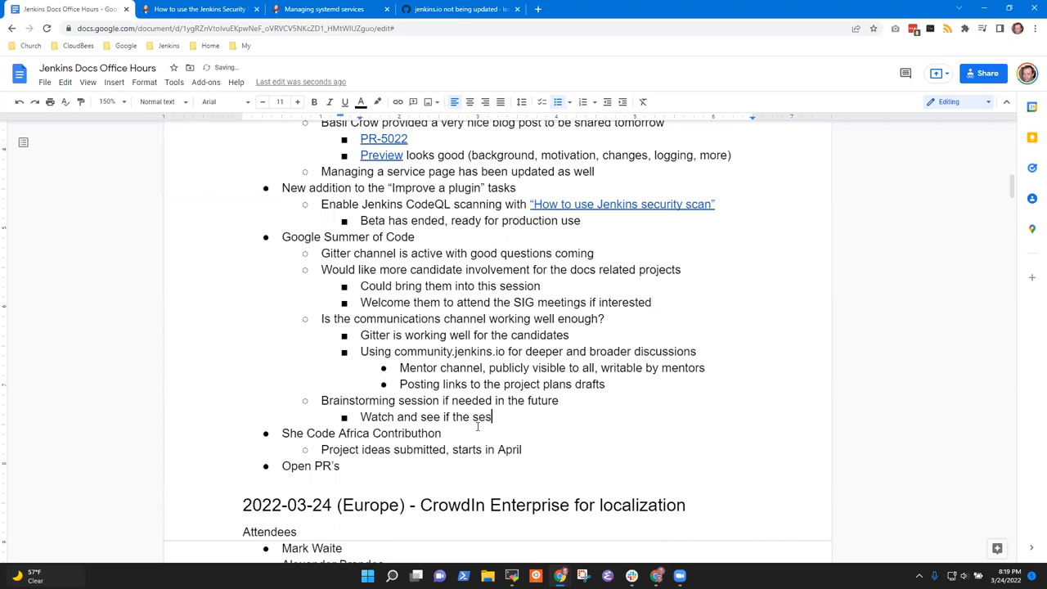
{"action": "type", "text": "sion is neede"}
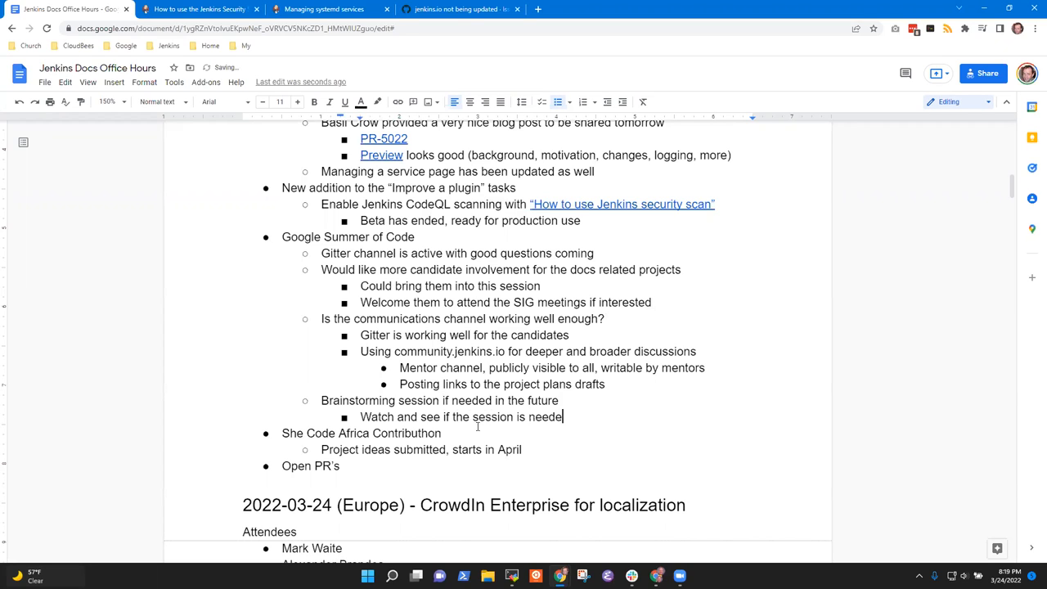
{"action": "type", "text": "d"}
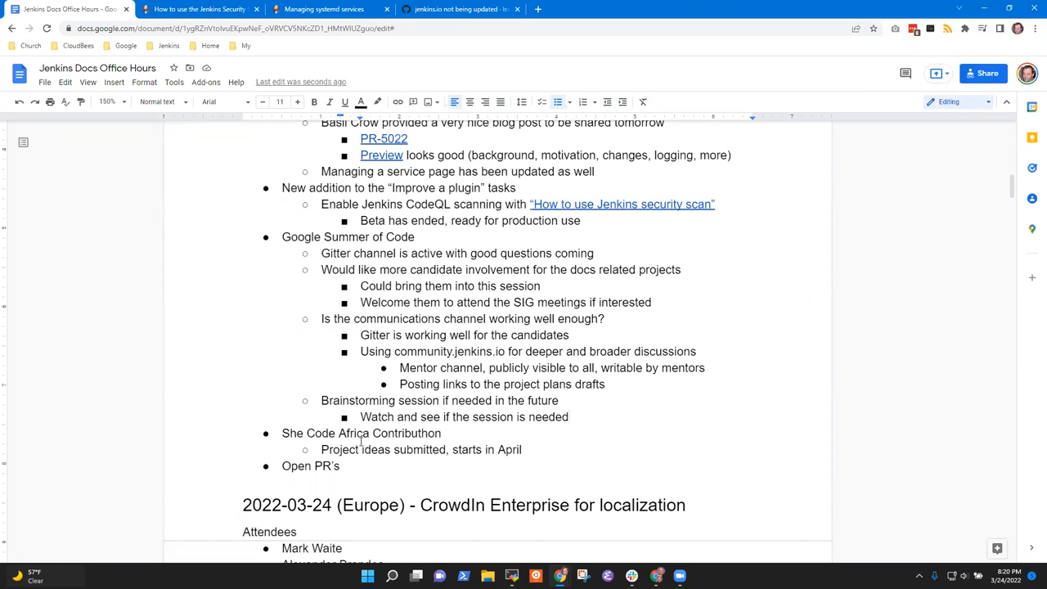
{"action": "mouse_move", "coordinate": [677, 430]}
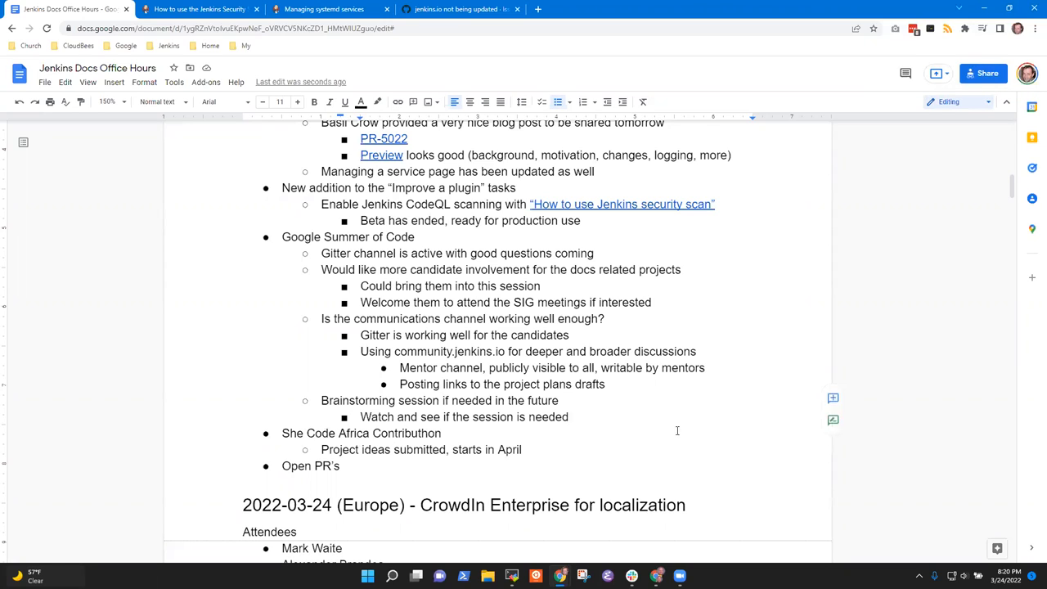